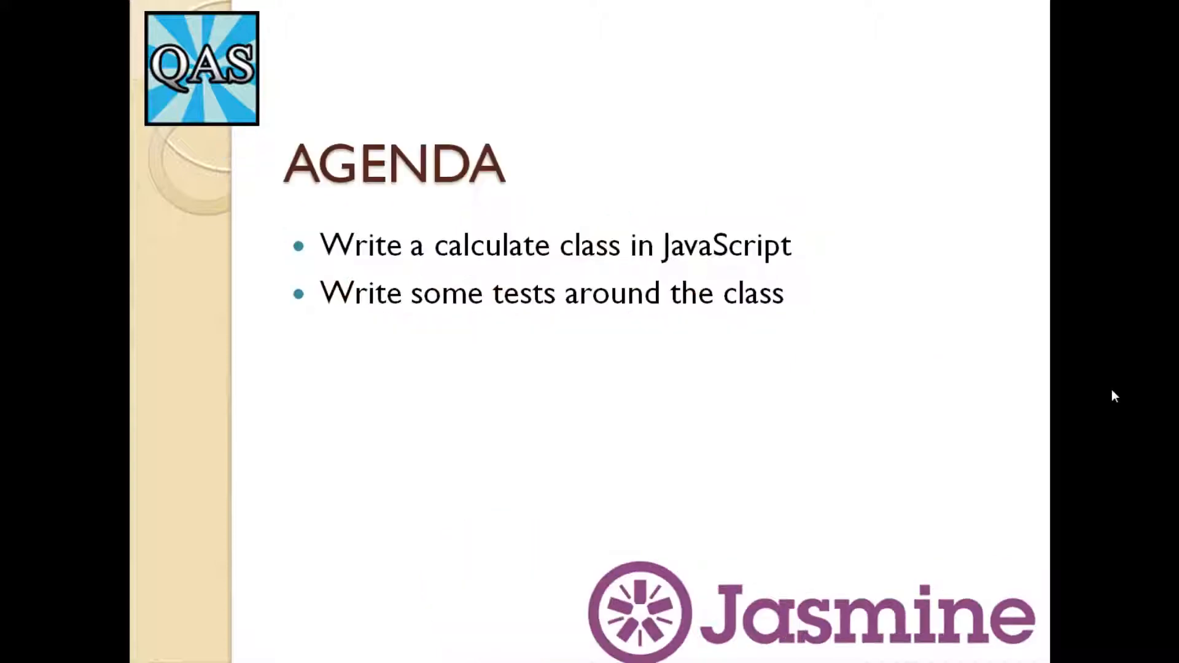
mouse_move(868, 251)
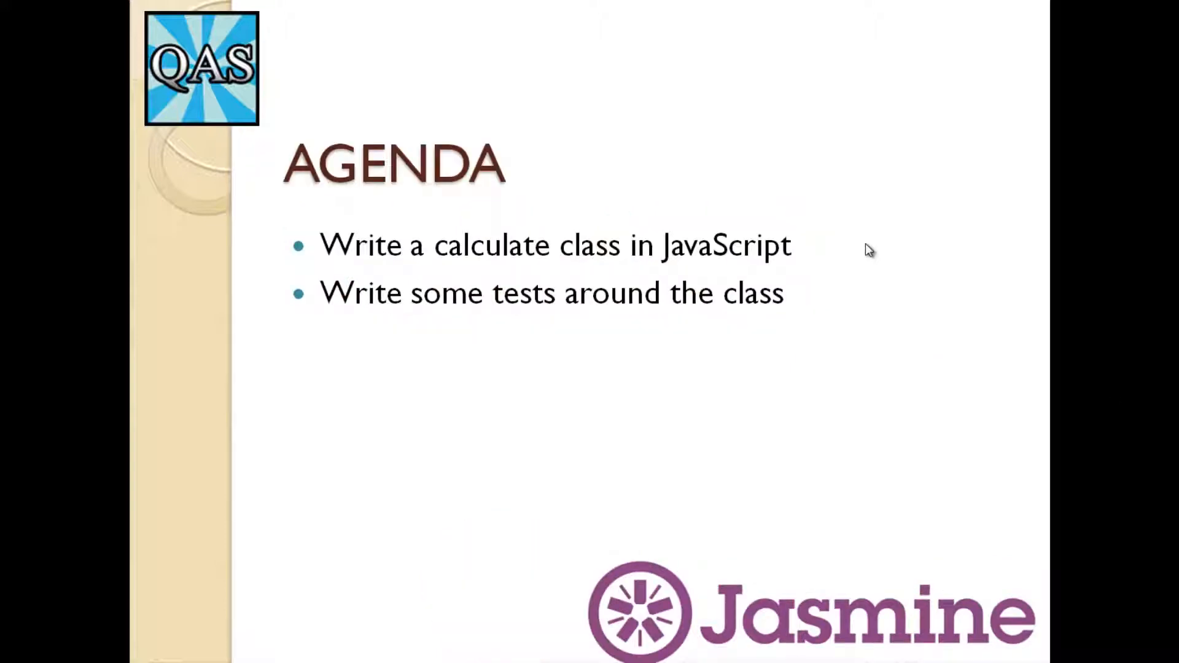
mouse_move(832, 301)
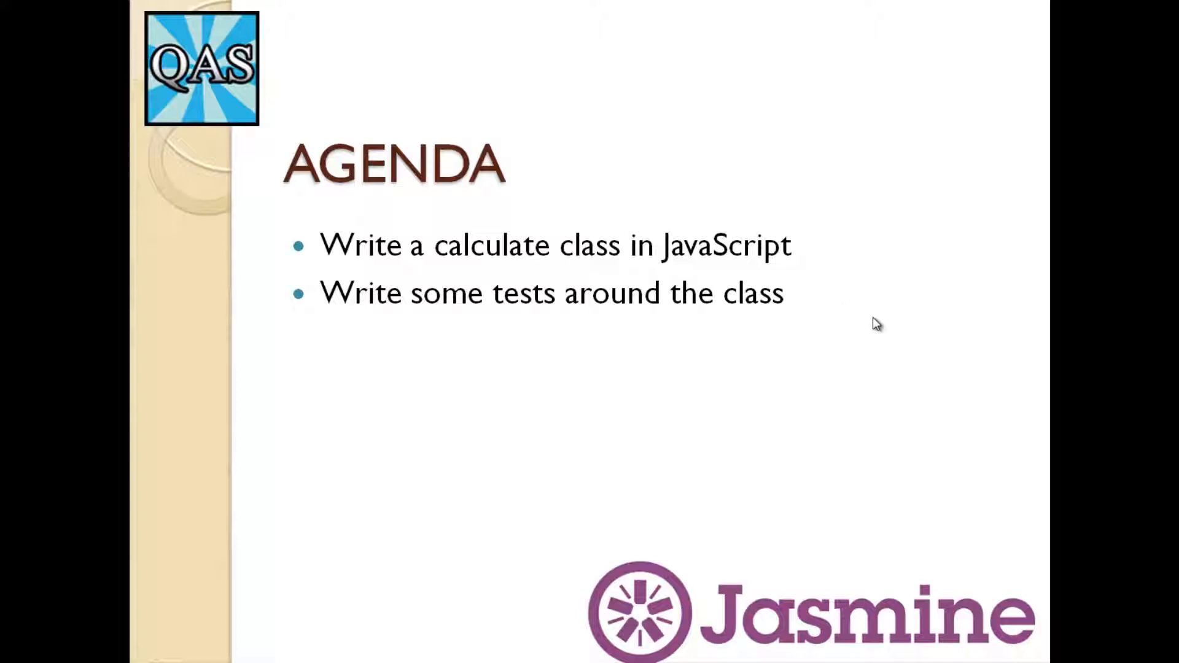
mouse_move(485, 260)
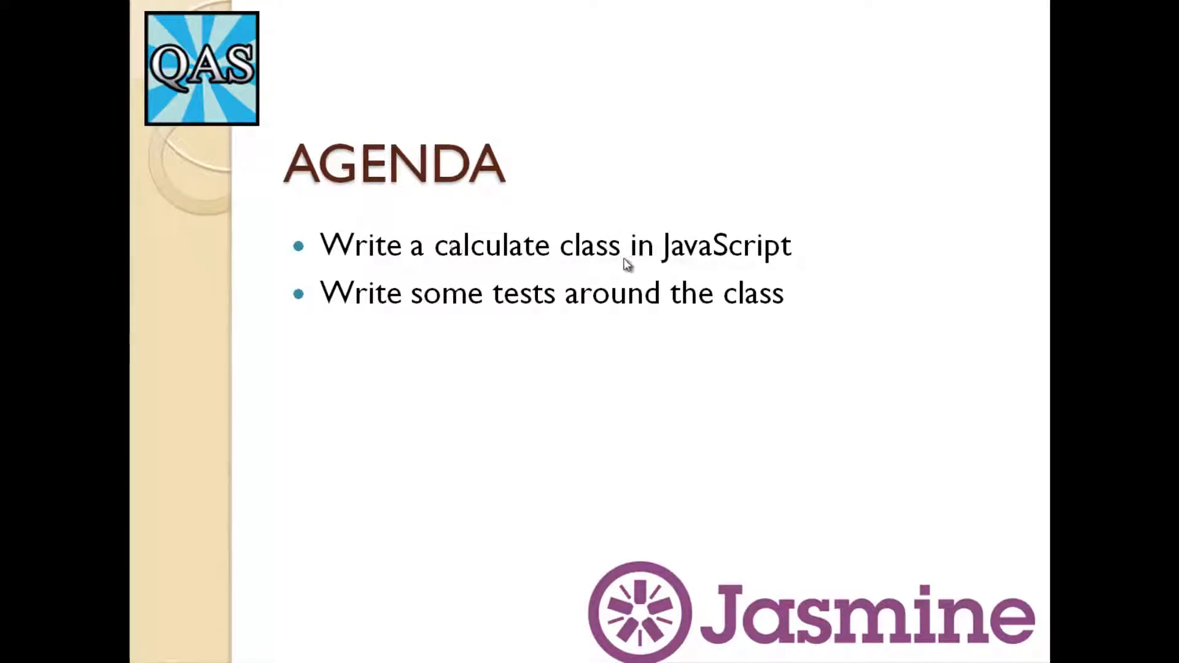
mouse_move(463, 255)
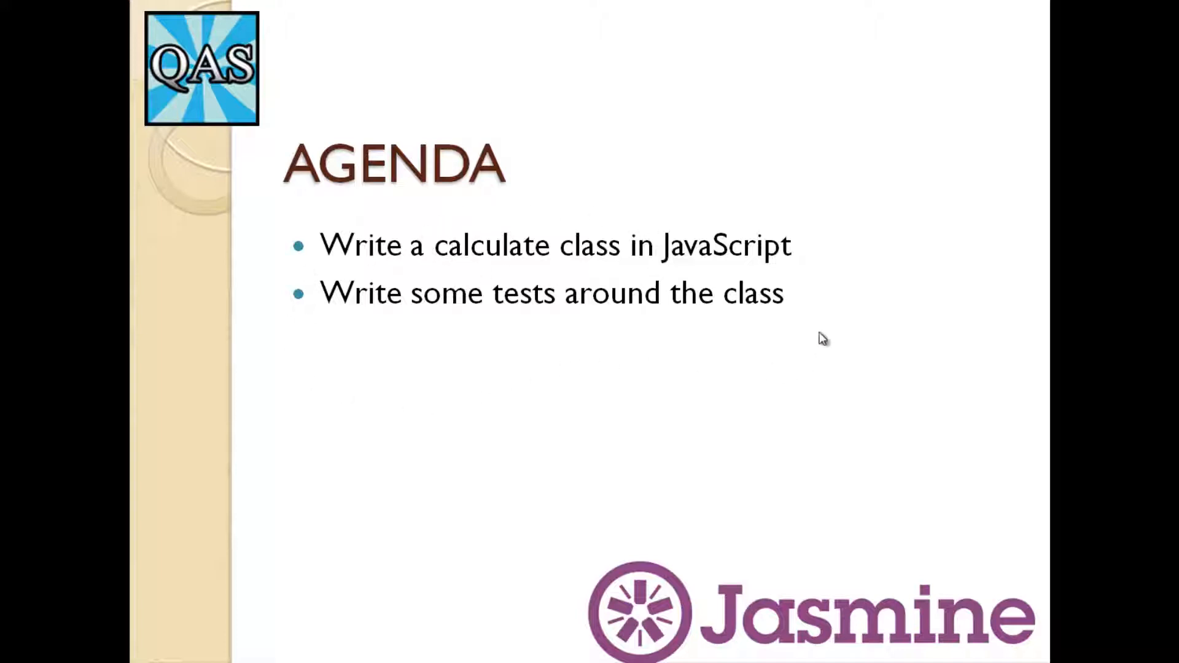
mouse_move(814, 287)
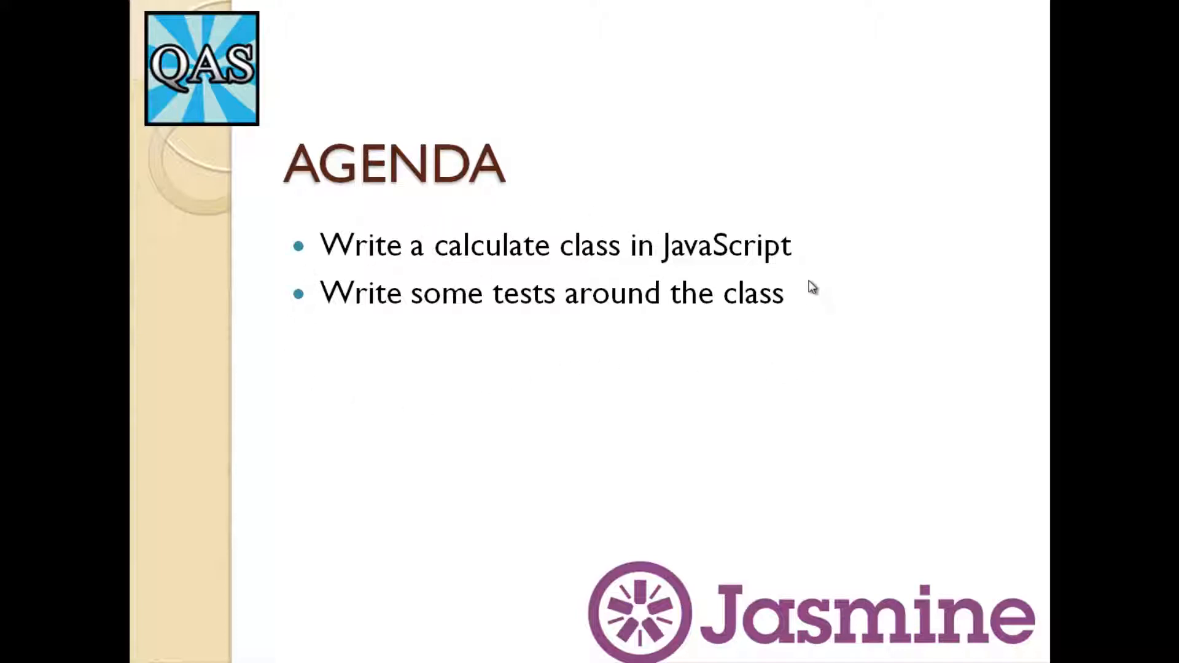
mouse_move(763, 288)
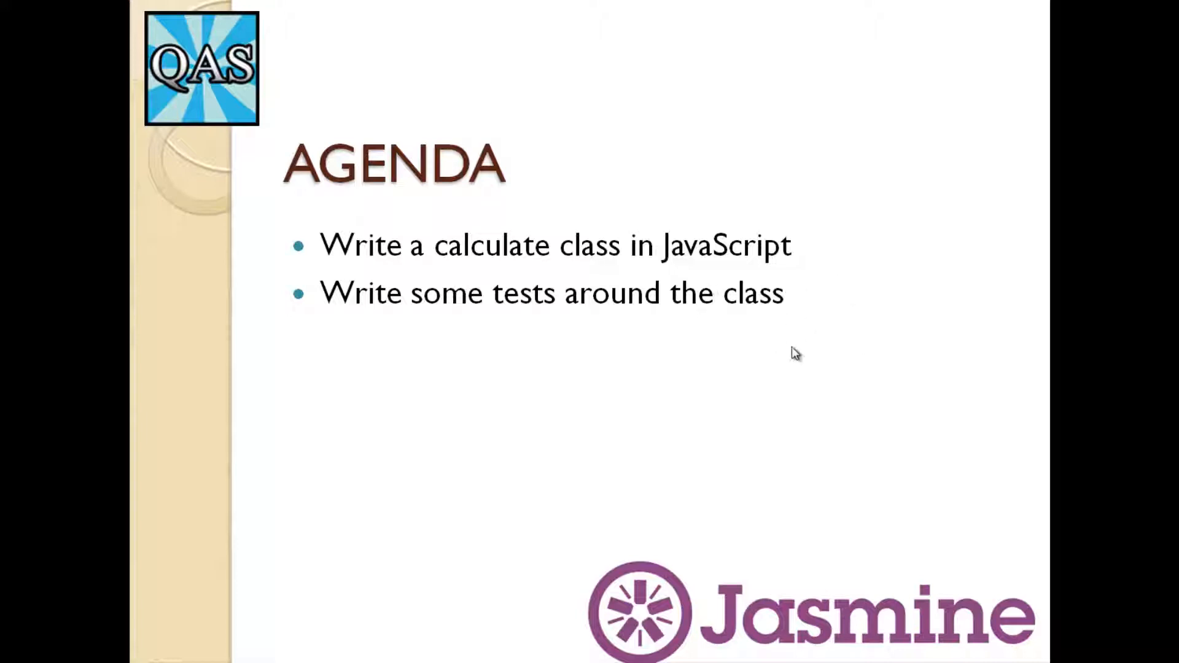
Review test.spec.js and bring up the Git Bash terminal in Documents.
key("escape")
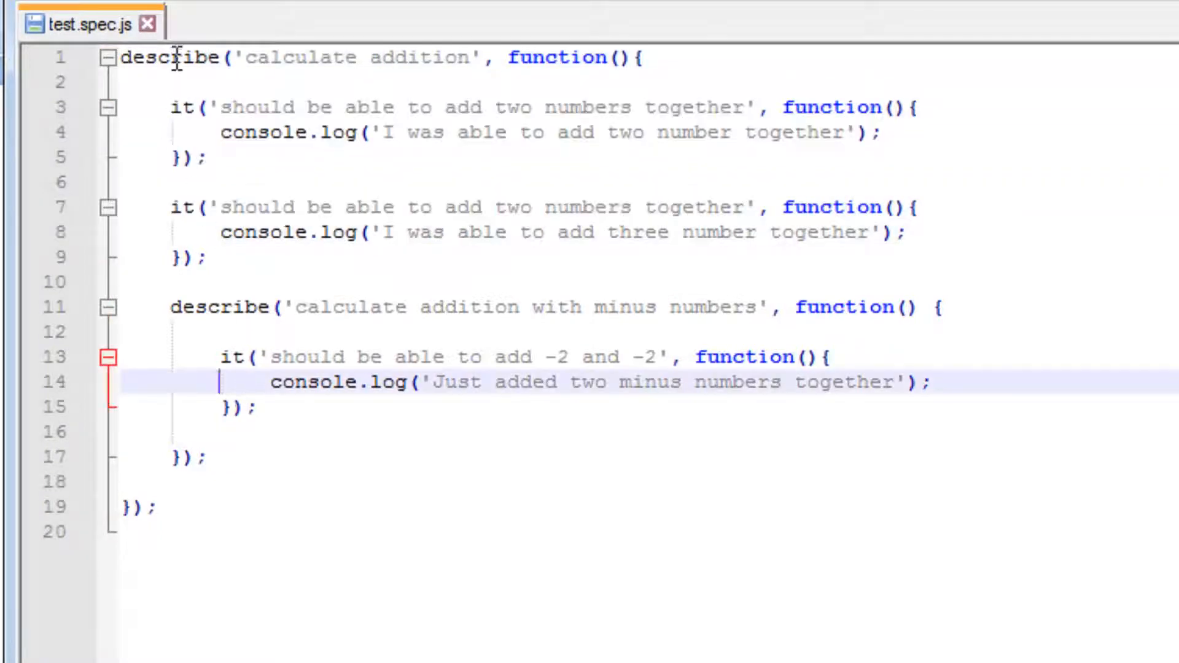
left_click(218, 307)
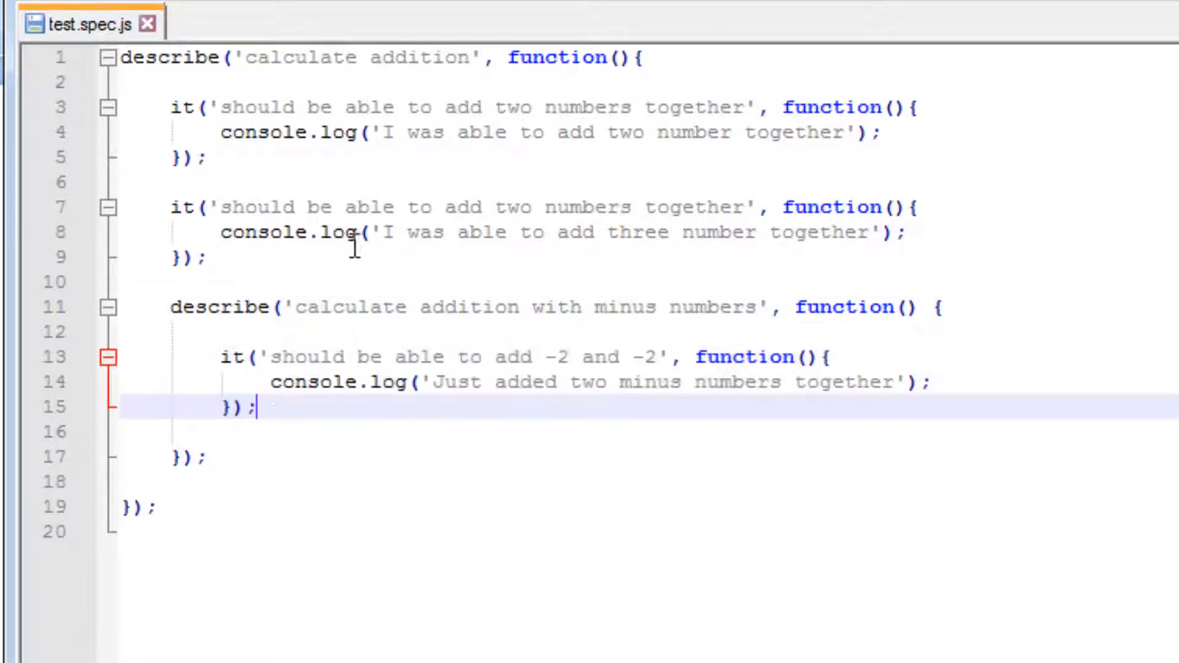
mouse_move(403, 133)
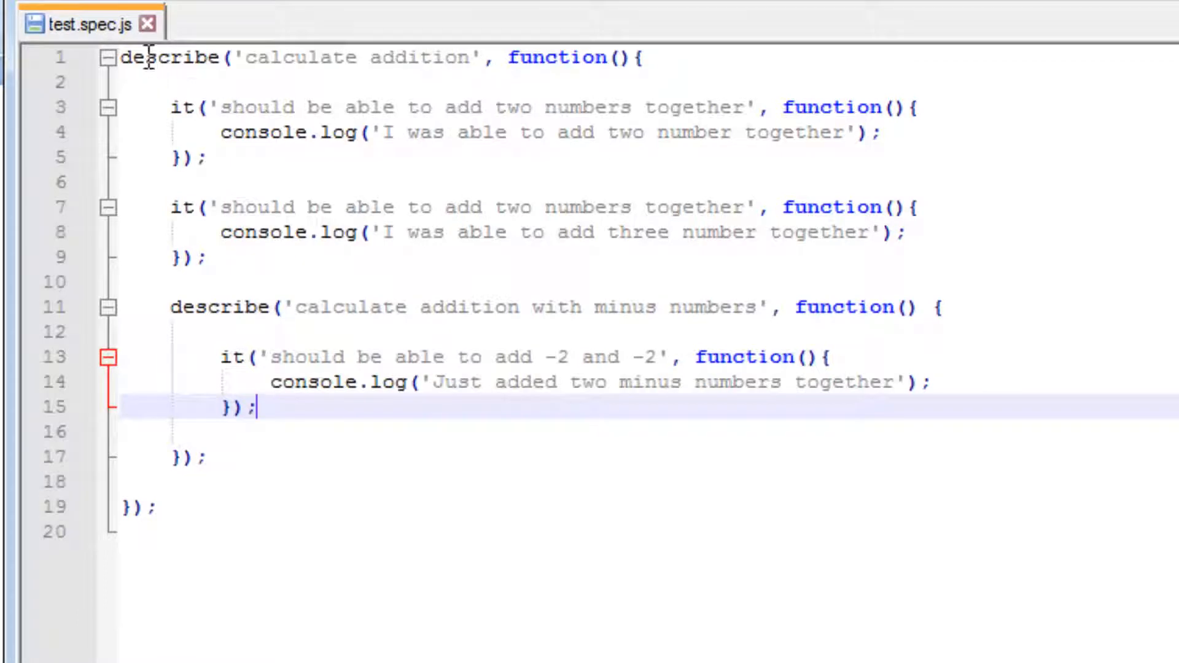
mouse_move(279, 142)
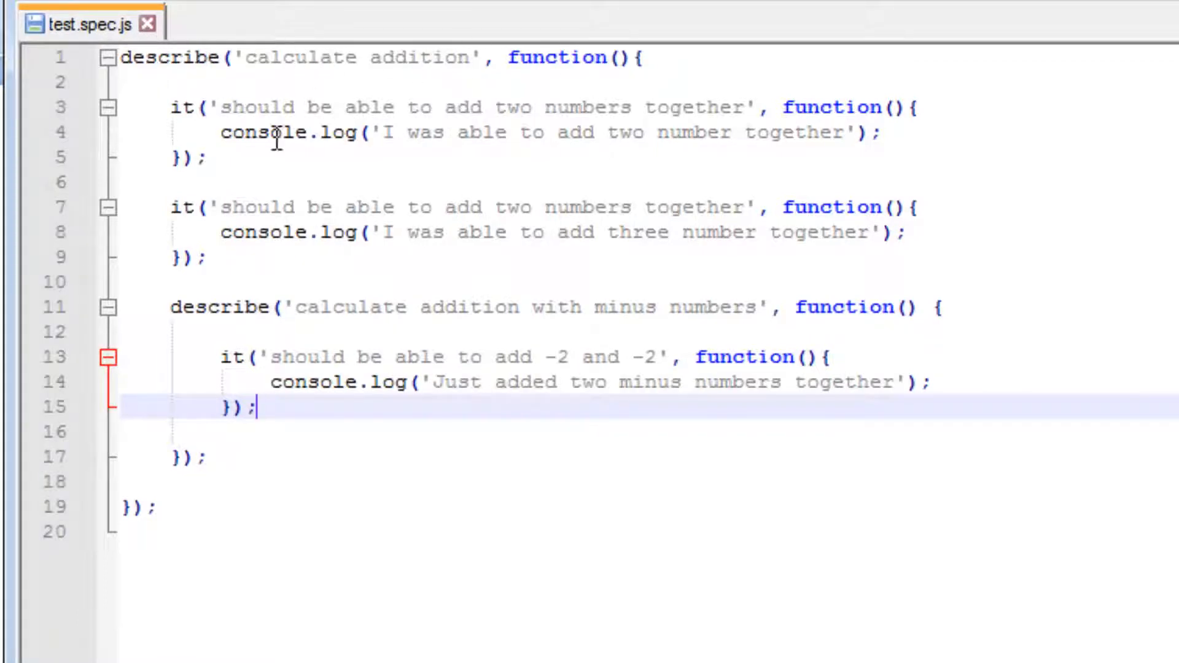
mouse_move(181, 124)
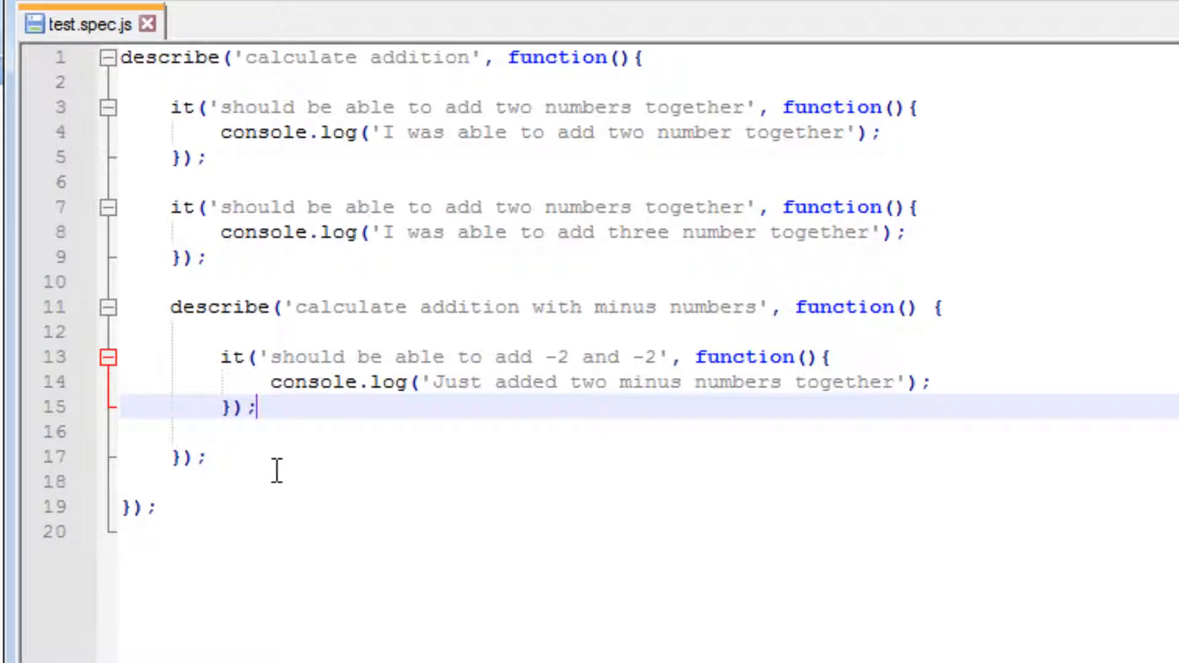
mouse_move(515, 457)
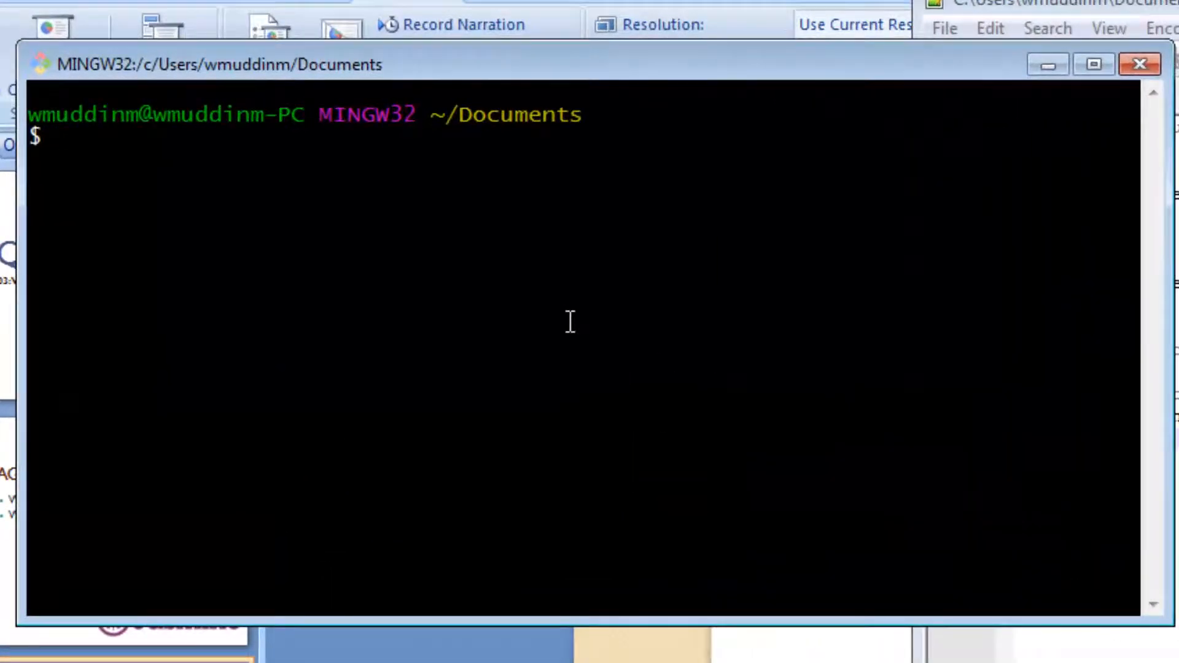
Change into jasmine-project/ and launch the jasmine test run.
type("cd jasmine-project/")
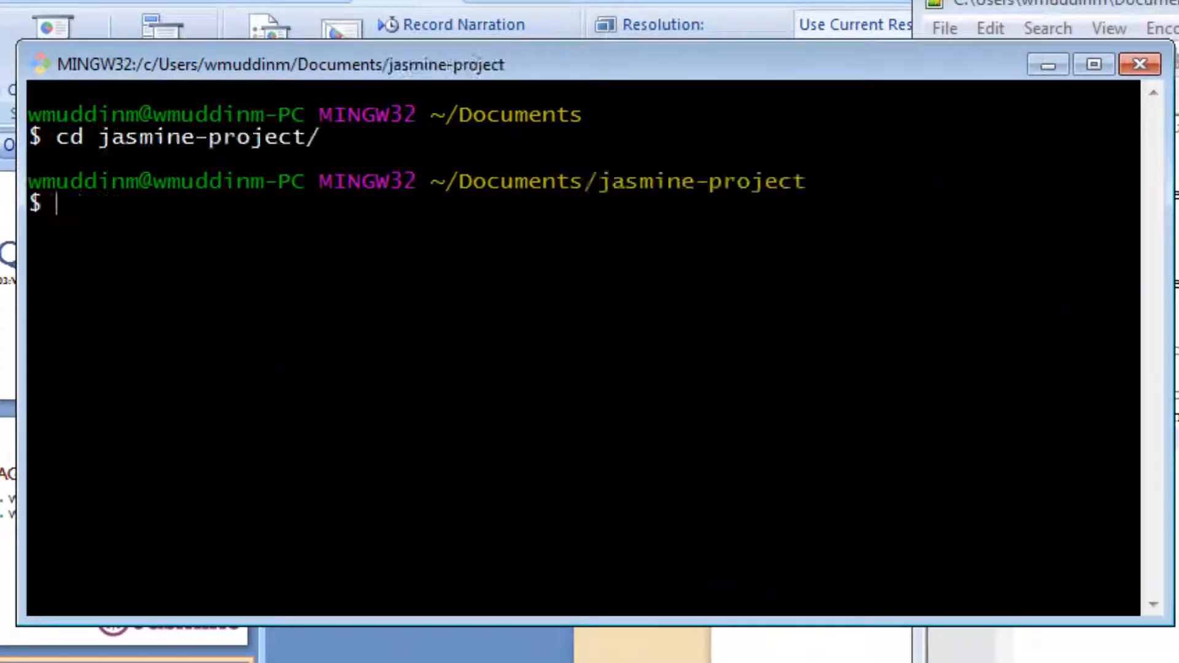
type("j")
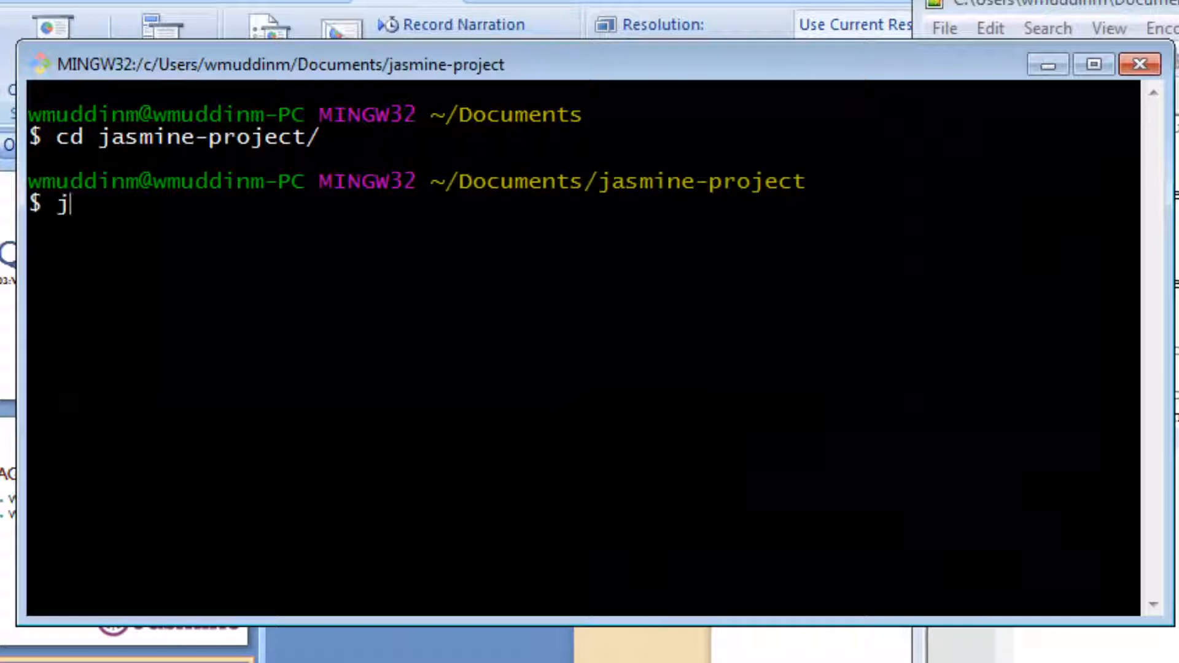
type("asmine")
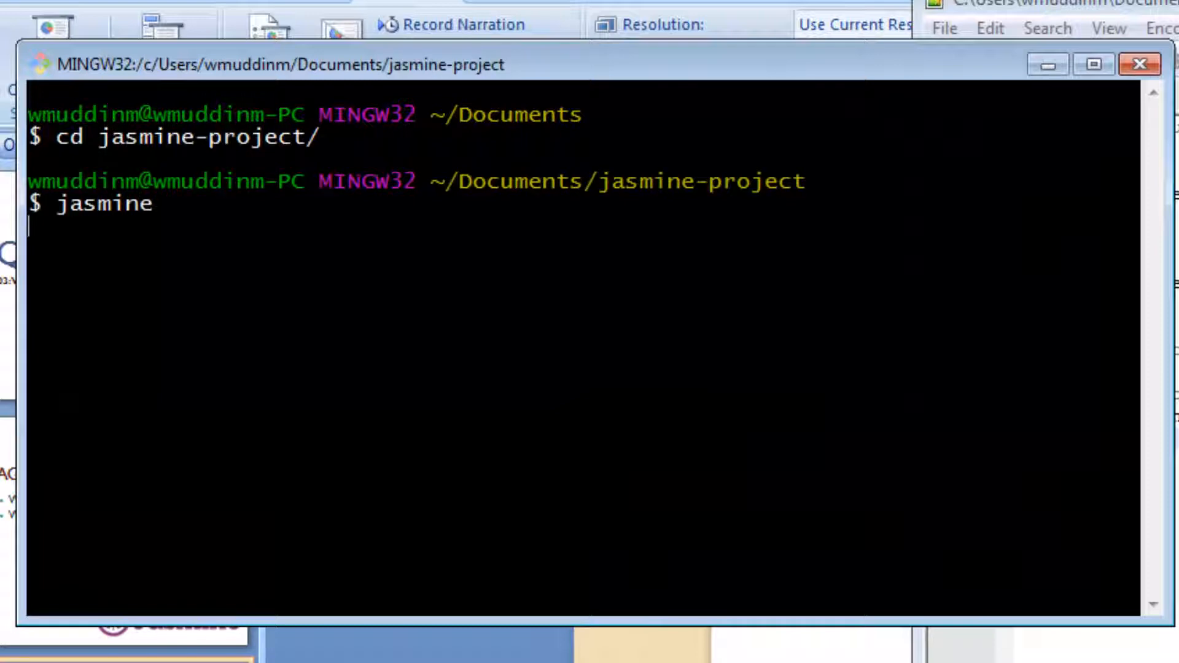
key("enter")
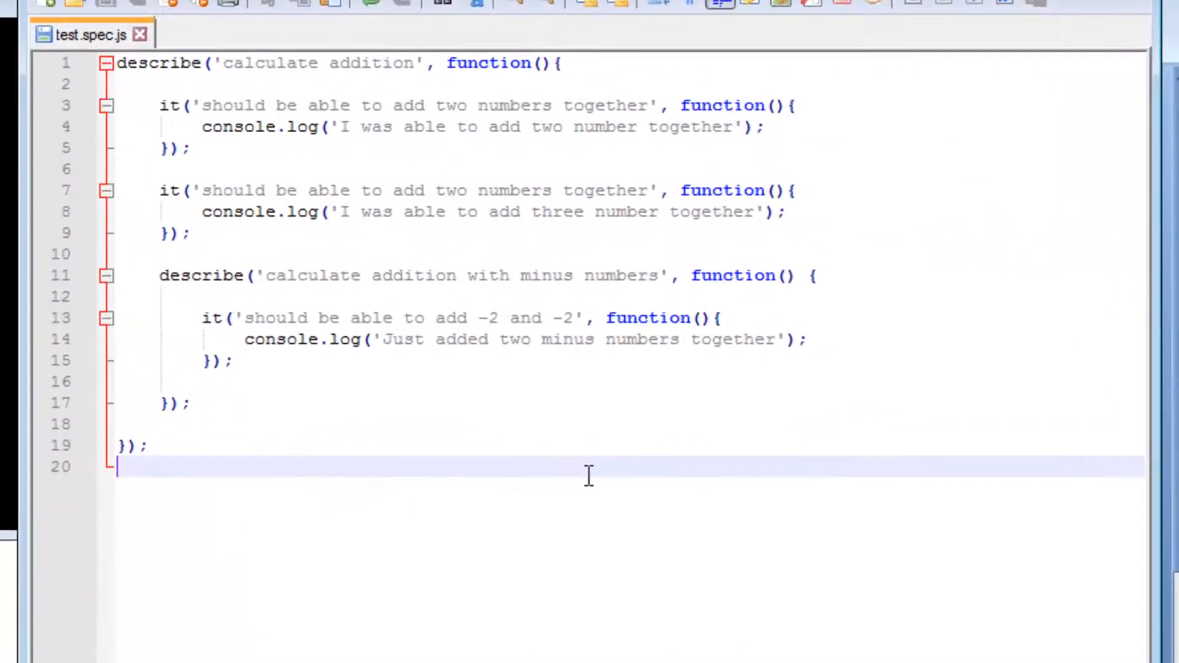
mouse_move(376, 126)
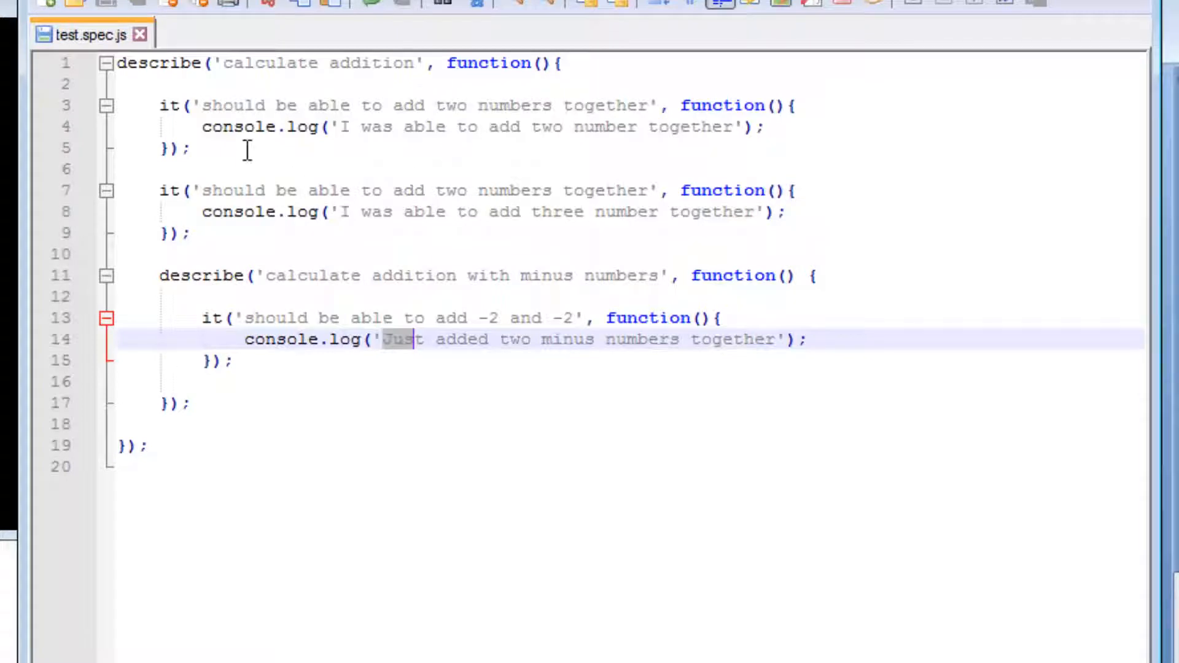
mouse_move(376, 112)
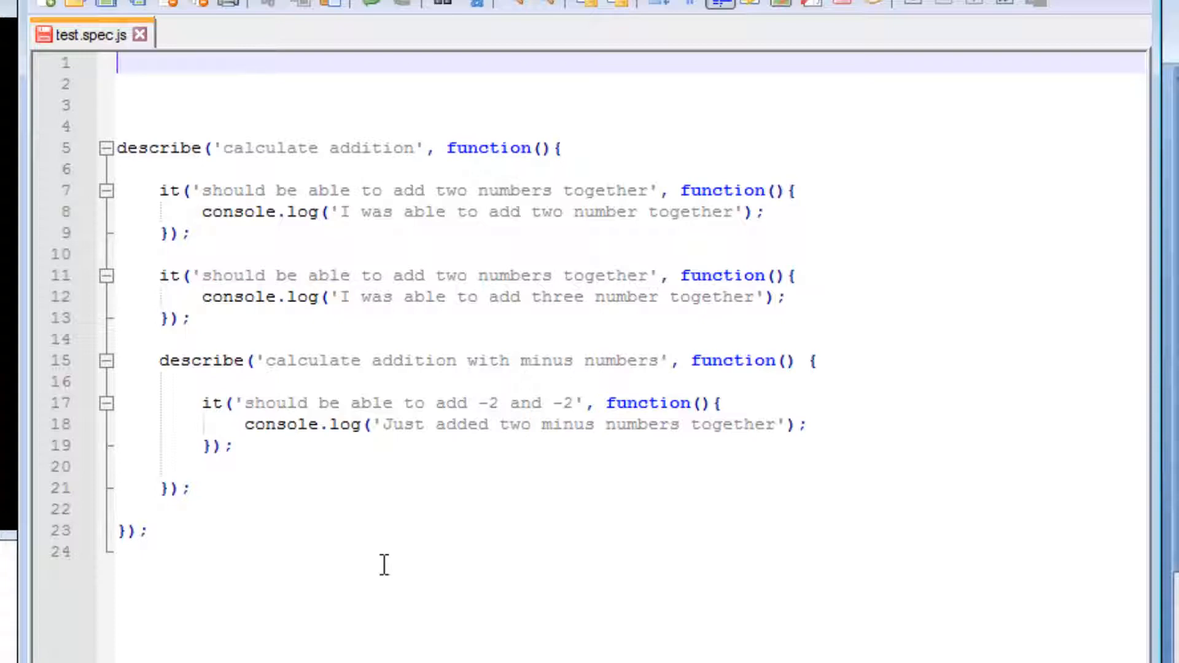
Write a Calculator class with an add(a, b) method returning a + b at the top of the file.
type("class")
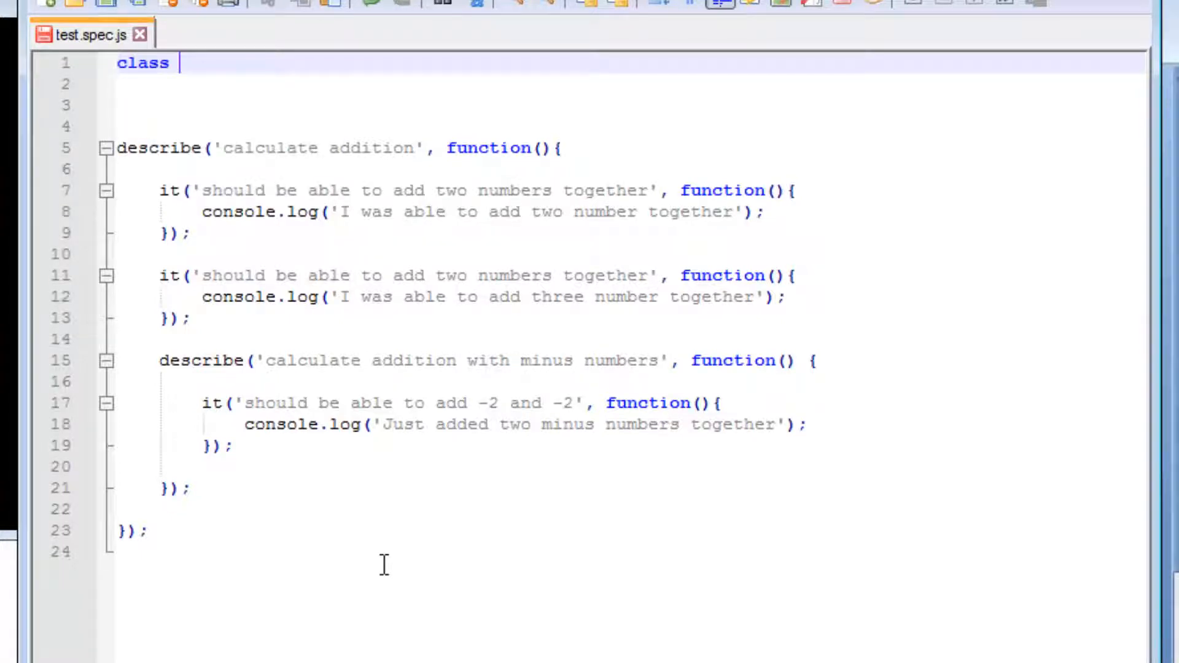
type("Calc")
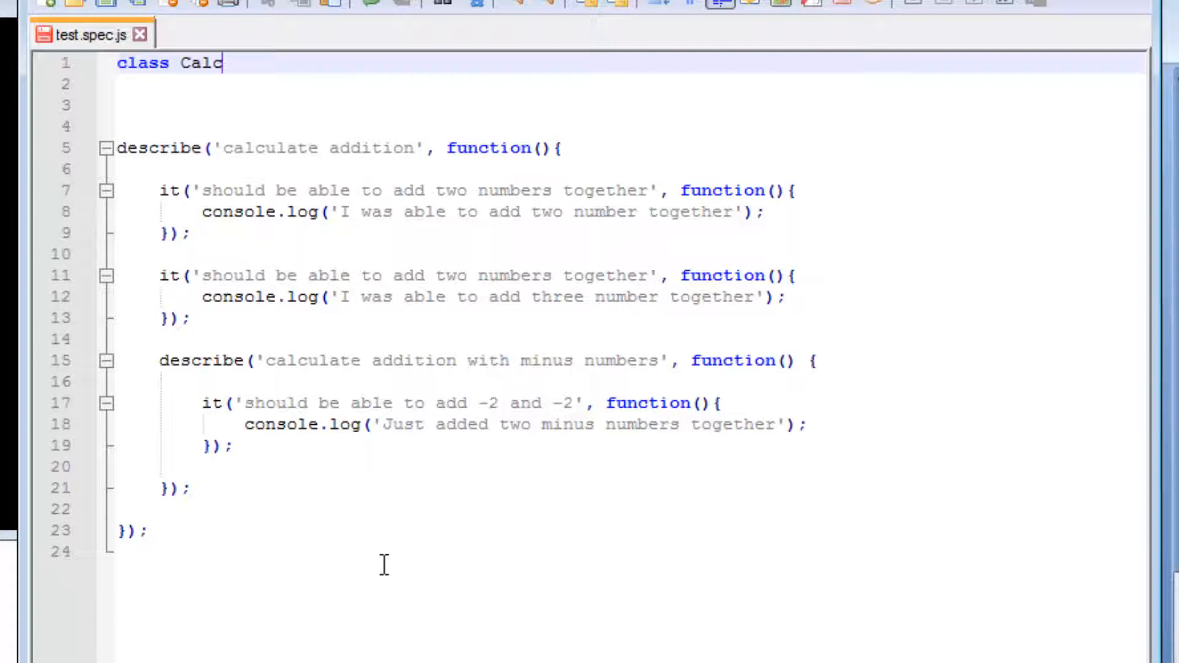
type("ulator {")
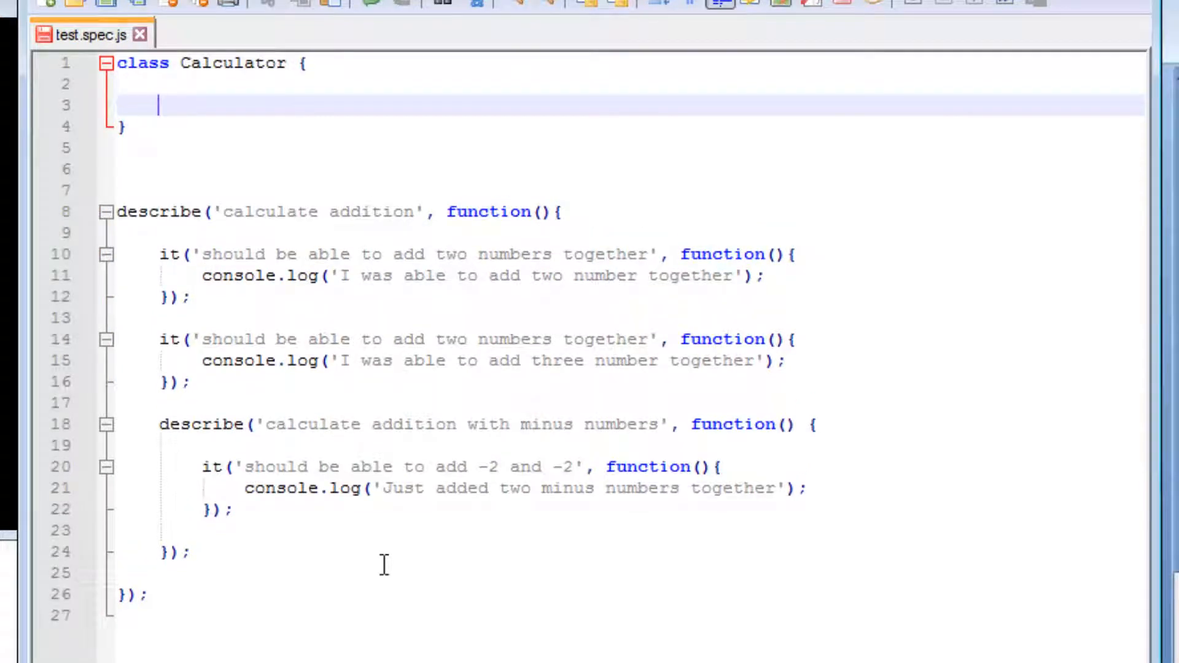
type("a")
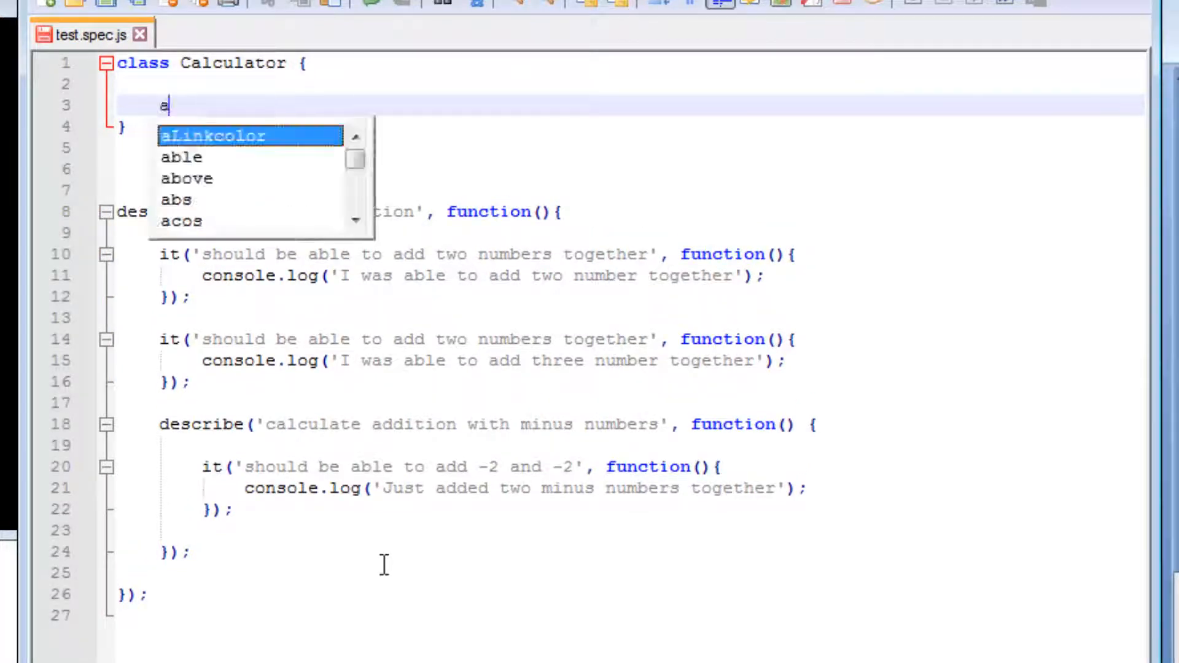
type("dd(")
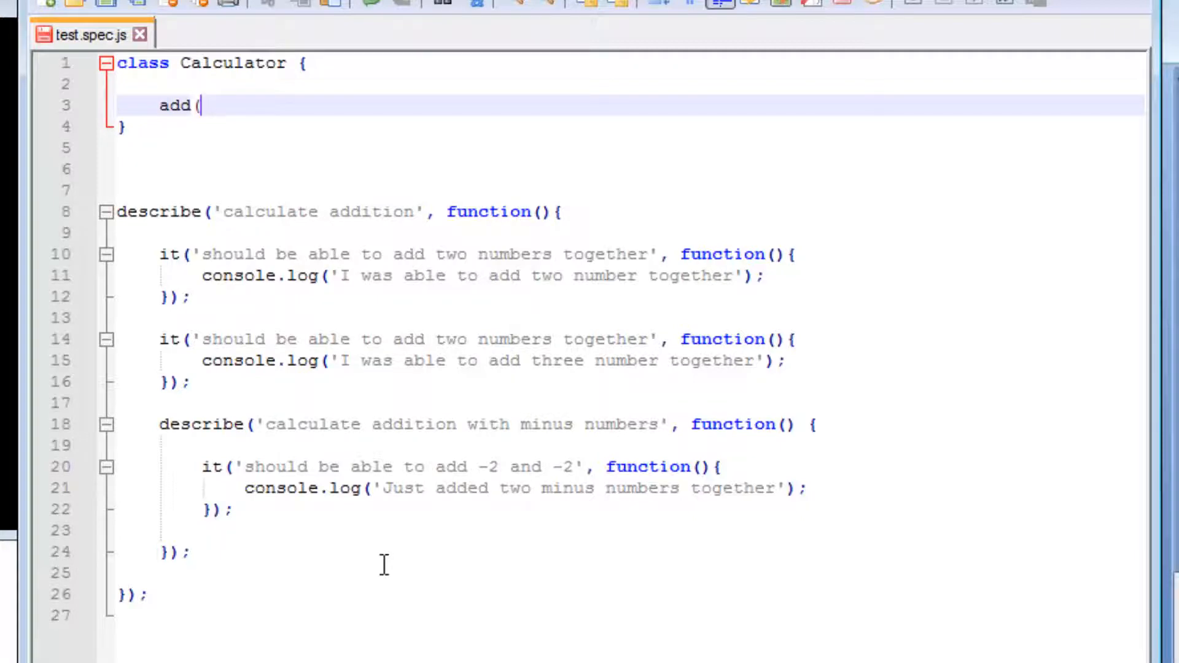
type("a")
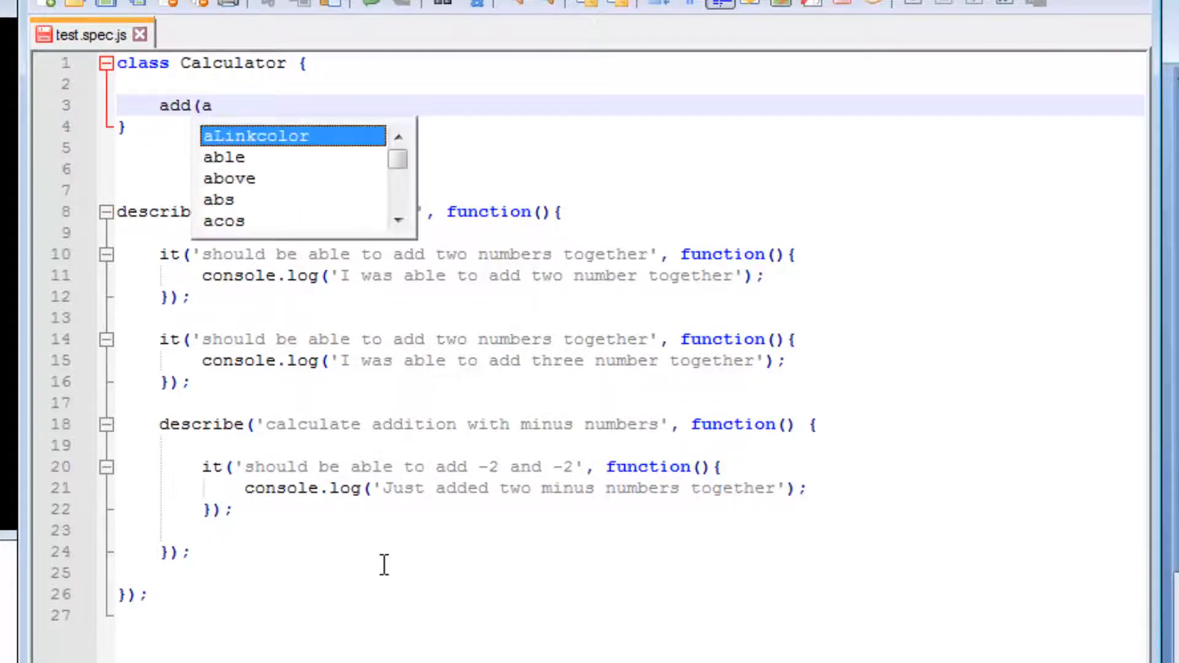
type(", b) {")
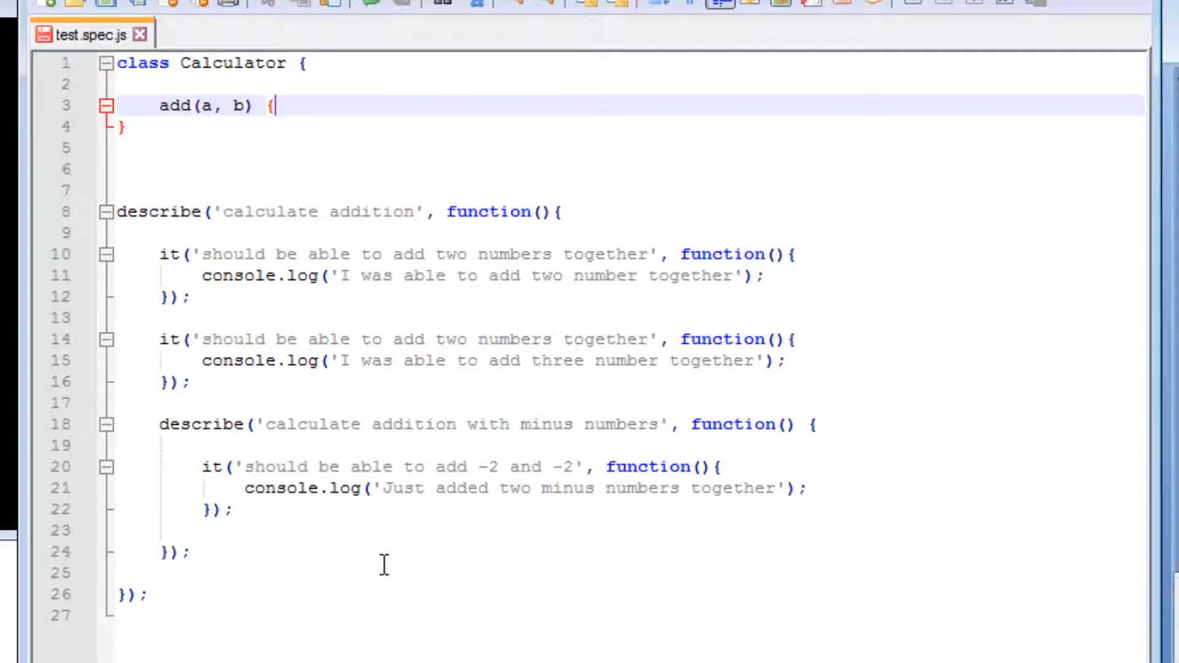
type("retur")
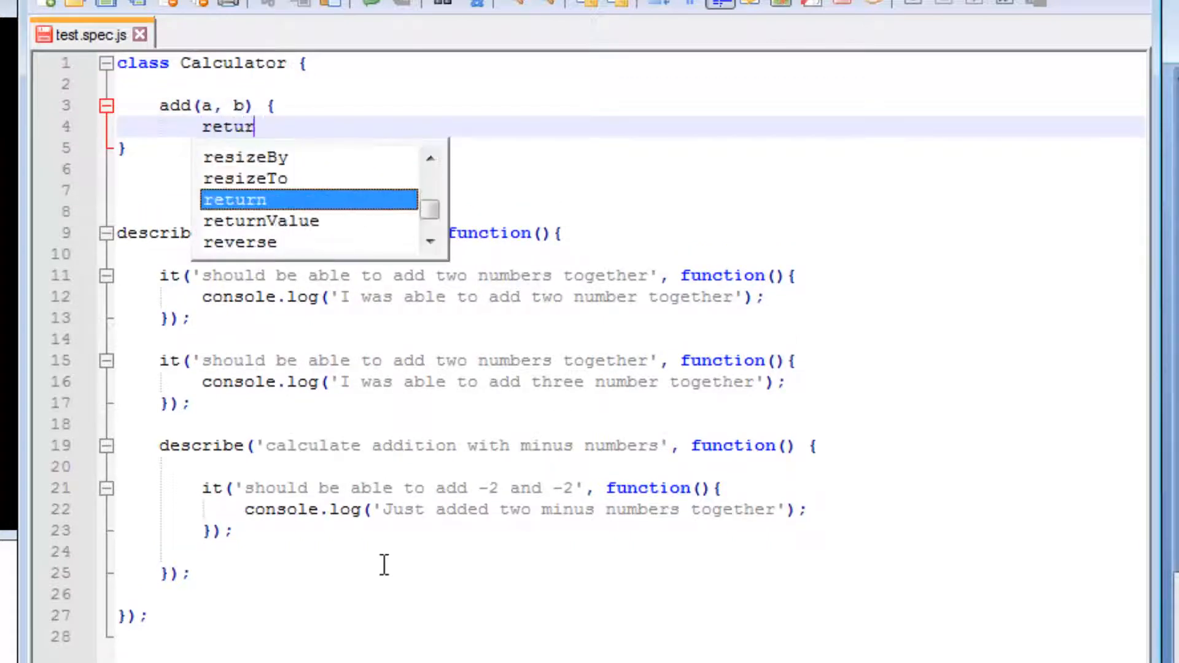
type("n a + b;")
type("}")
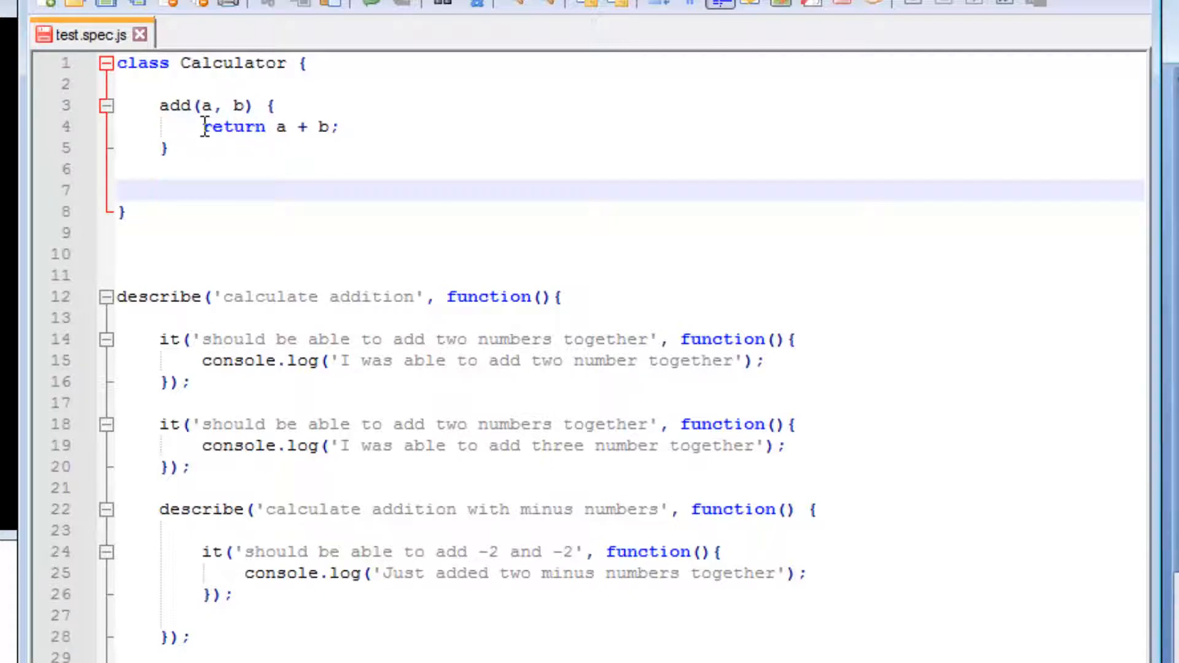
double_click(233, 126)
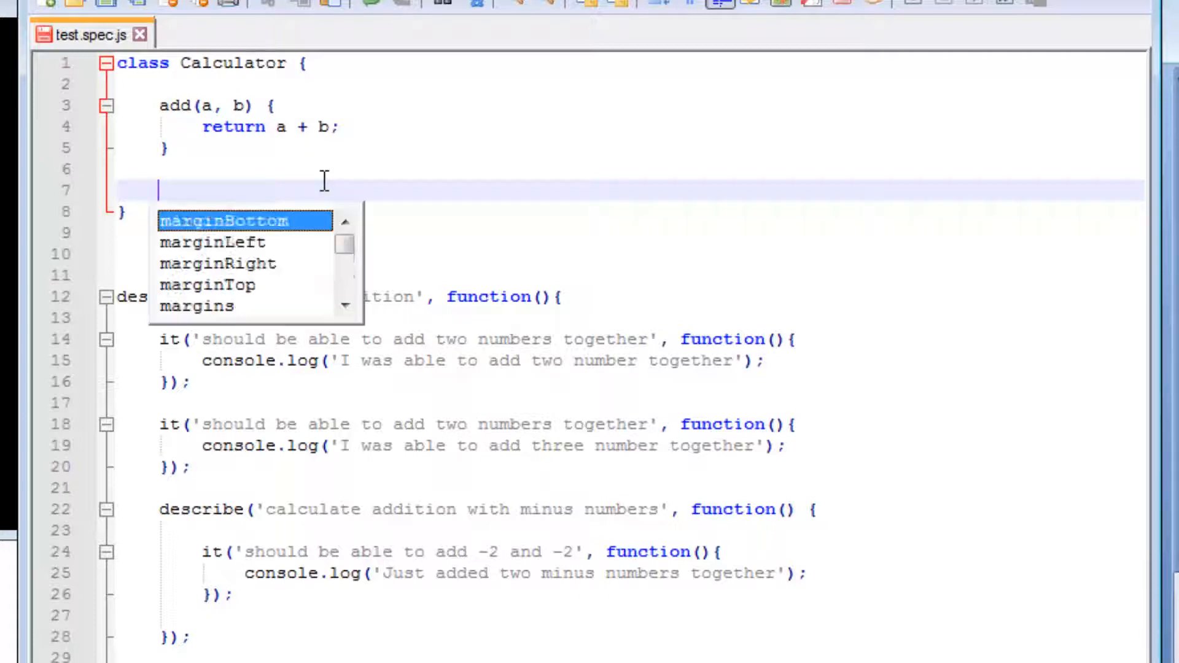
Add a minus(a, b) method returning a - b and open blank lines inside the addition describe block.
type("minus")
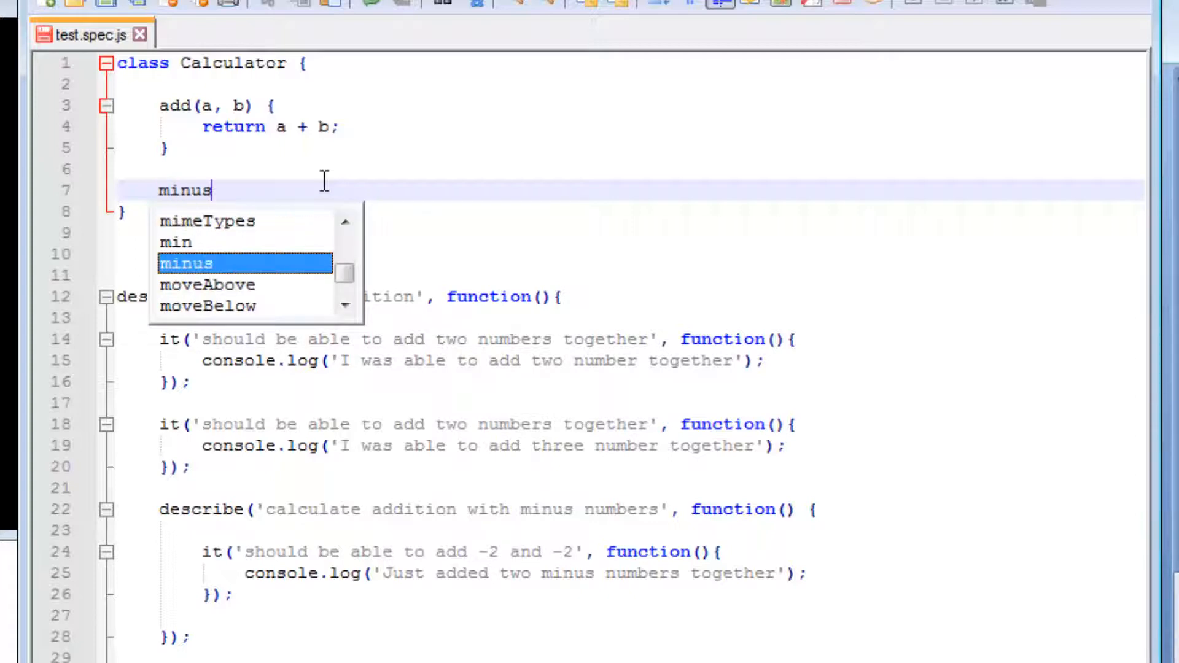
type("(a, b) {")
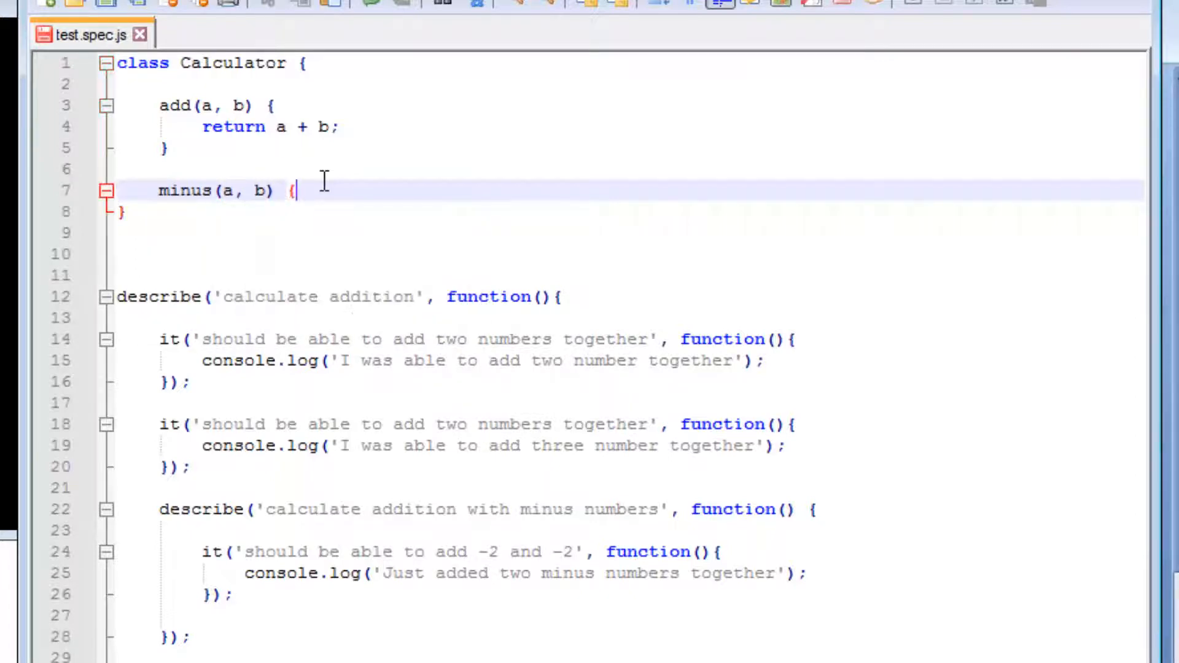
type("return")
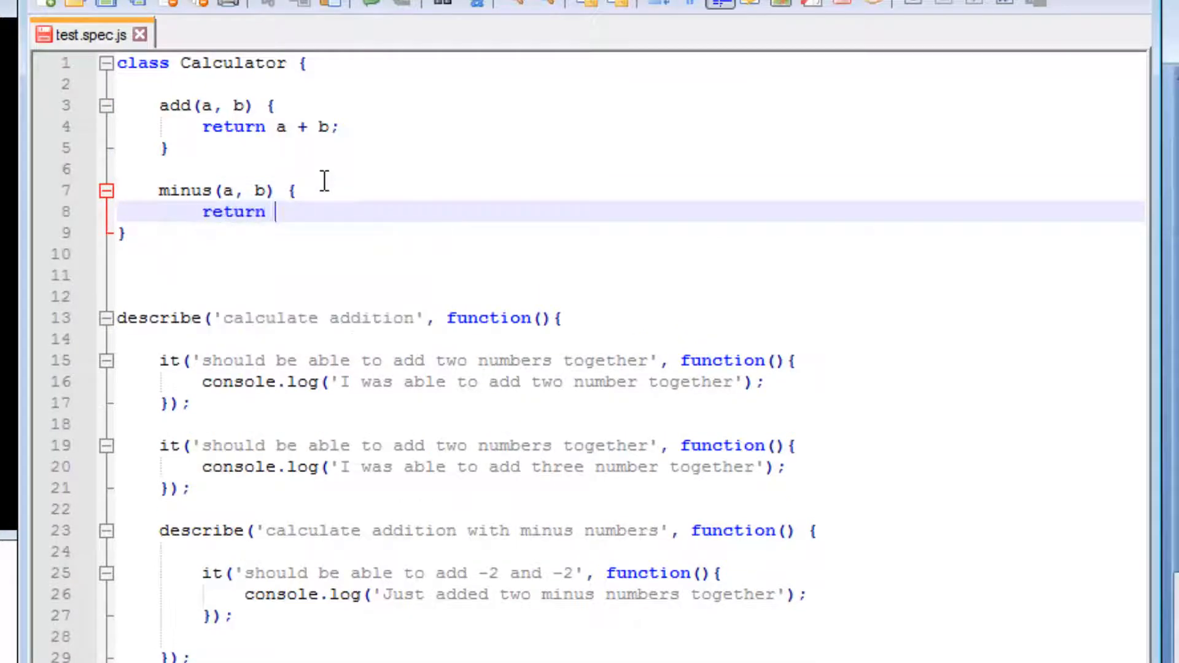
type("a - b;")
type("}")
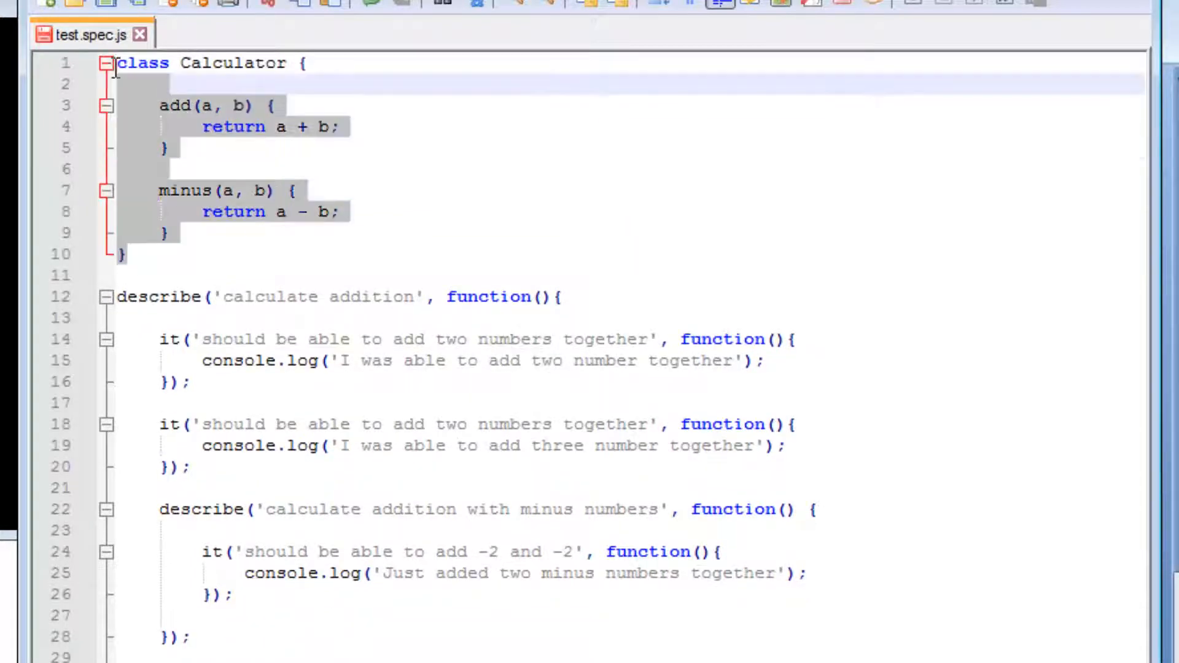
left_click(294, 126)
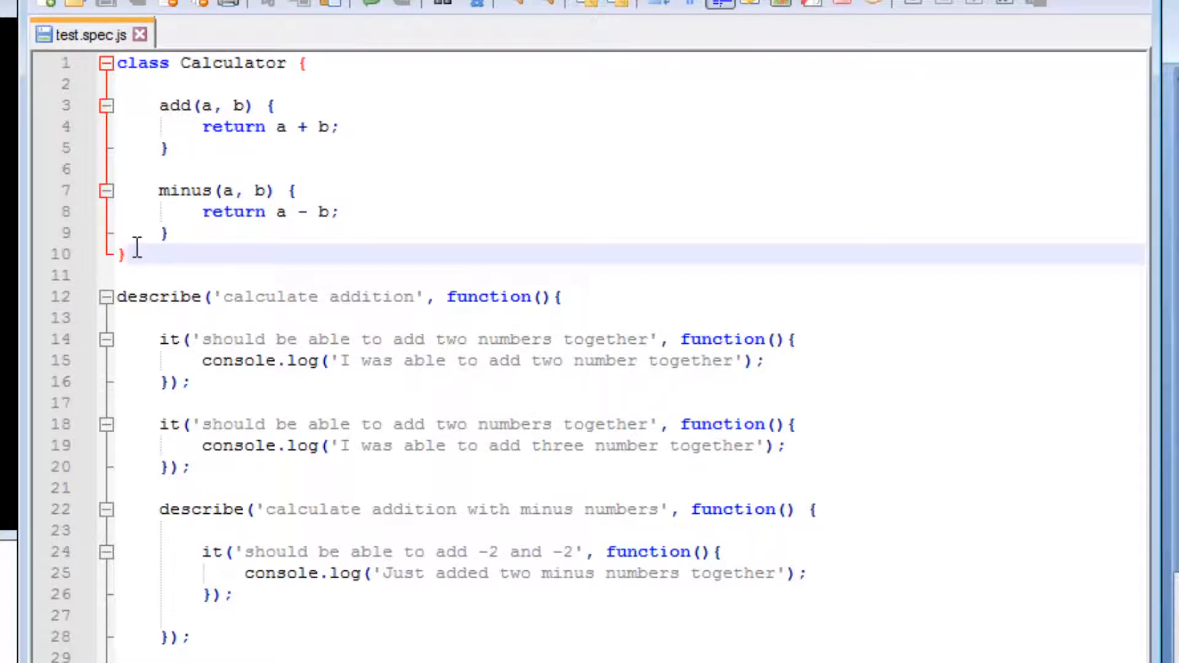
mouse_move(143, 258)
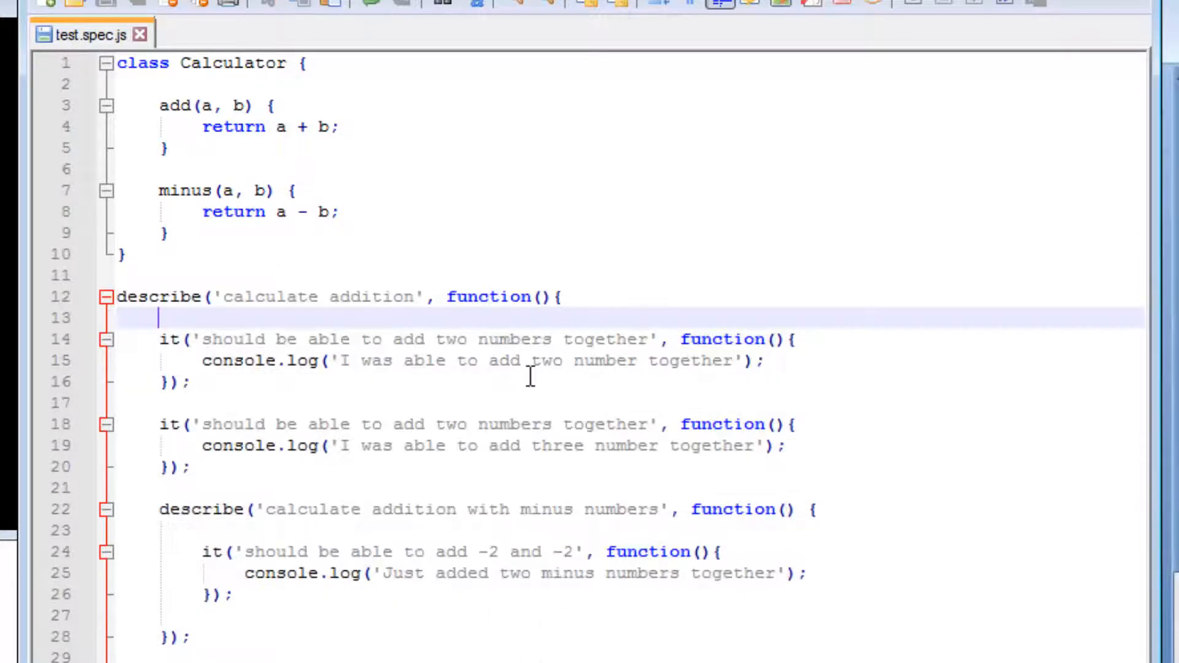
key("enter")
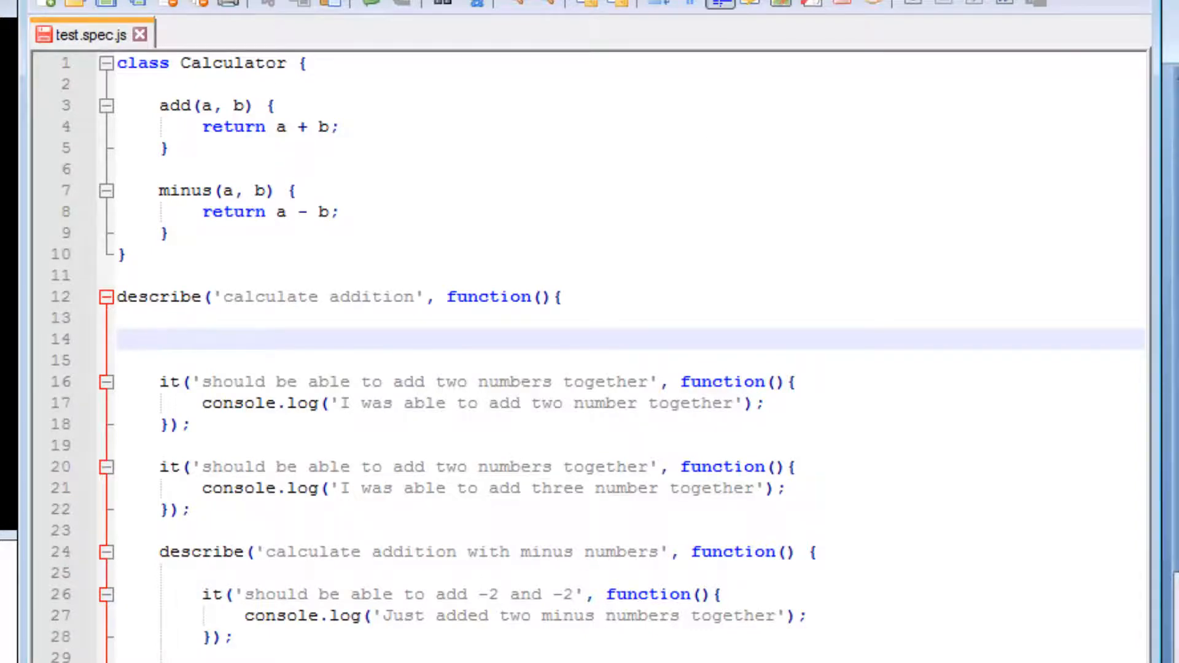
Declare var calculate = new Calculator(); inside the describe block using autocomplete.
type("var")
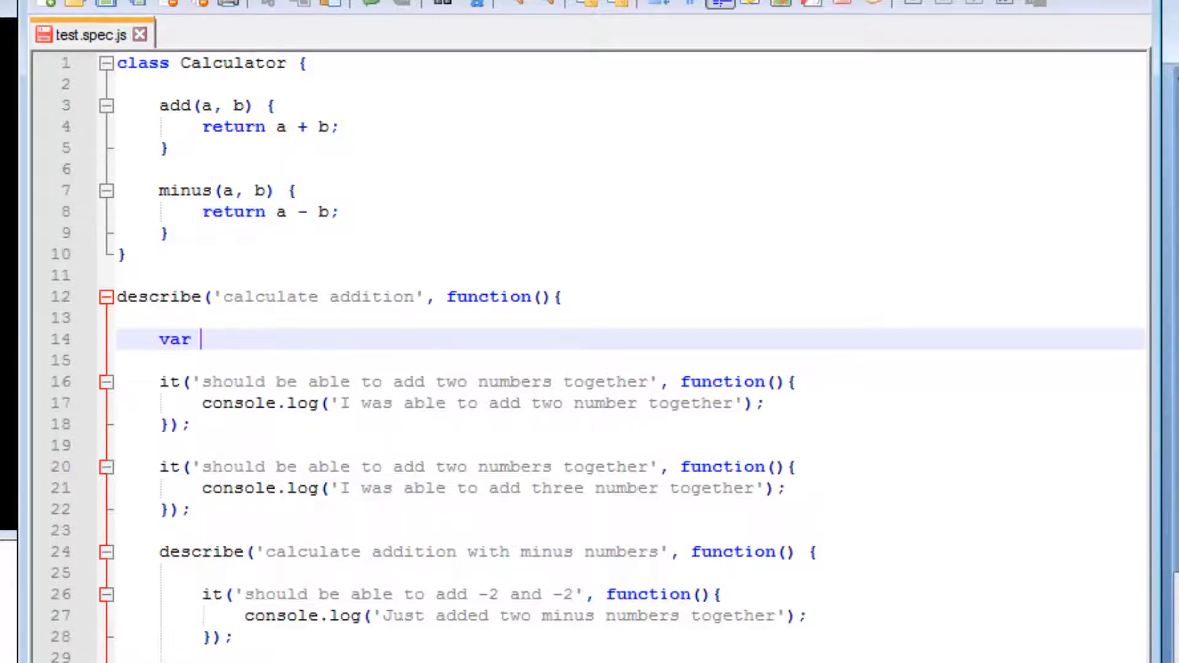
type("cal")
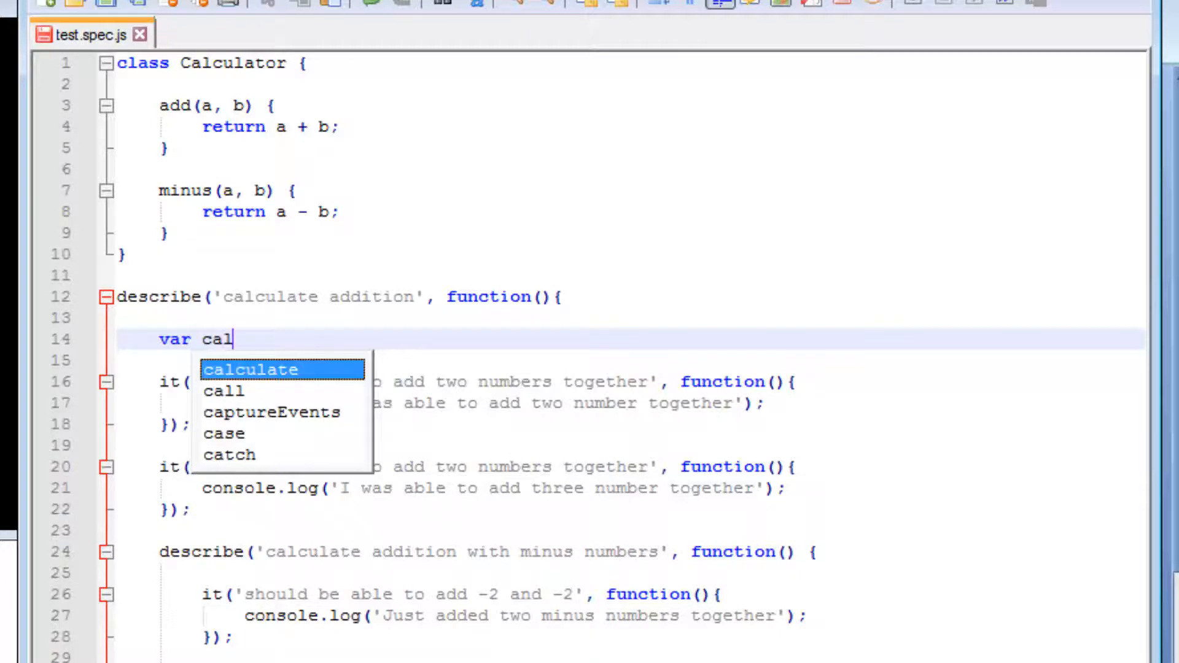
key("Tab")
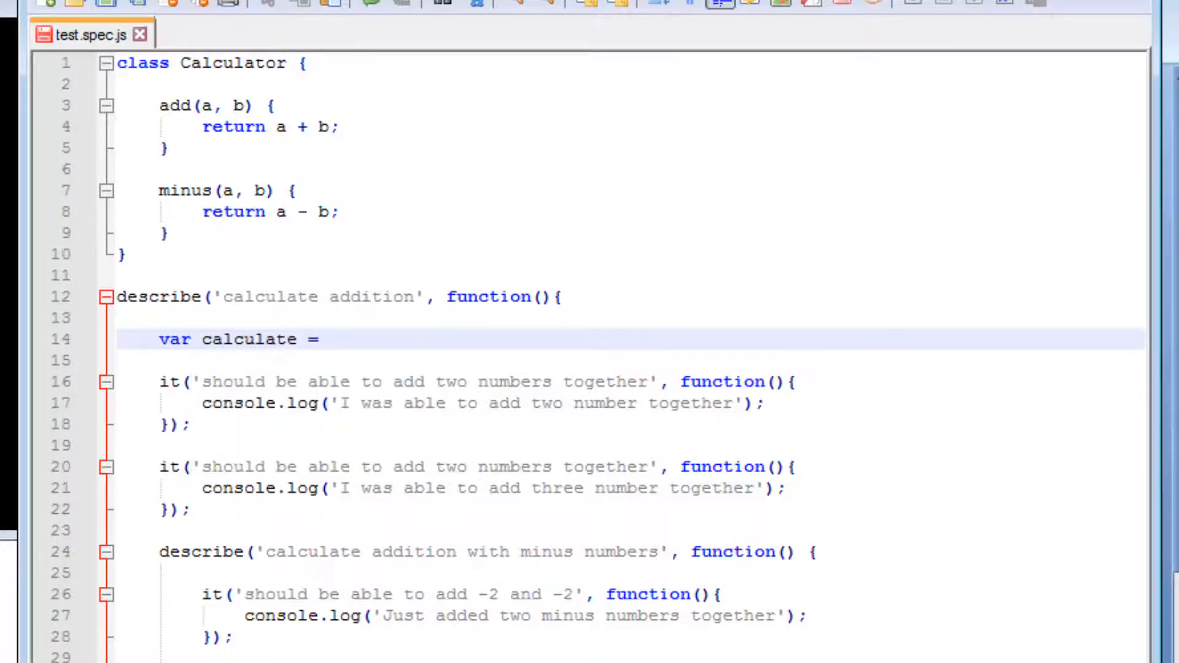
left_click(327, 339)
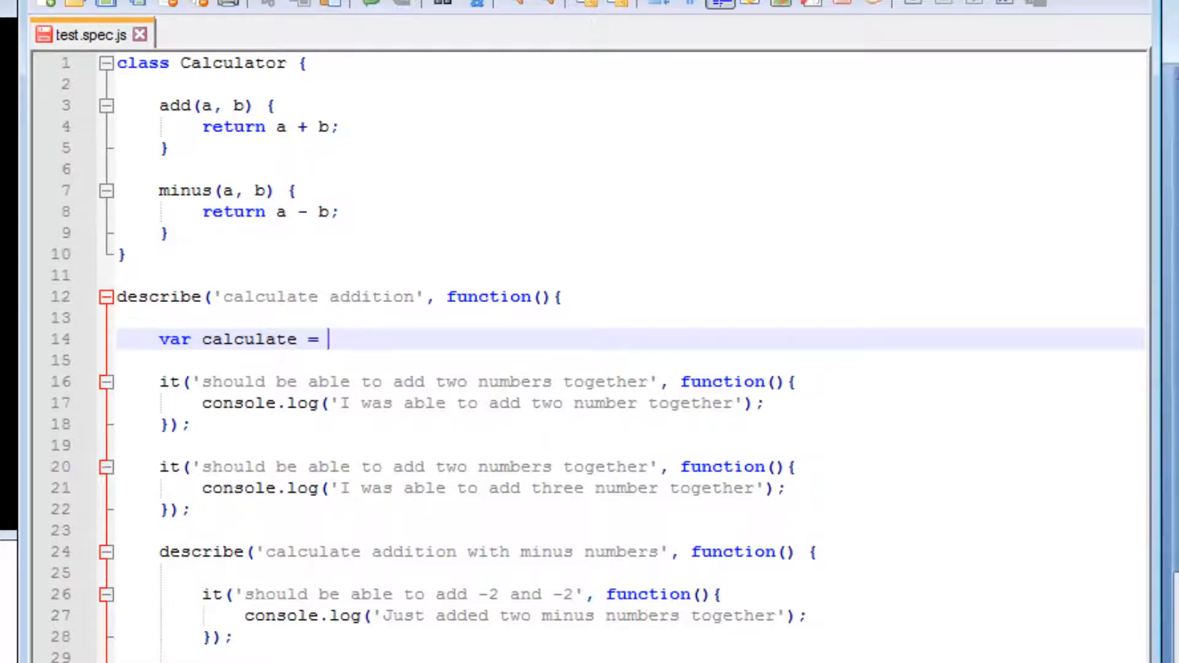
type("new C")
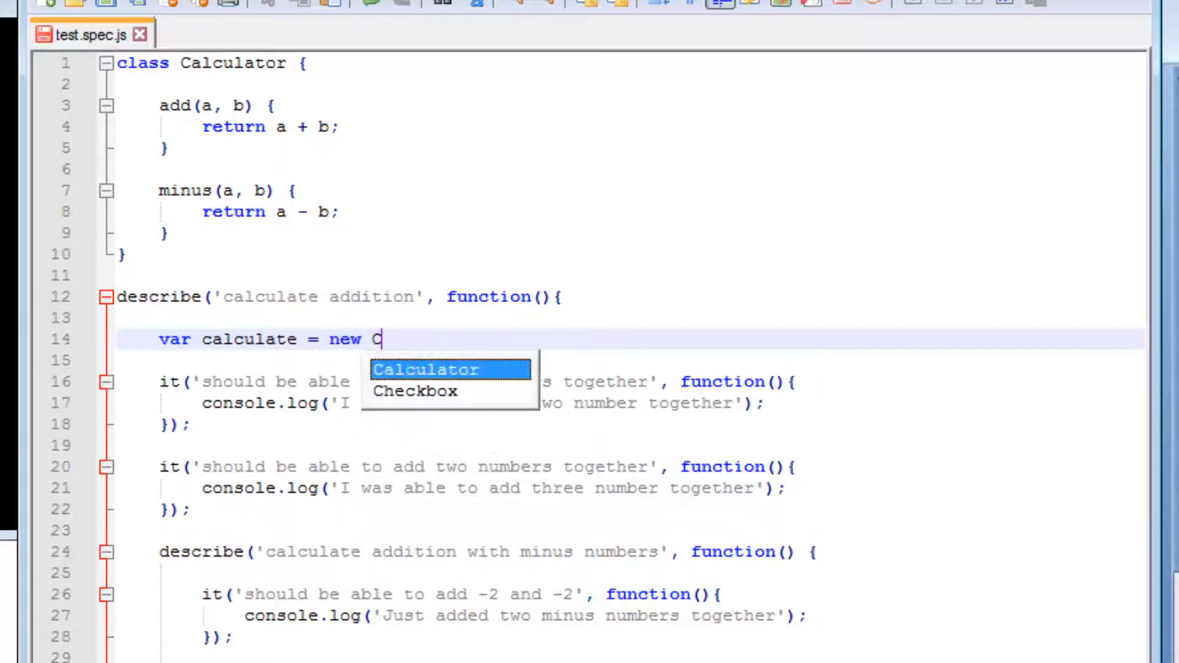
left_click(427, 370)
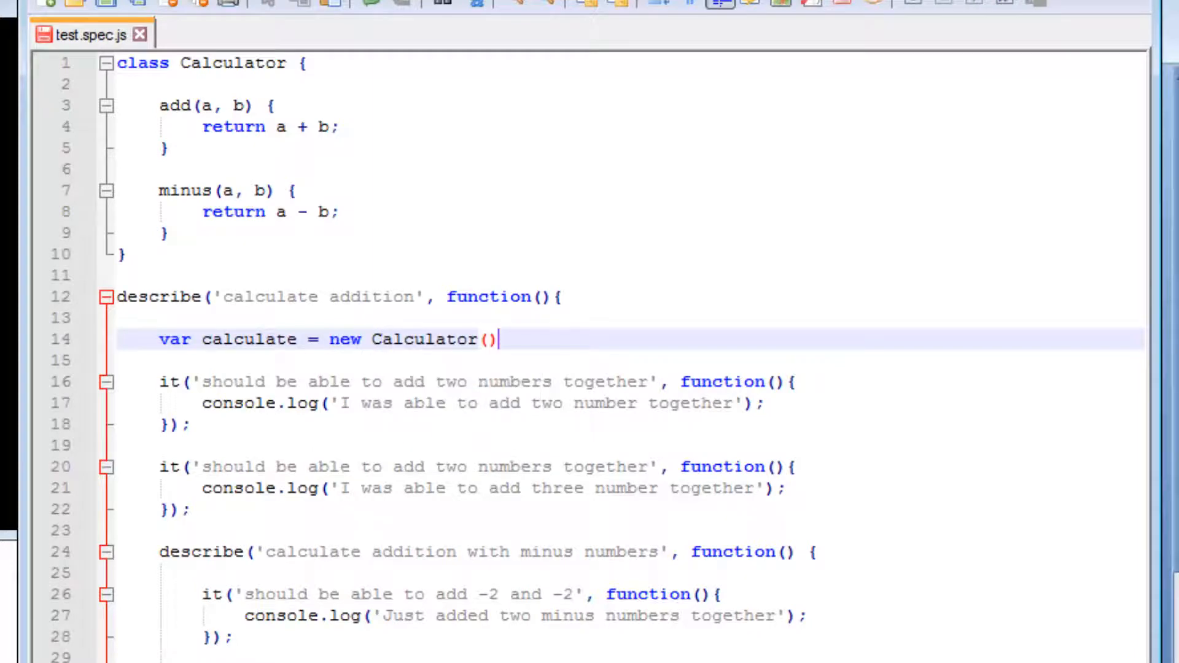
type(";")
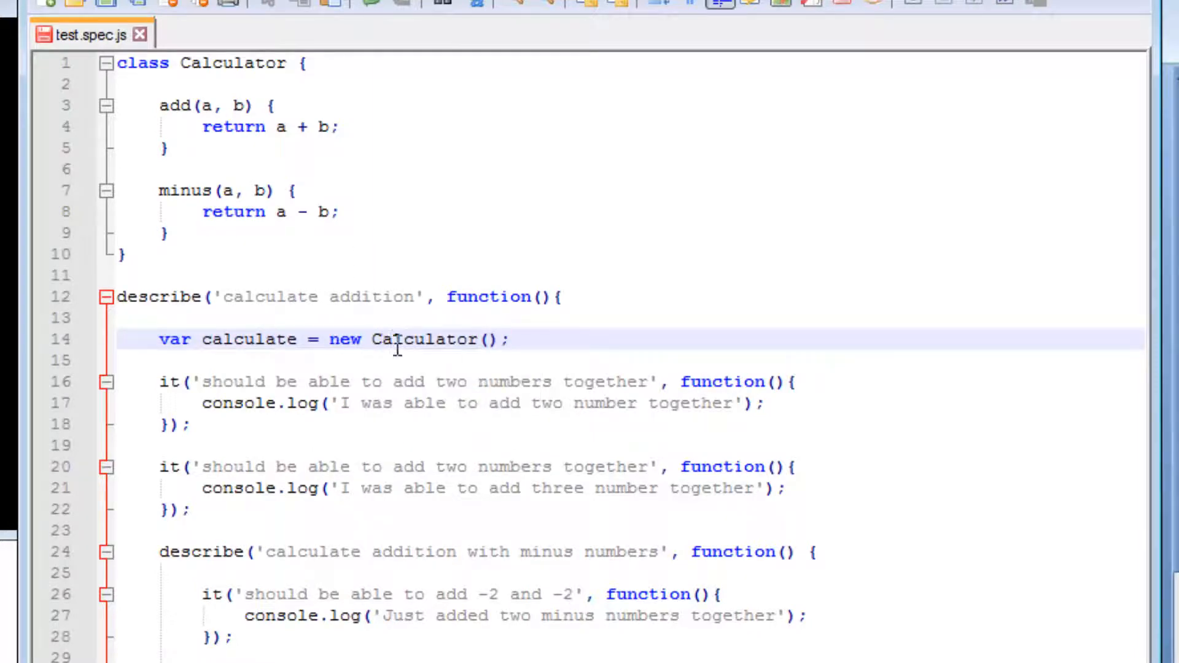
Highlight Calculator and calculate in the new declaration to check the names.
double_click(424, 339)
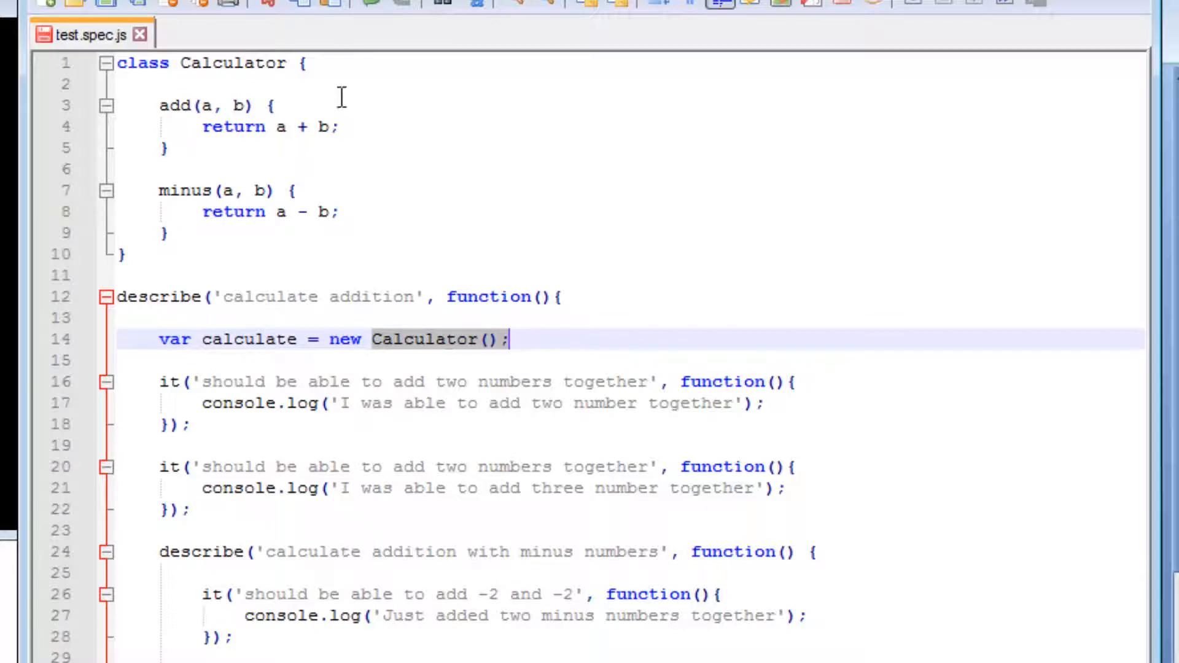
mouse_move(248, 360)
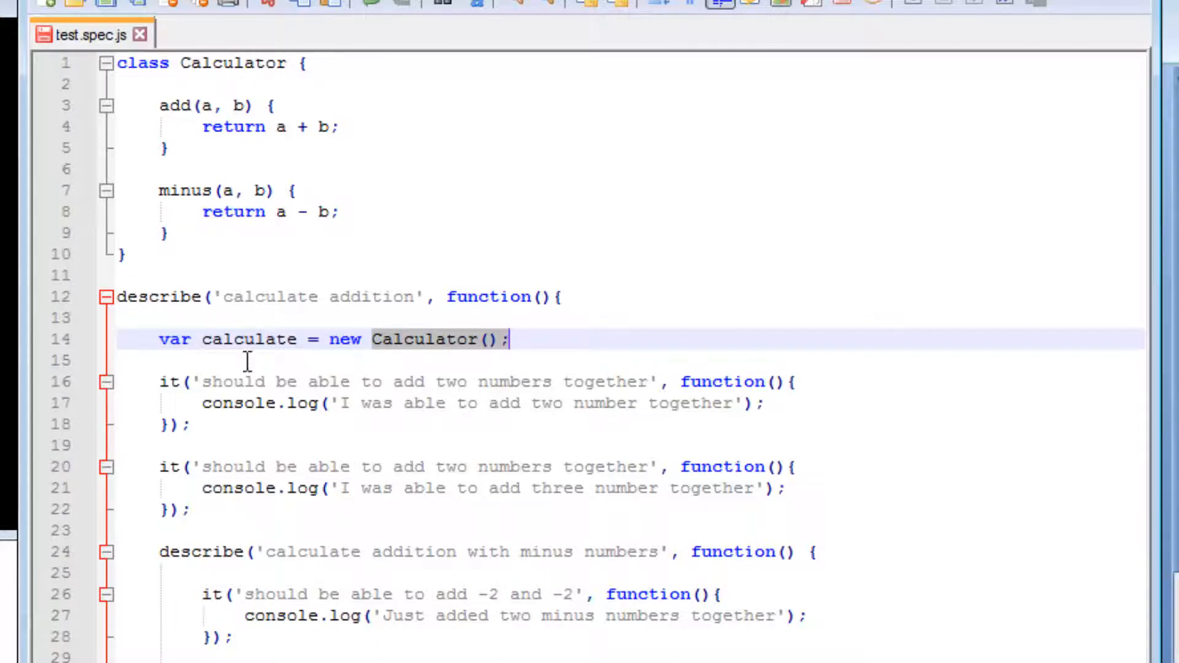
double_click(248, 340)
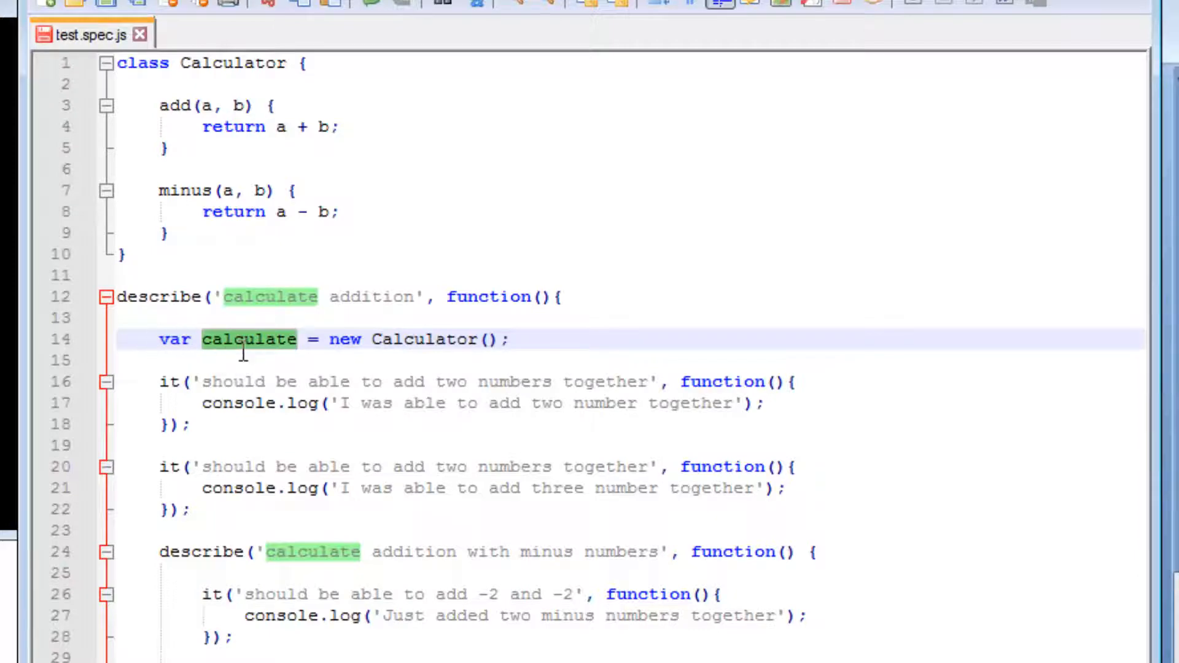
left_click(249, 339)
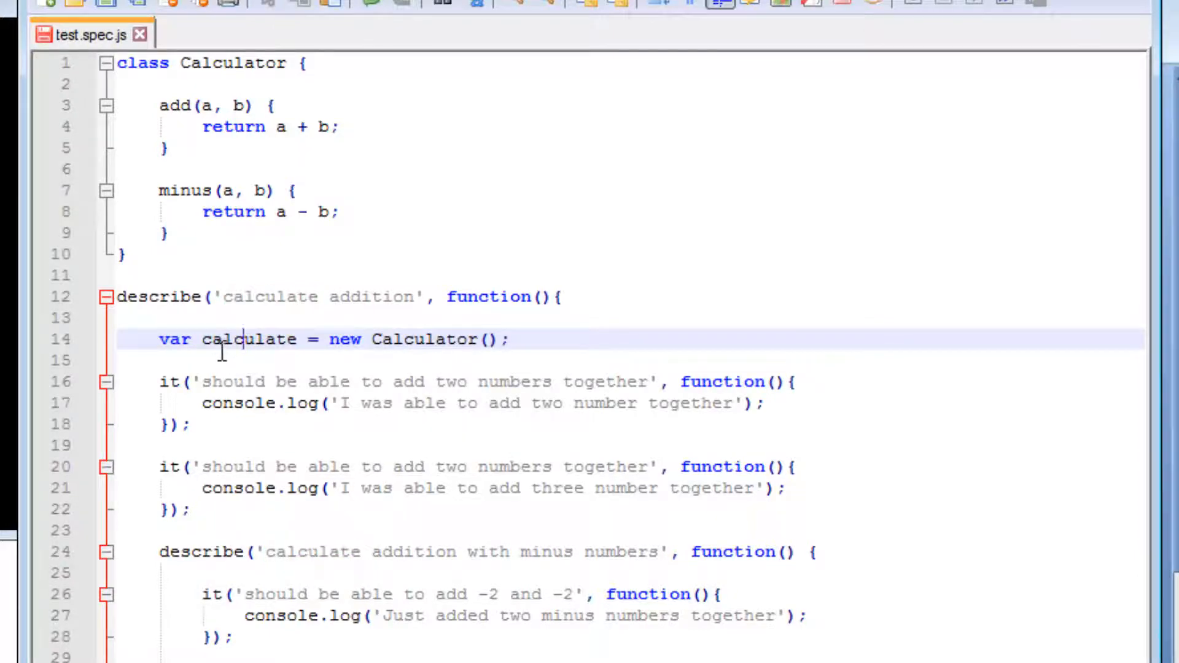
double_click(249, 339)
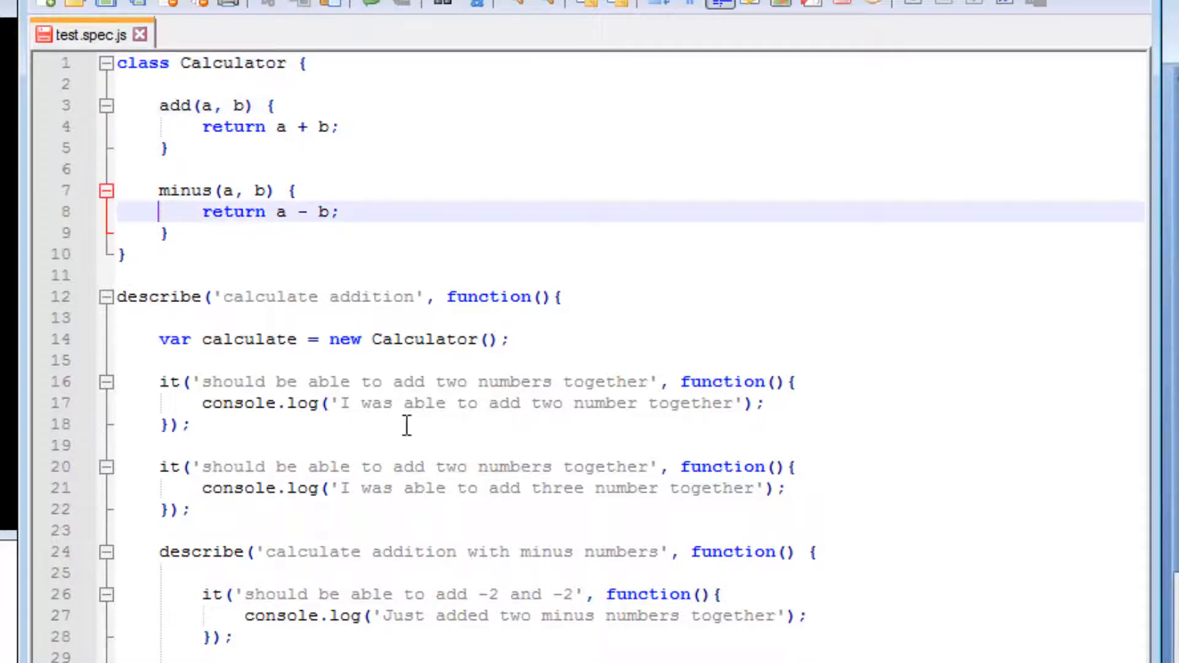
mouse_move(759, 385)
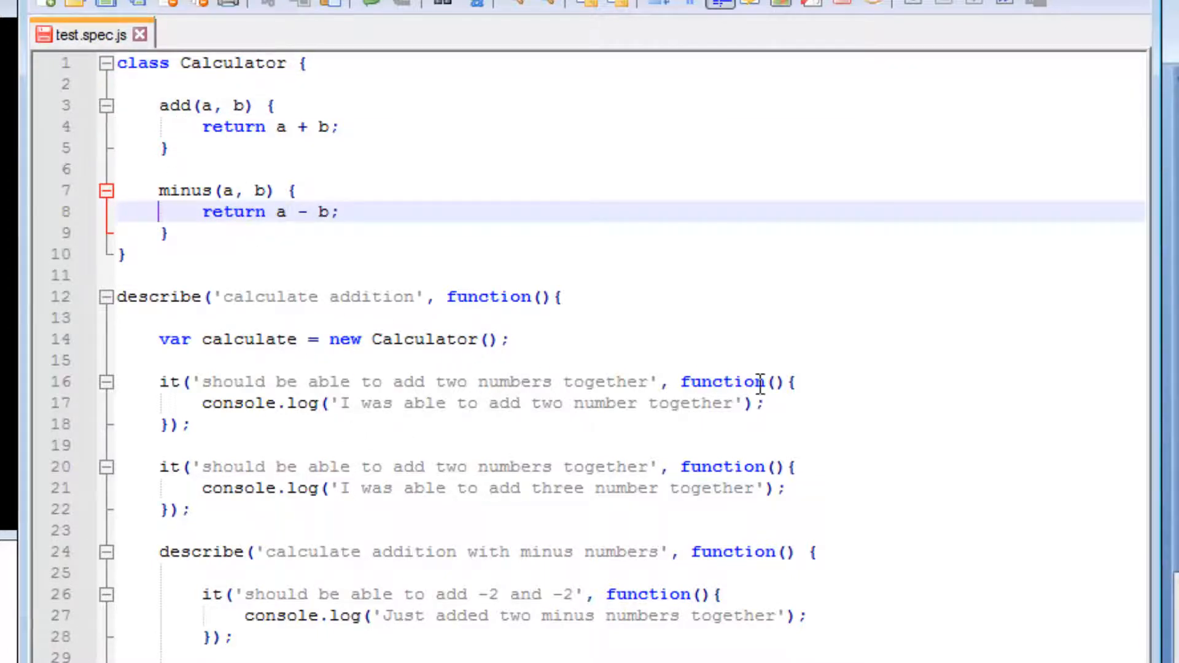
mouse_move(769, 403)
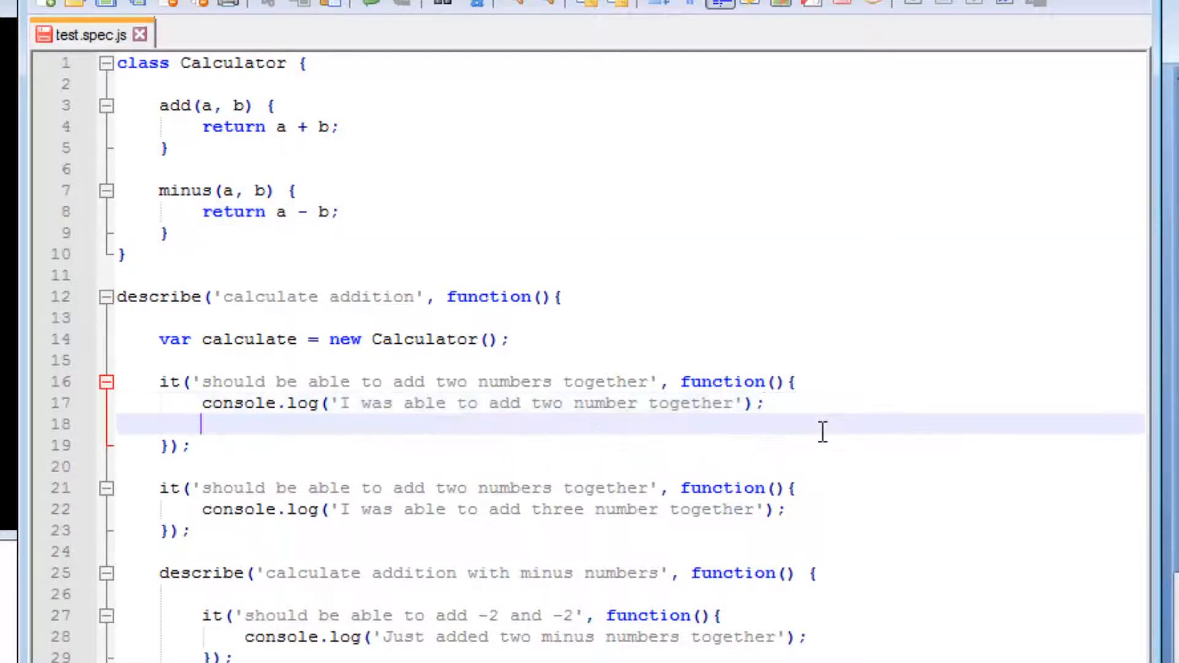
Log calculate.add(1, 3) in the first spec and comment out its old message with //.
type("console.l")
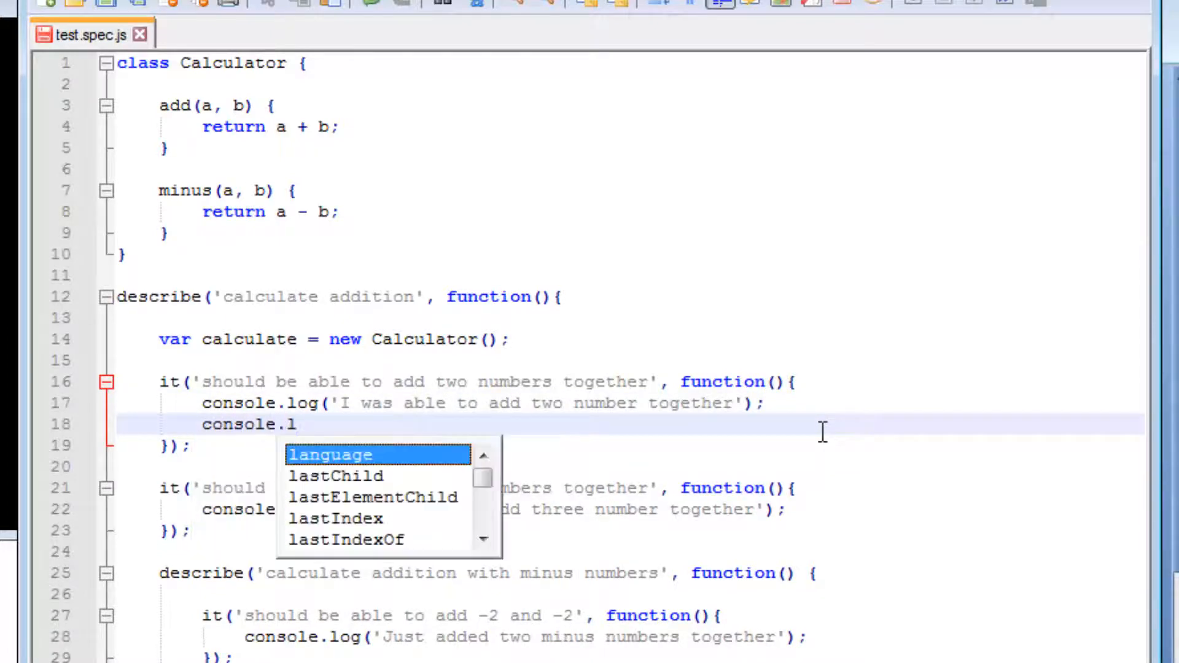
type("og(")
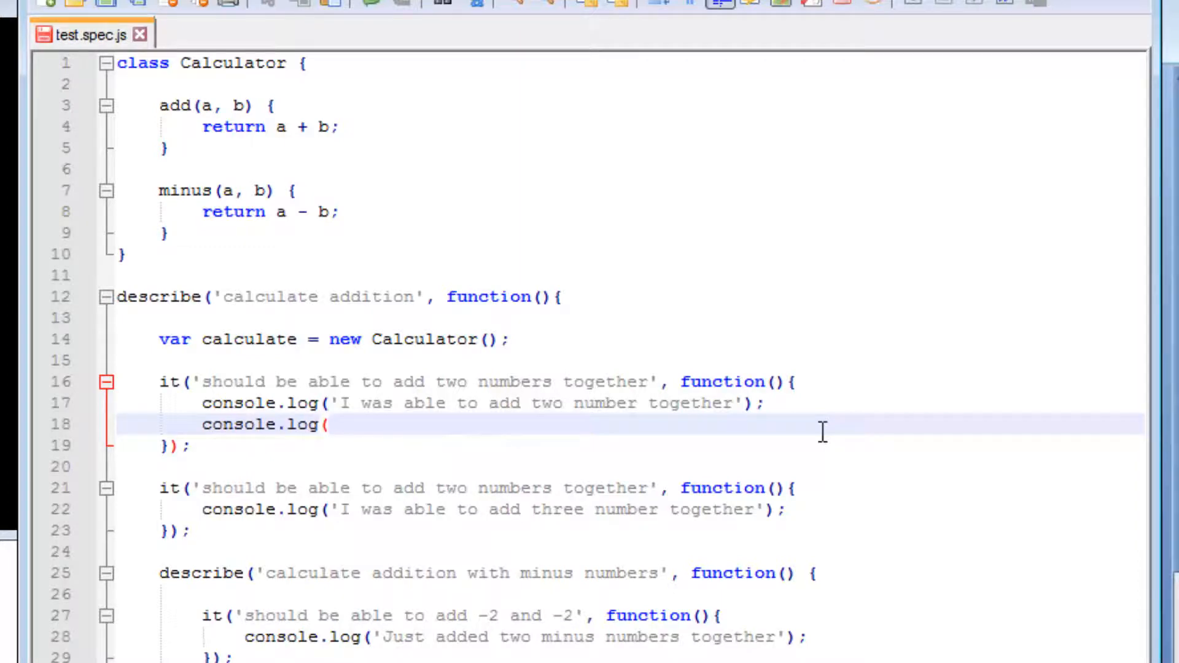
type("calculate")
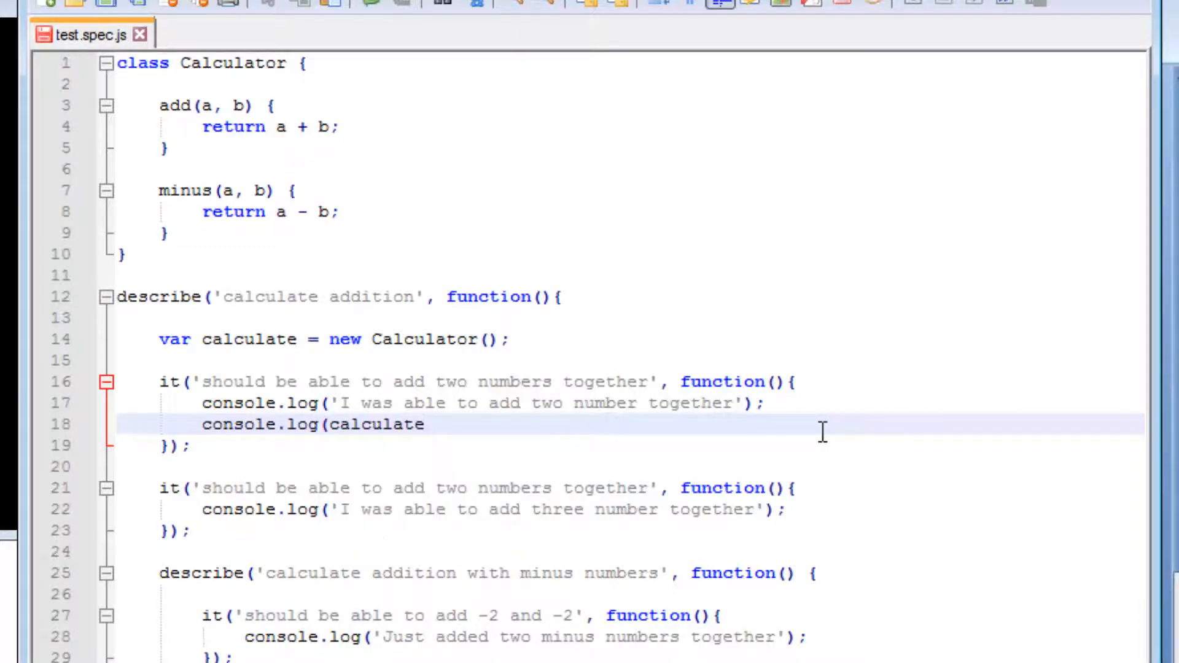
type(".add(")
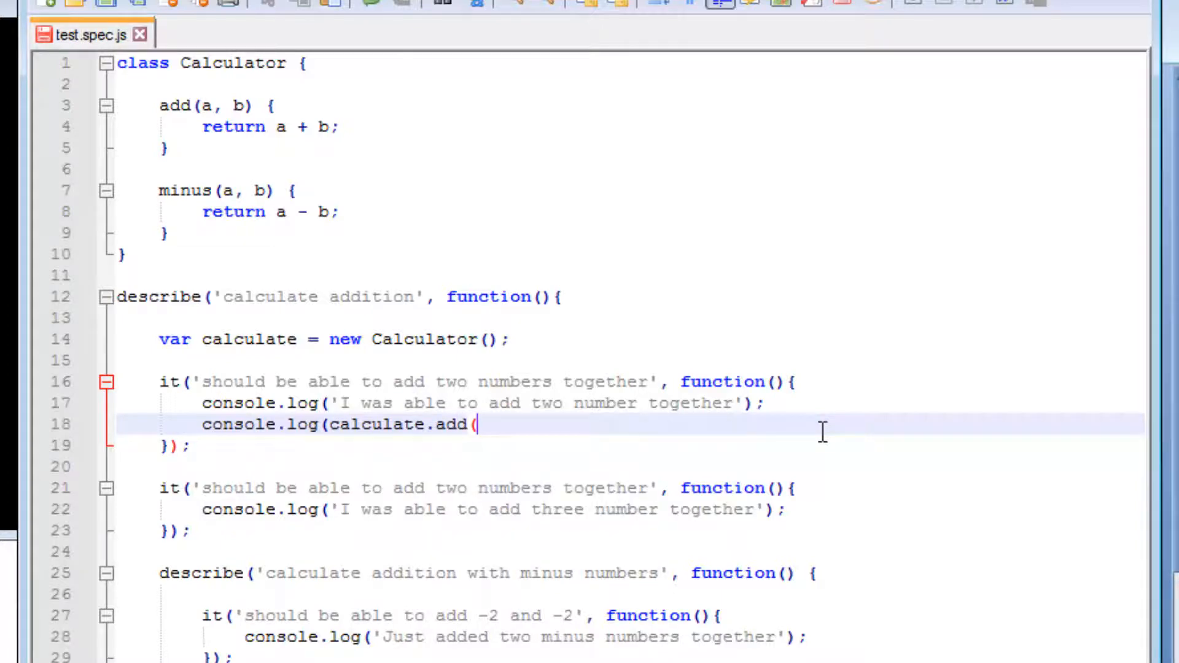
type("1,")
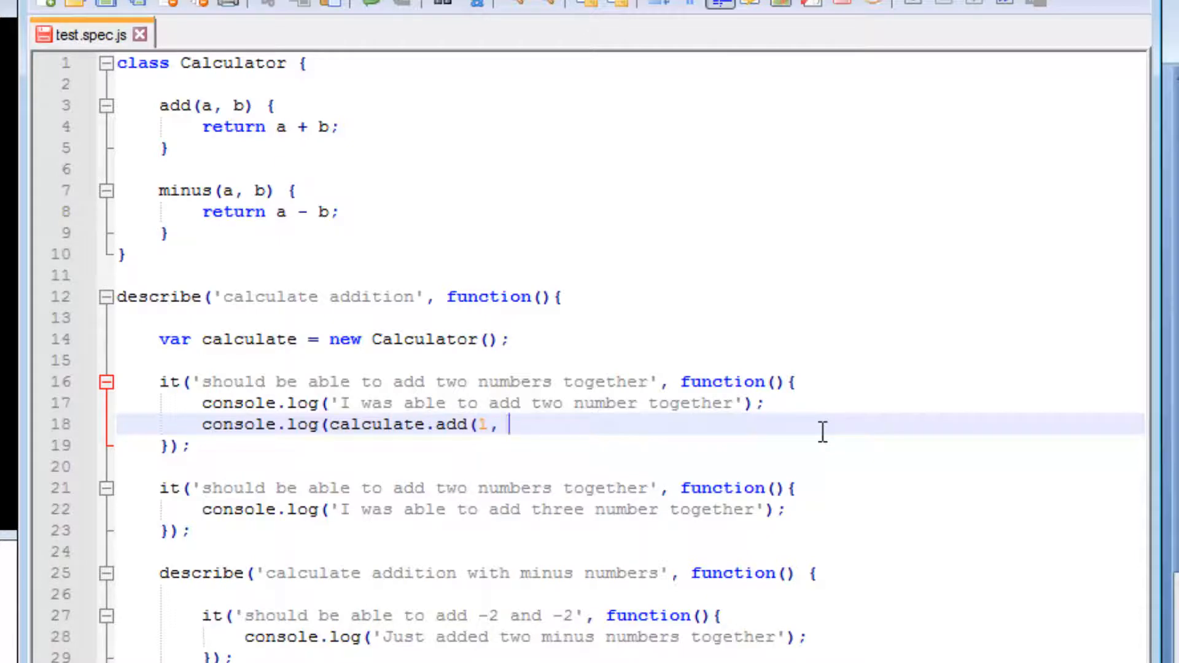
type("3);")
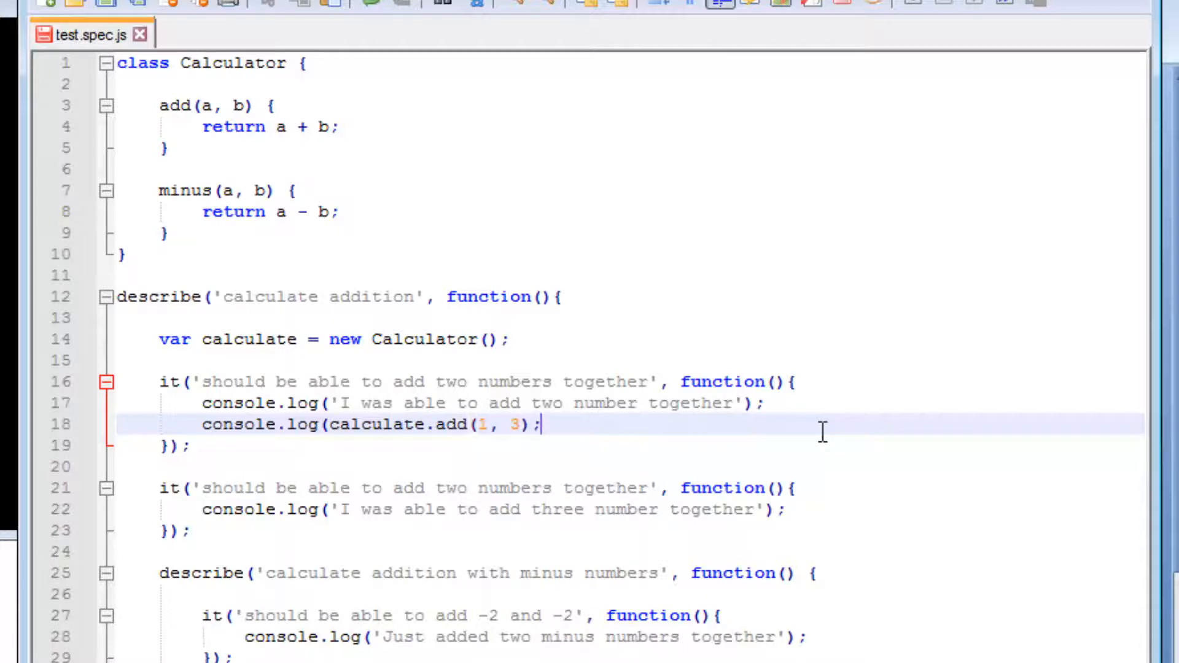
mouse_move(805, 511)
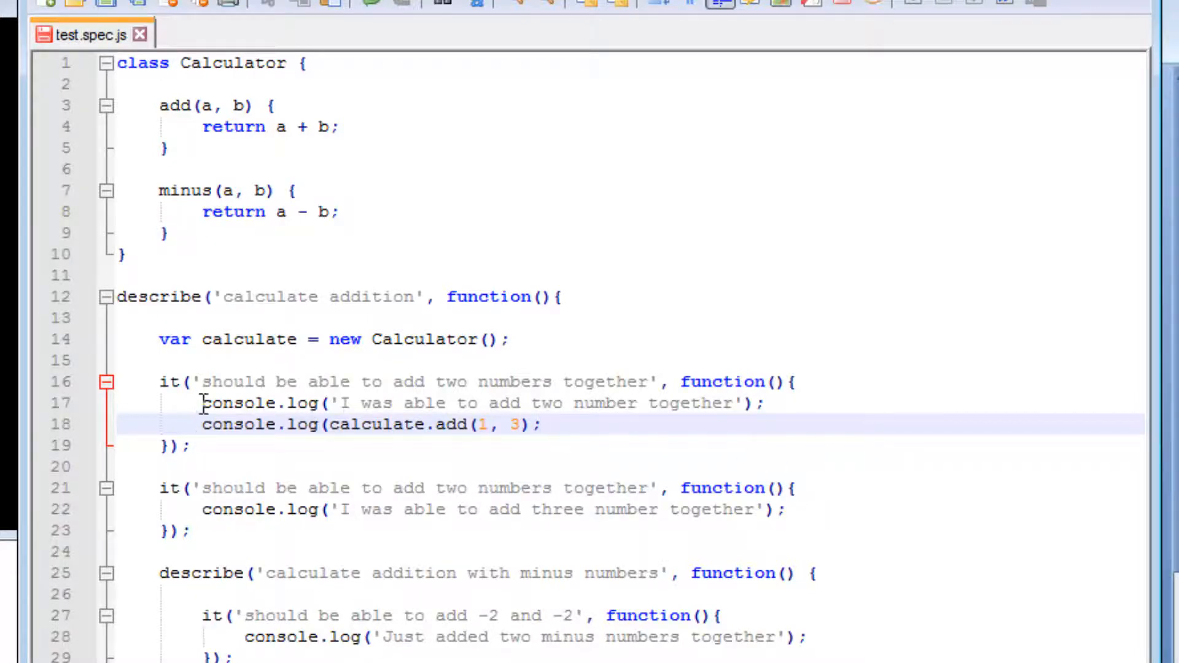
type("//")
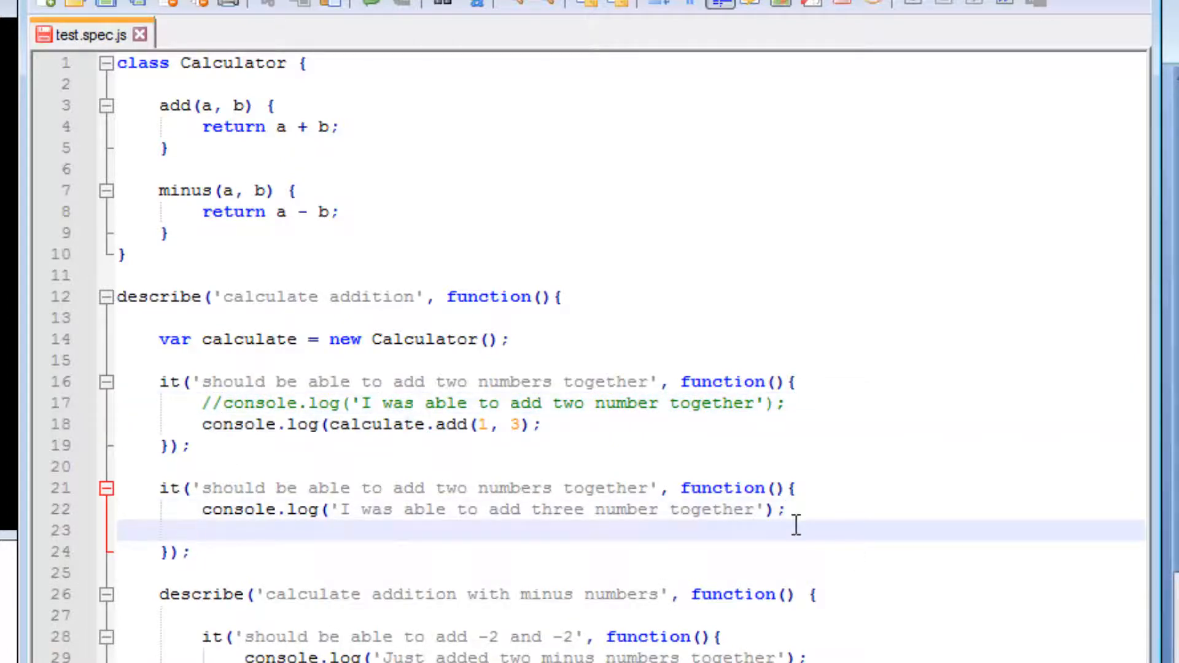
Log calculate.minus(5,4) in the second spec.
type("console.l")
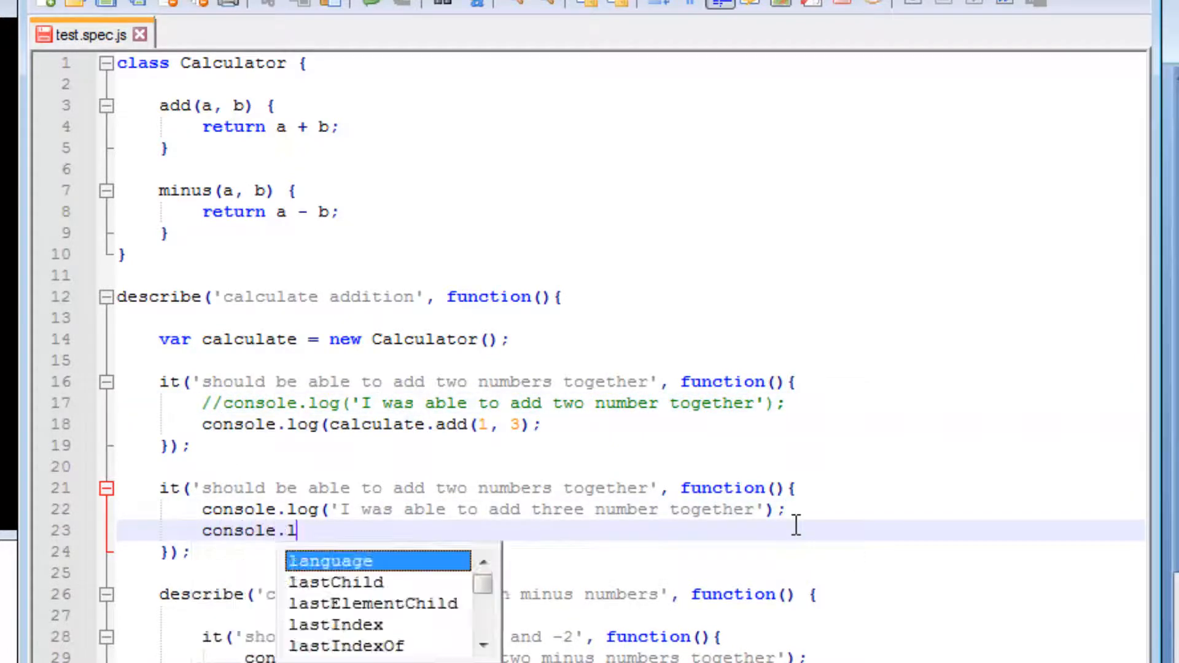
type("(calculate.")
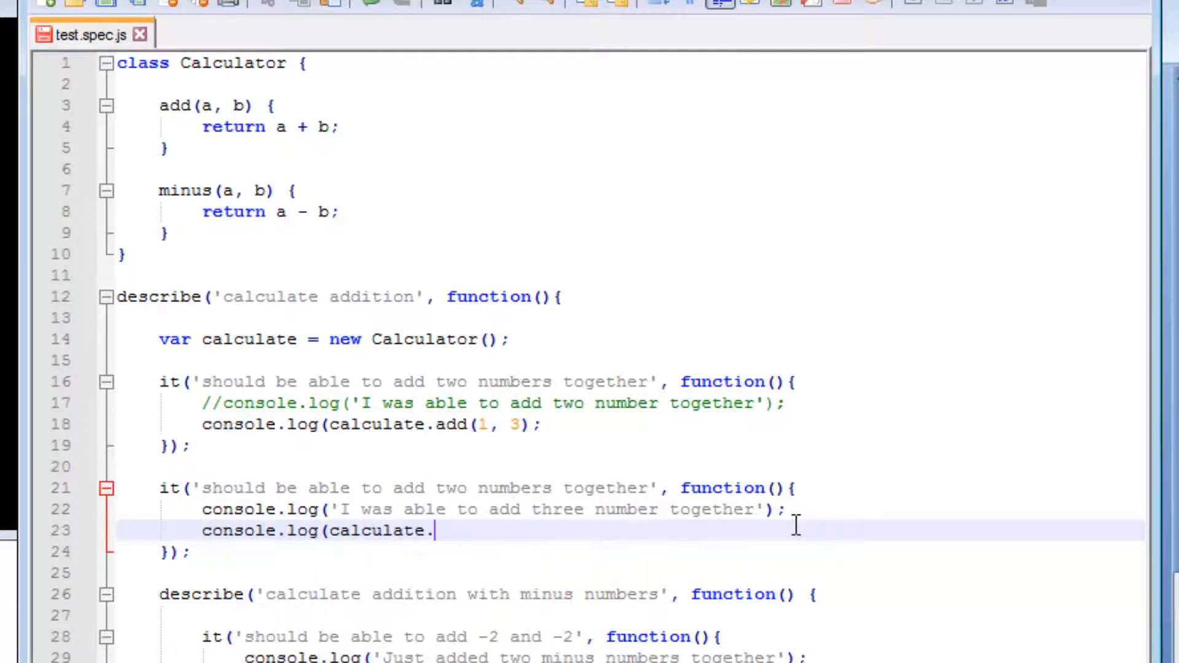
type("minus")
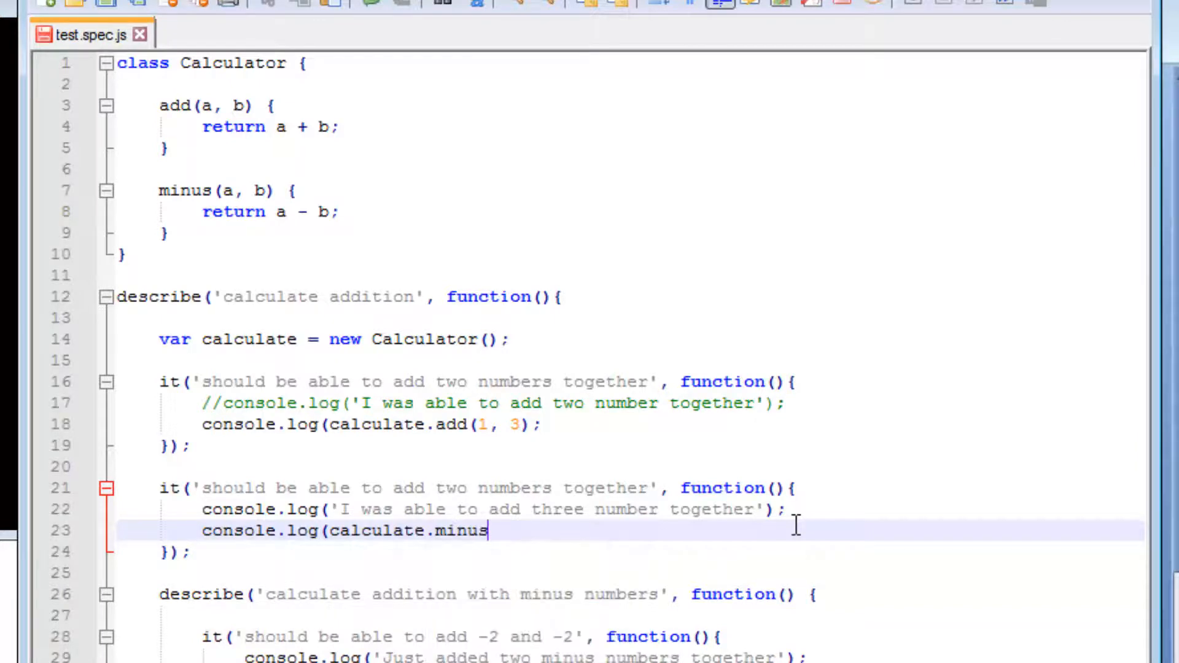
type("(5,")
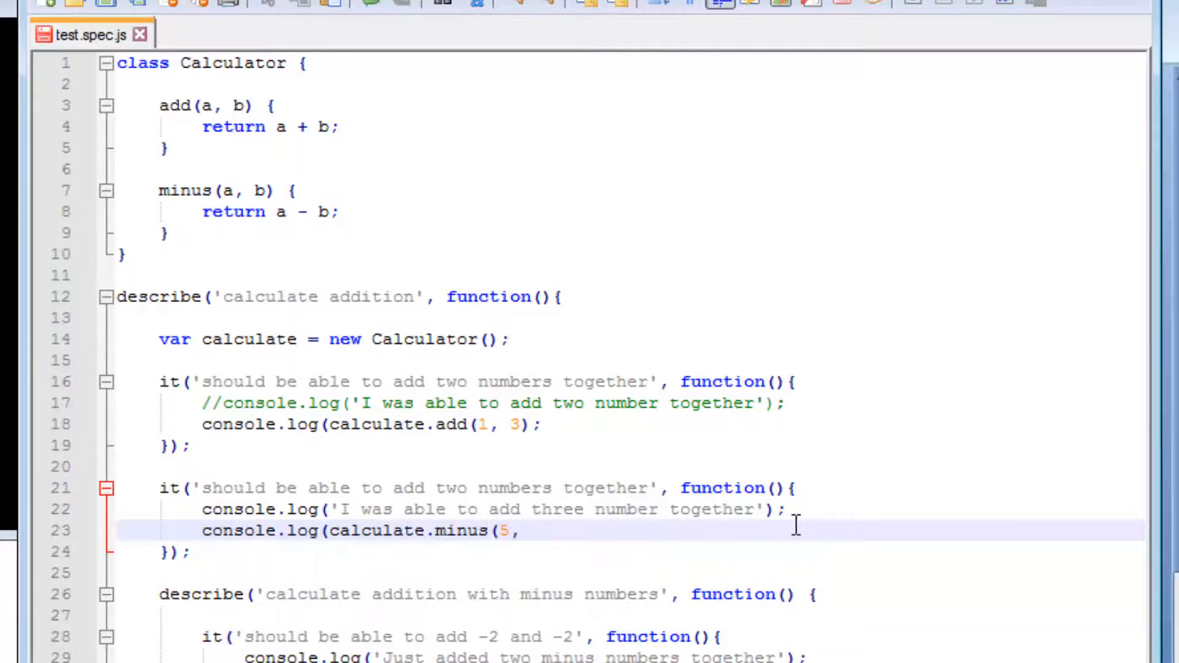
type("4")
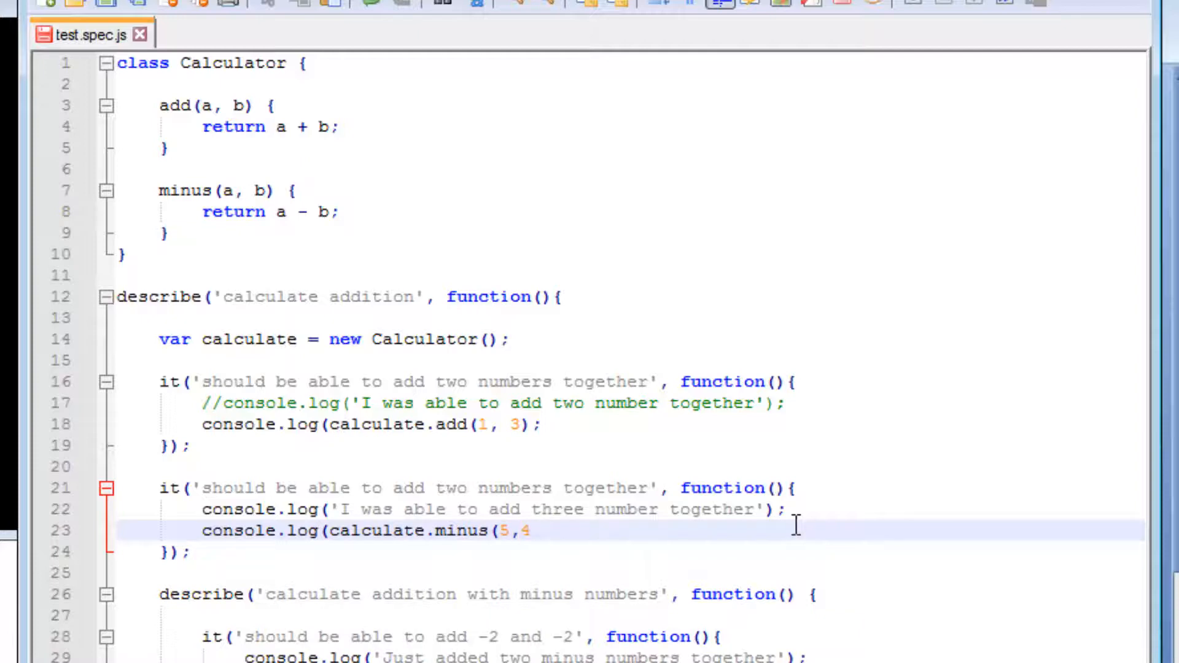
type(");")
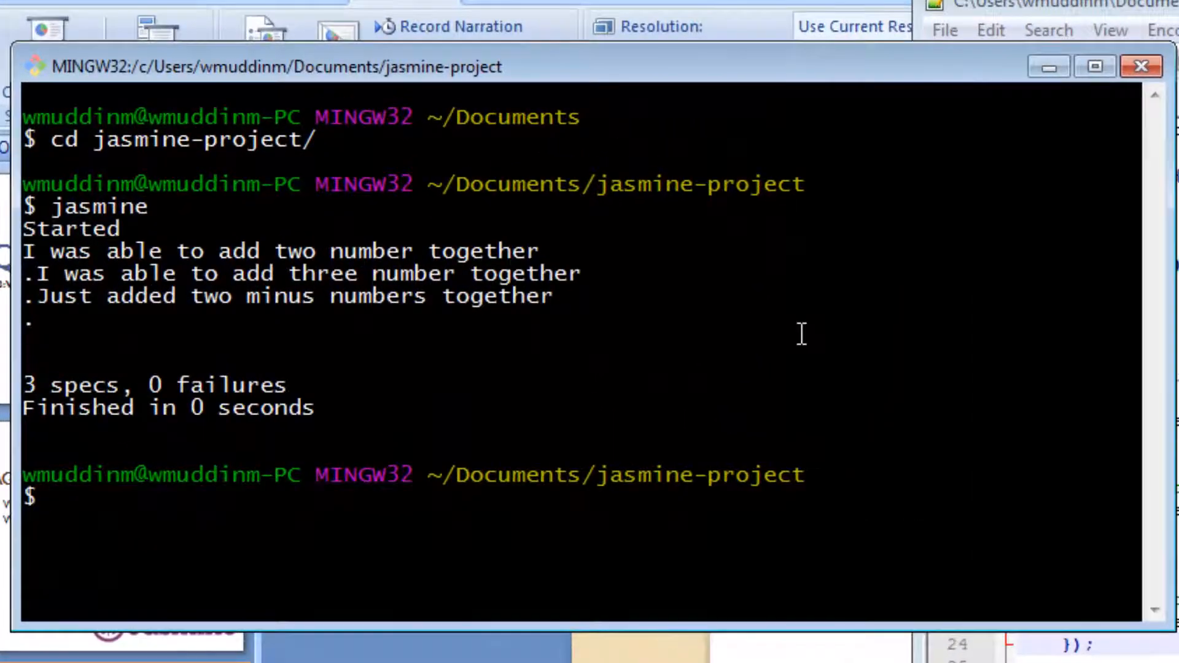
mouse_move(390, 394)
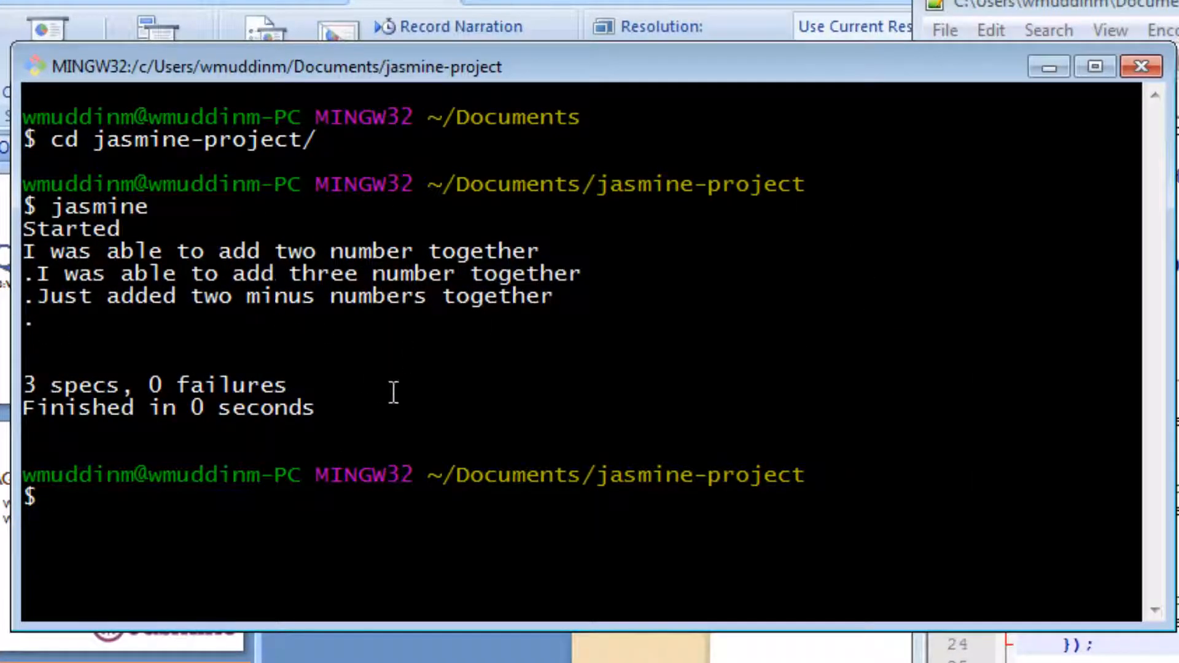
Run jasmine in the terminal, hitting a SyntaxError for a missing ) at line 18.
type("jasmine")
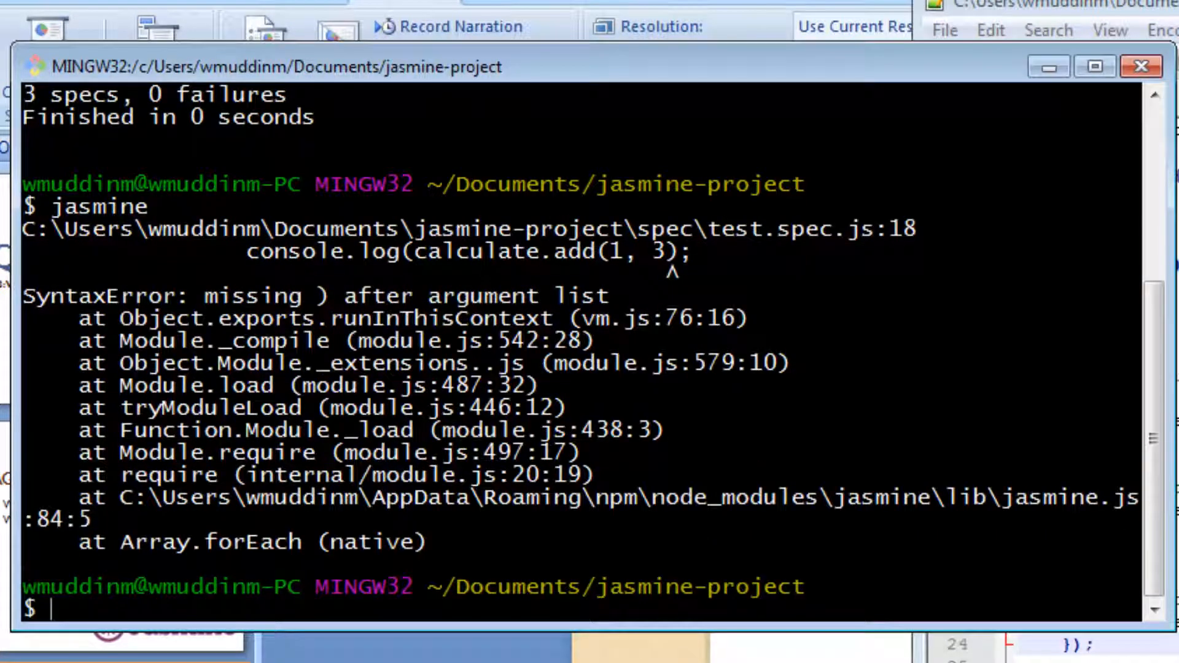
mouse_move(655, 270)
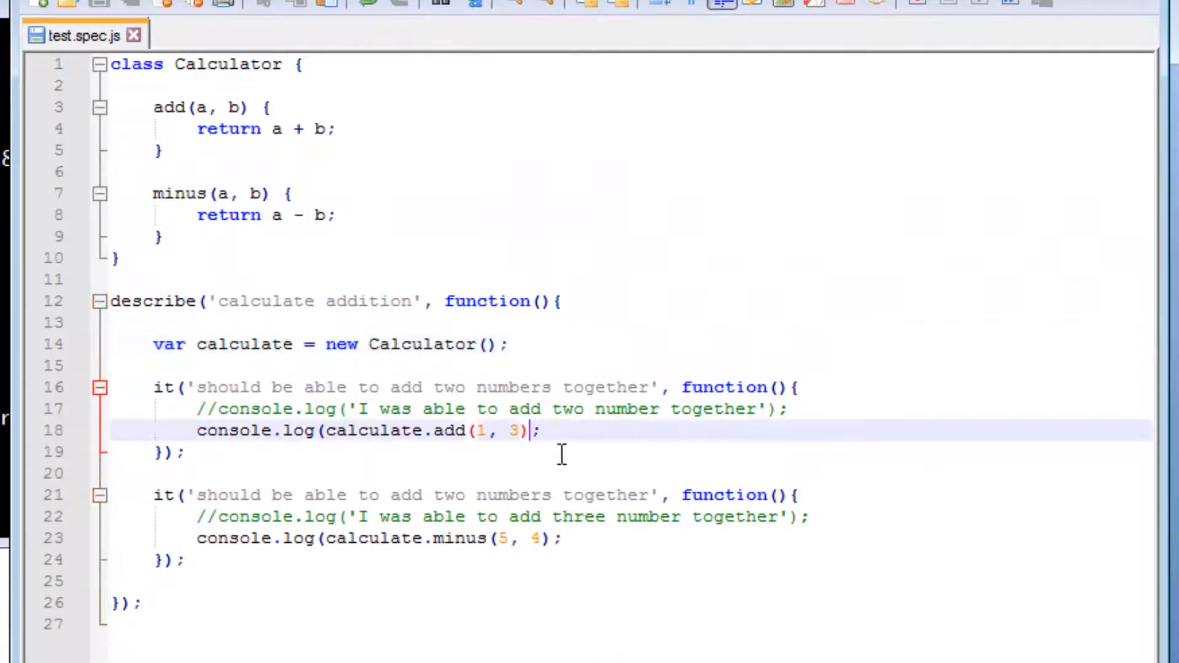
Add the missing closing ) to the add and minus log lines.
type(")")
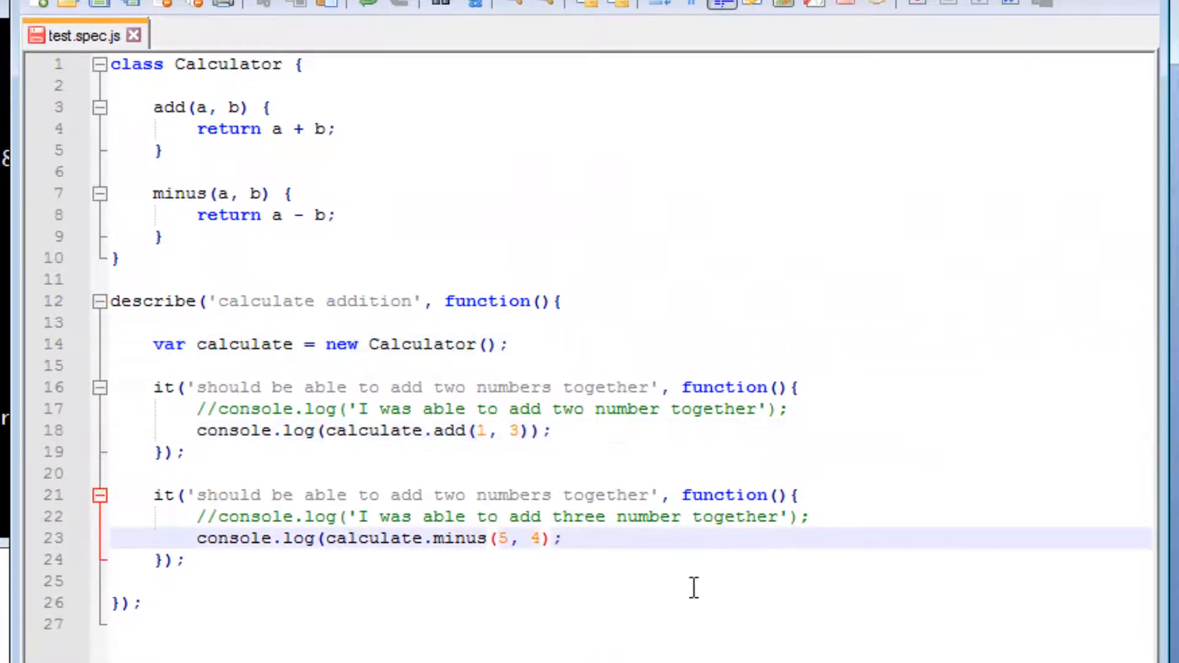
type(")")
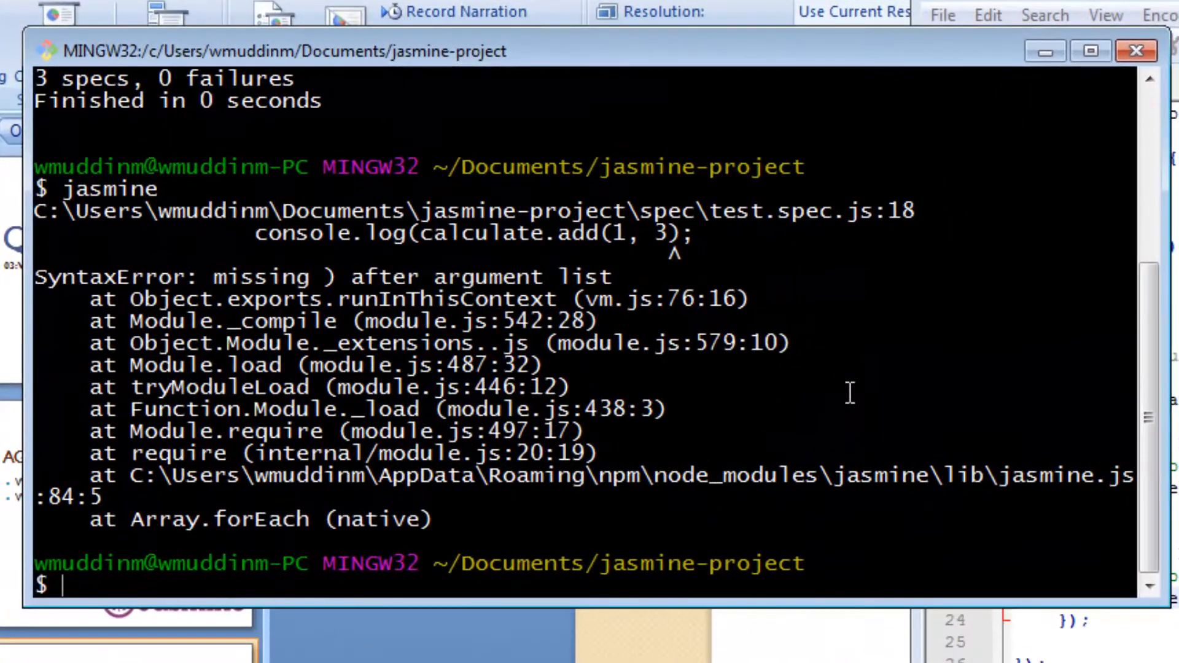
Rerun jasmine, which prints 4 and 1 with 2 specs, 0 failures.
type("jasmine")
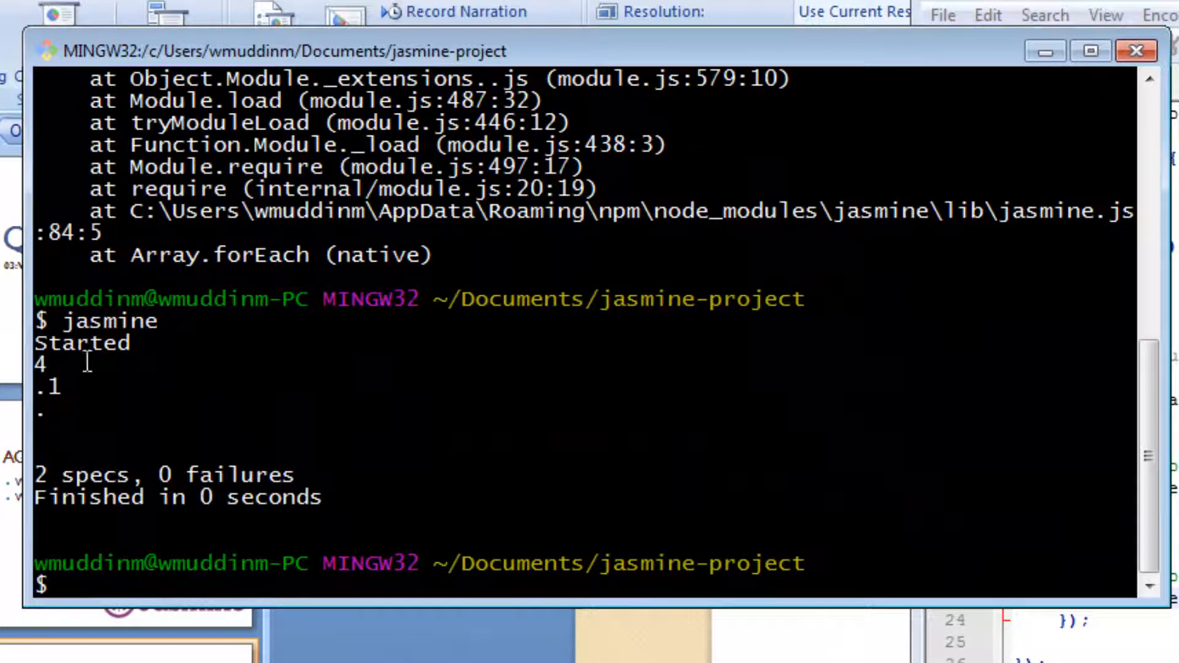
double_click(41, 365)
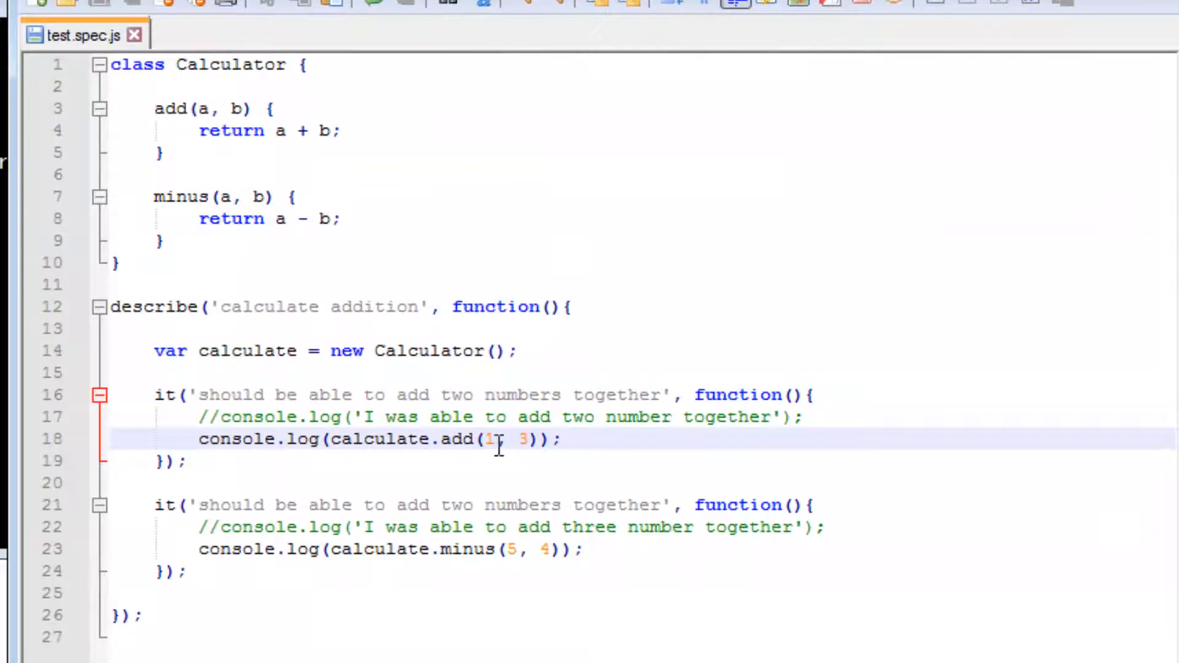
left_click(553, 551)
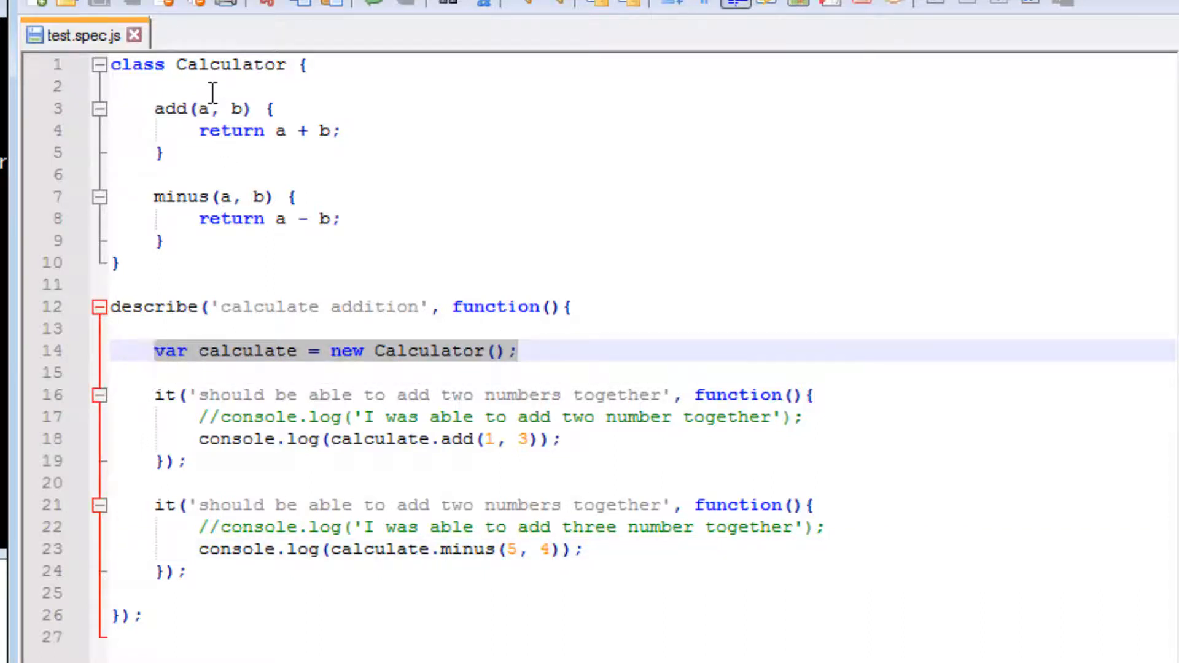
mouse_move(434, 151)
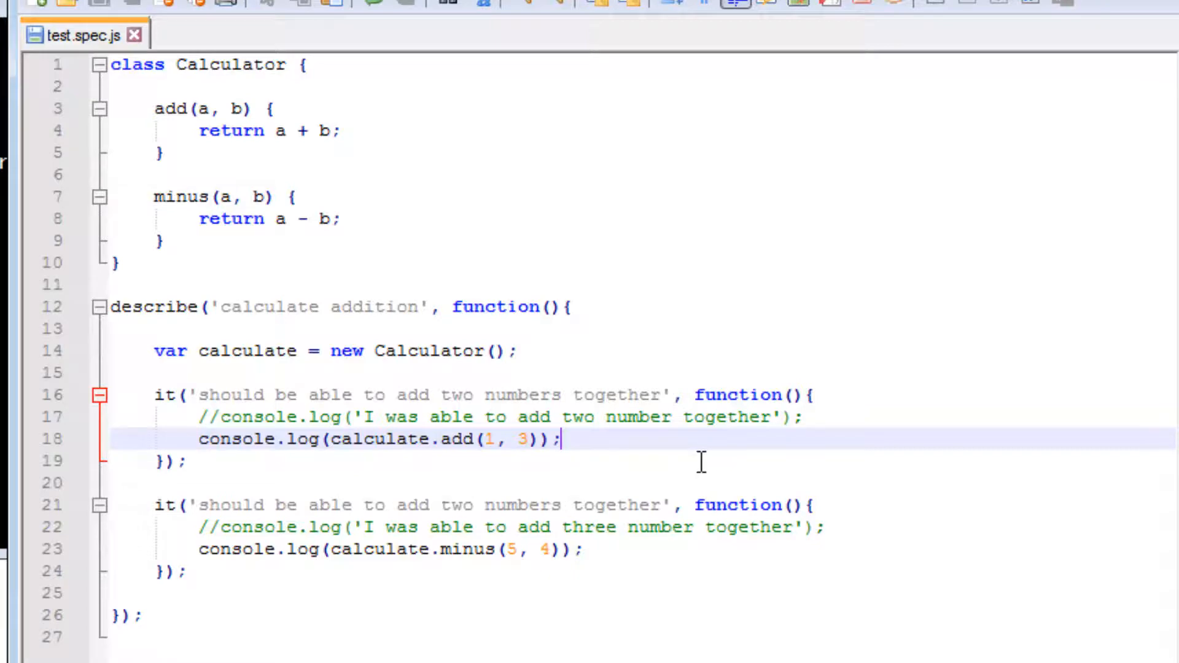
Assert expect(calculate.add(1,3)).toBe(4); below the add log line.
type("e")
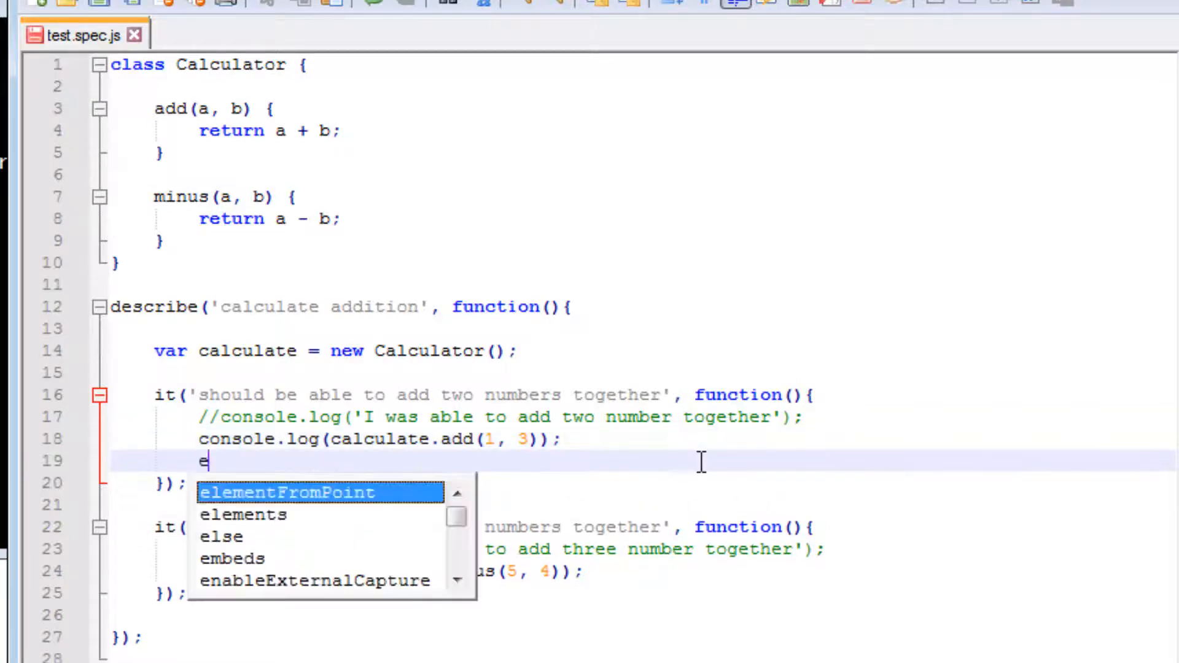
type("xpect(")
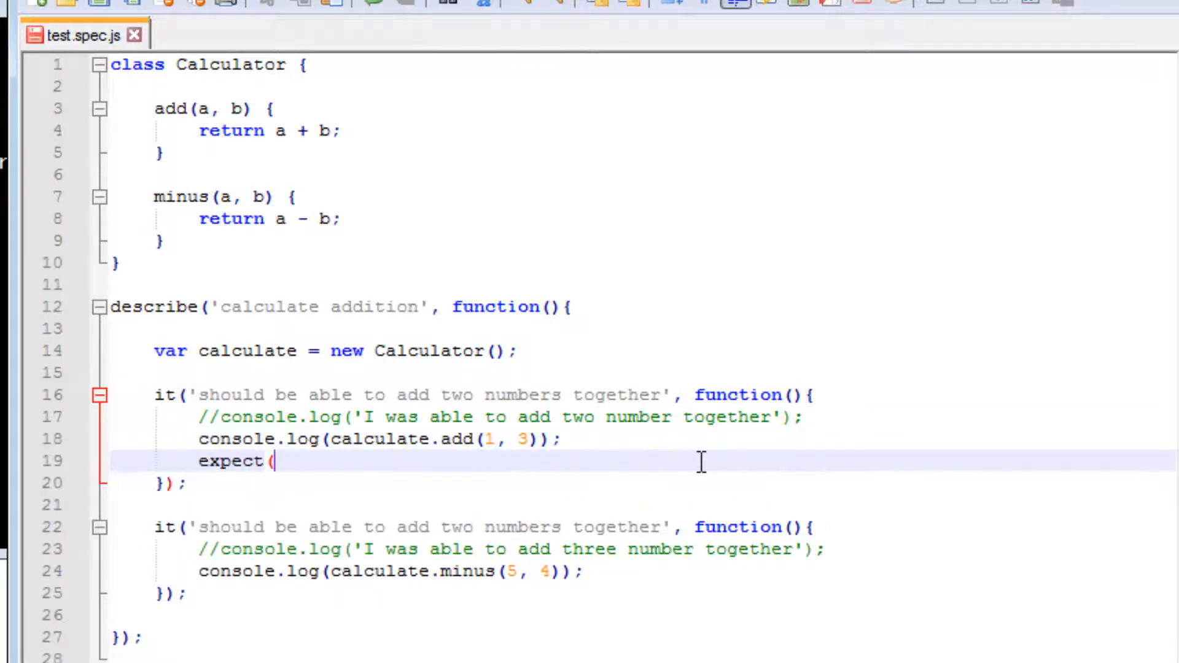
type("calculate.")
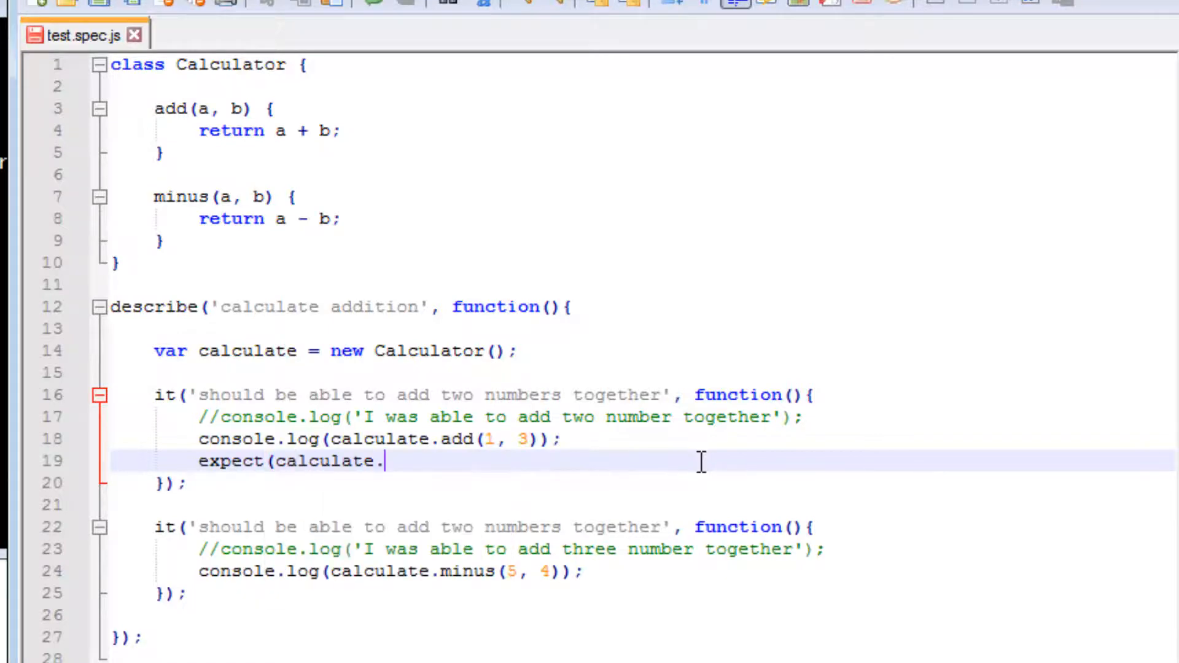
type("add(")
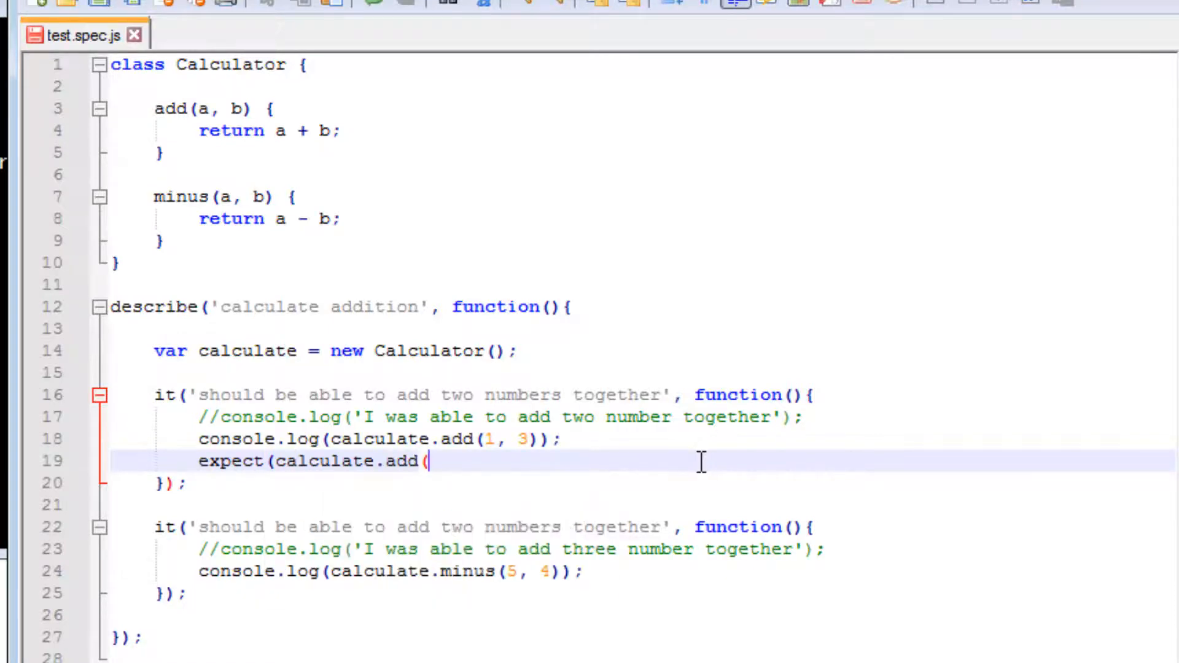
type("1,3")
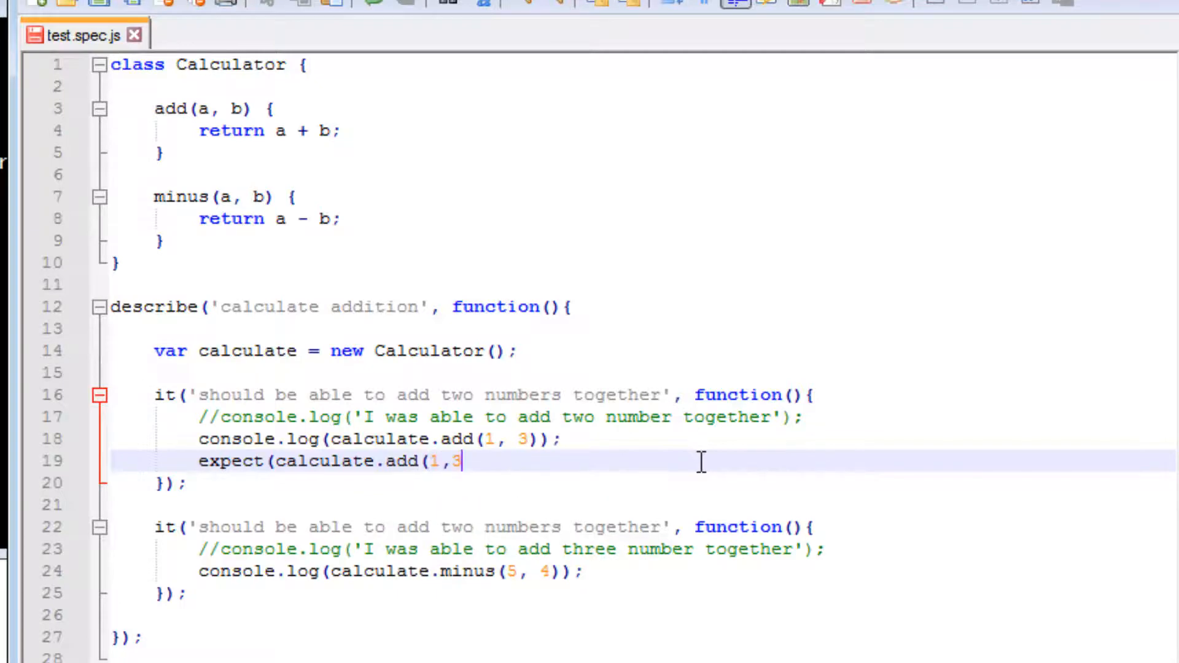
type("))")
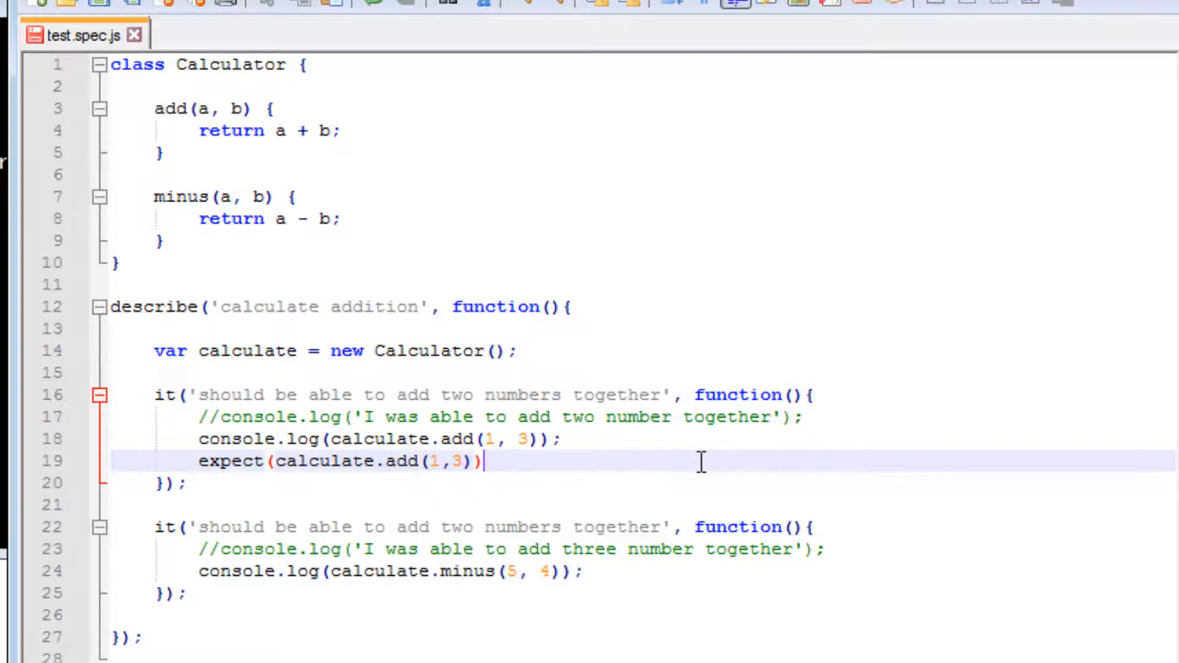
type(".toBe(4")
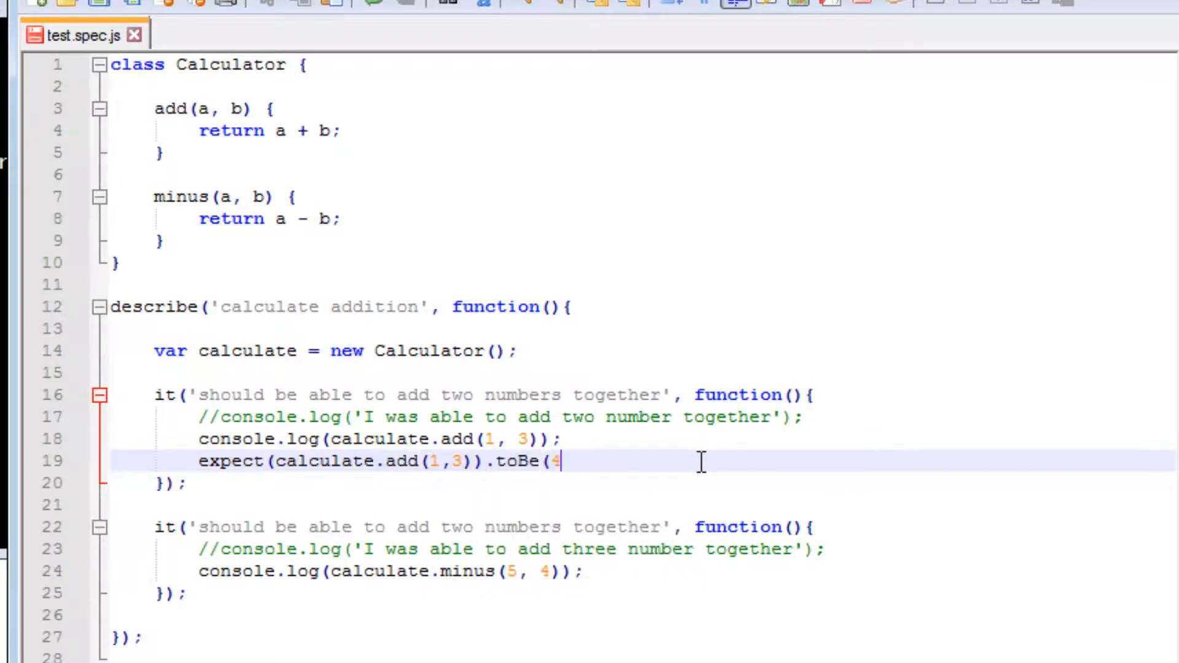
type(");")
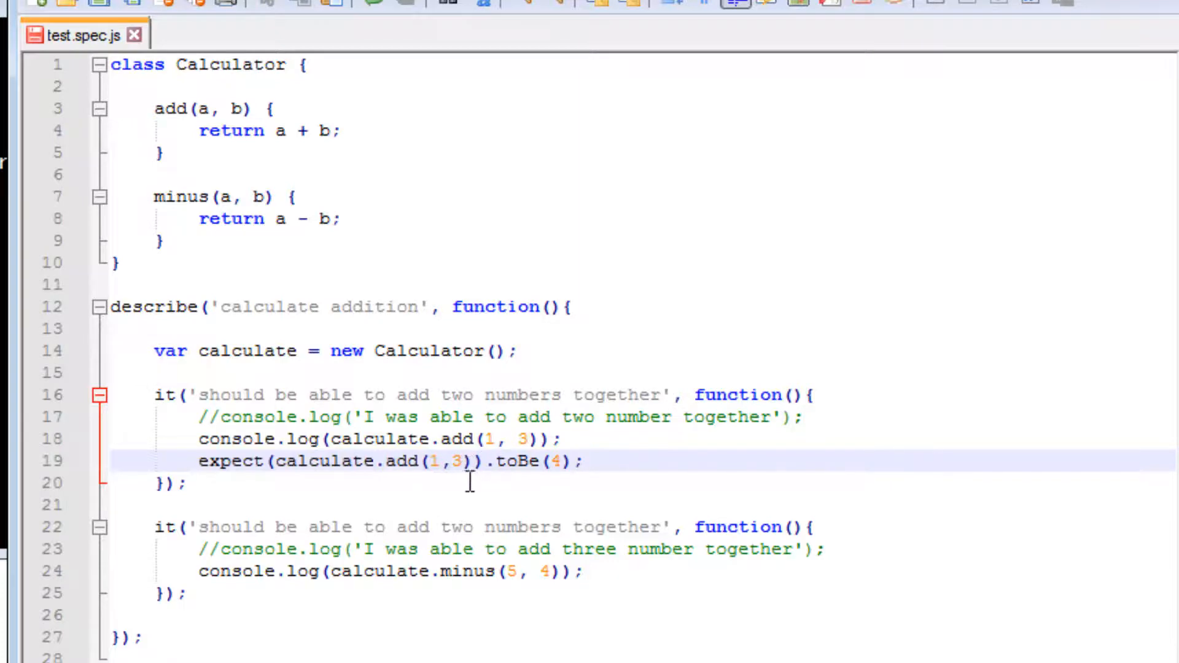
Select the new assertion line and place the cursor after the minus log line for reuse.
double_click(407, 461)
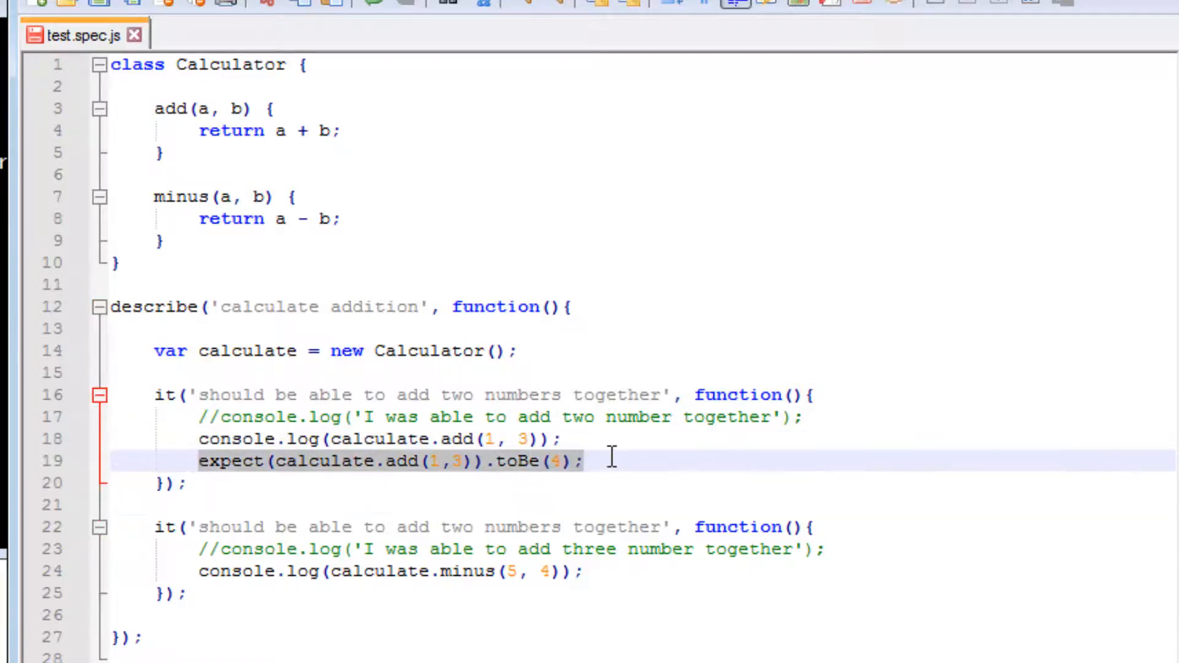
left_click(587, 461)
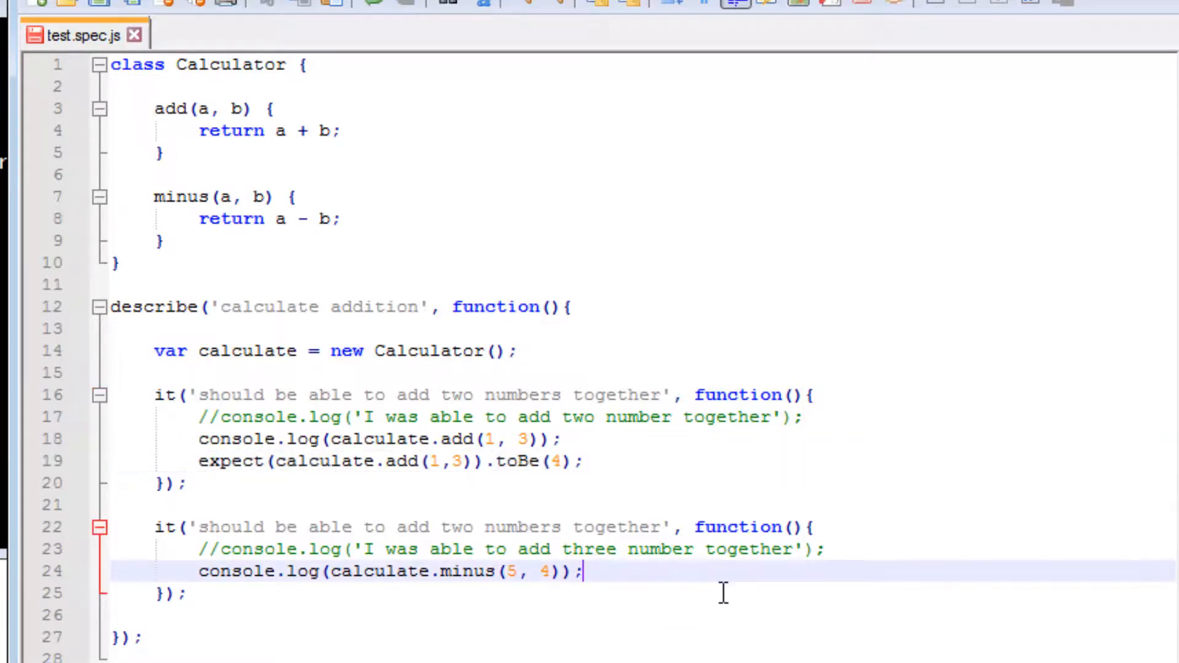
Paste the expect line and change it to expect(calculate.minus(5, 4)).toBe(1).
type("expect(calculate.add(1,3)).toBe(4);")
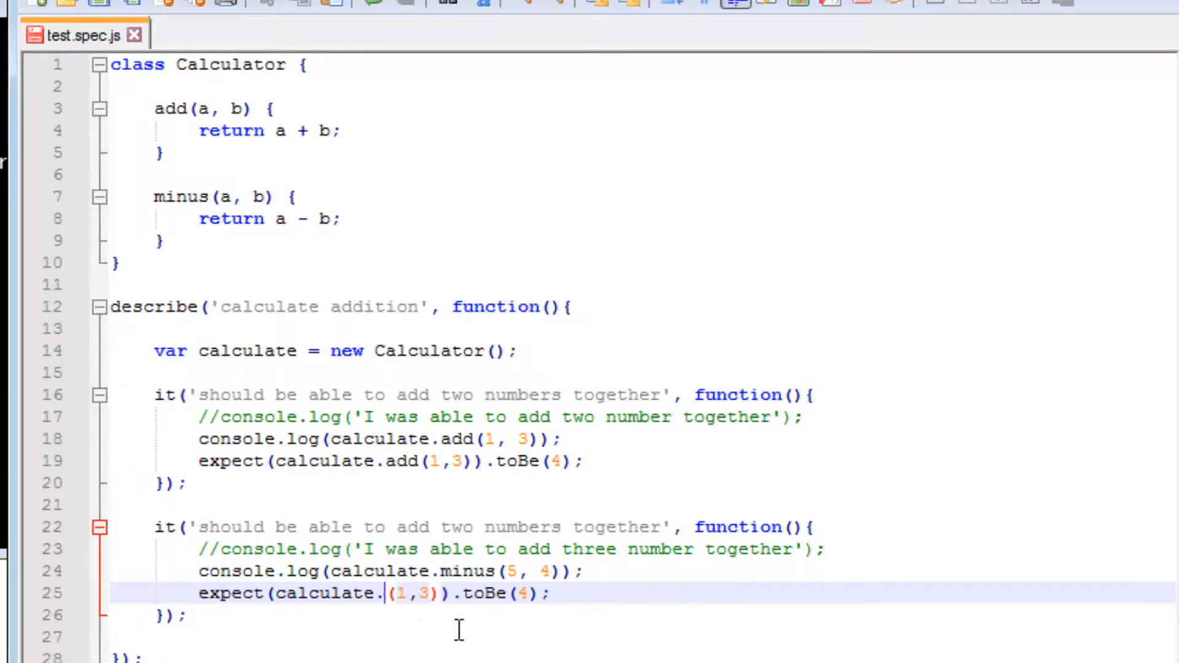
type("minus")
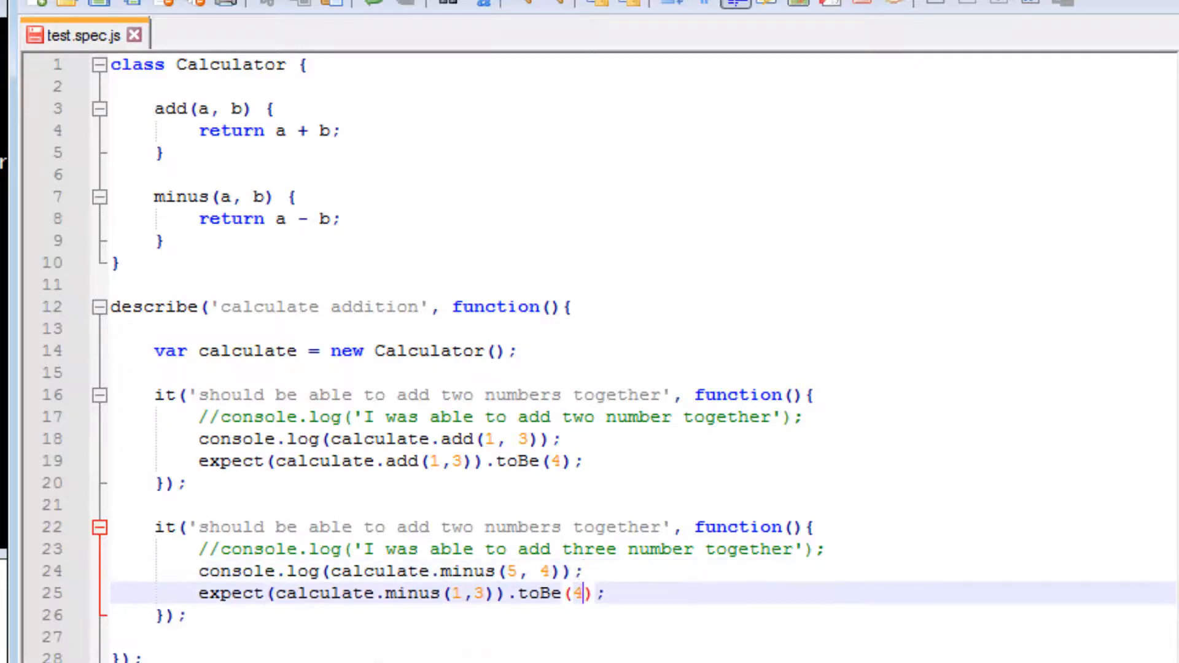
key("Backspace")
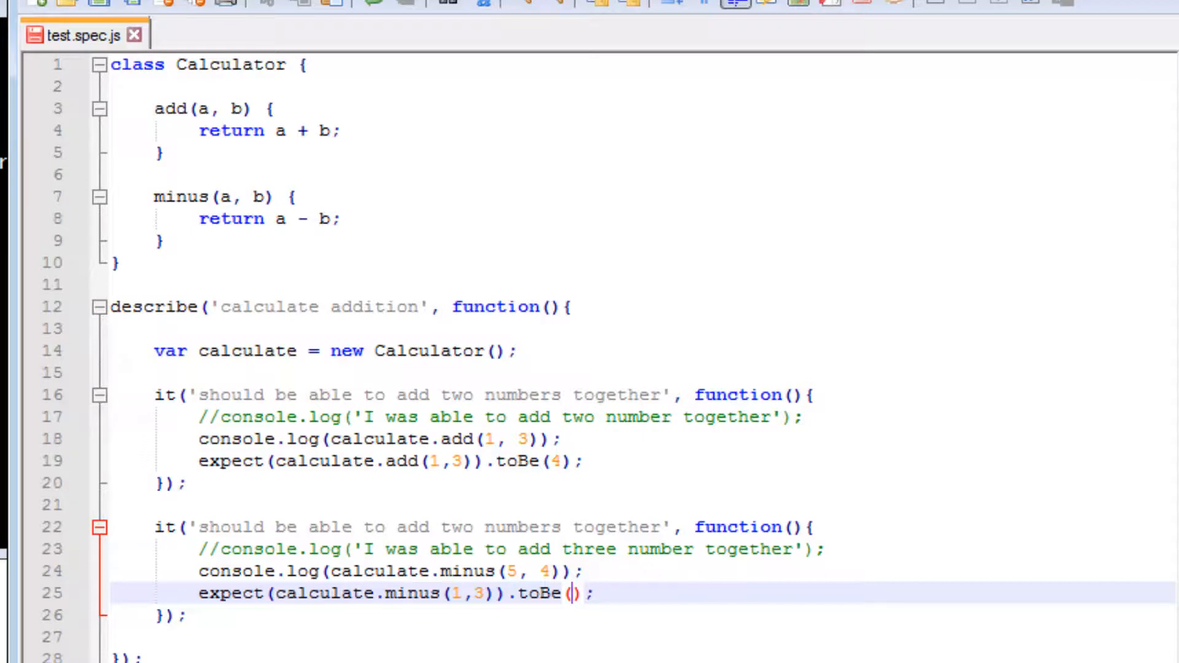
type("1")
left_click(643, 571)
type("//")
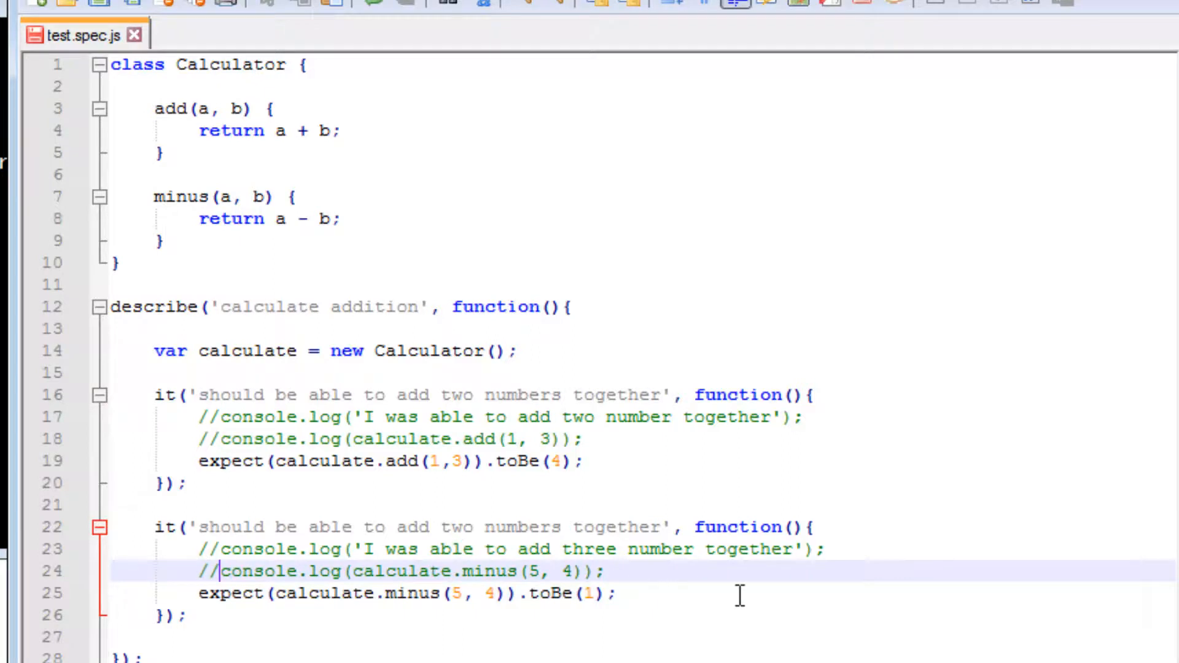
mouse_move(534, 102)
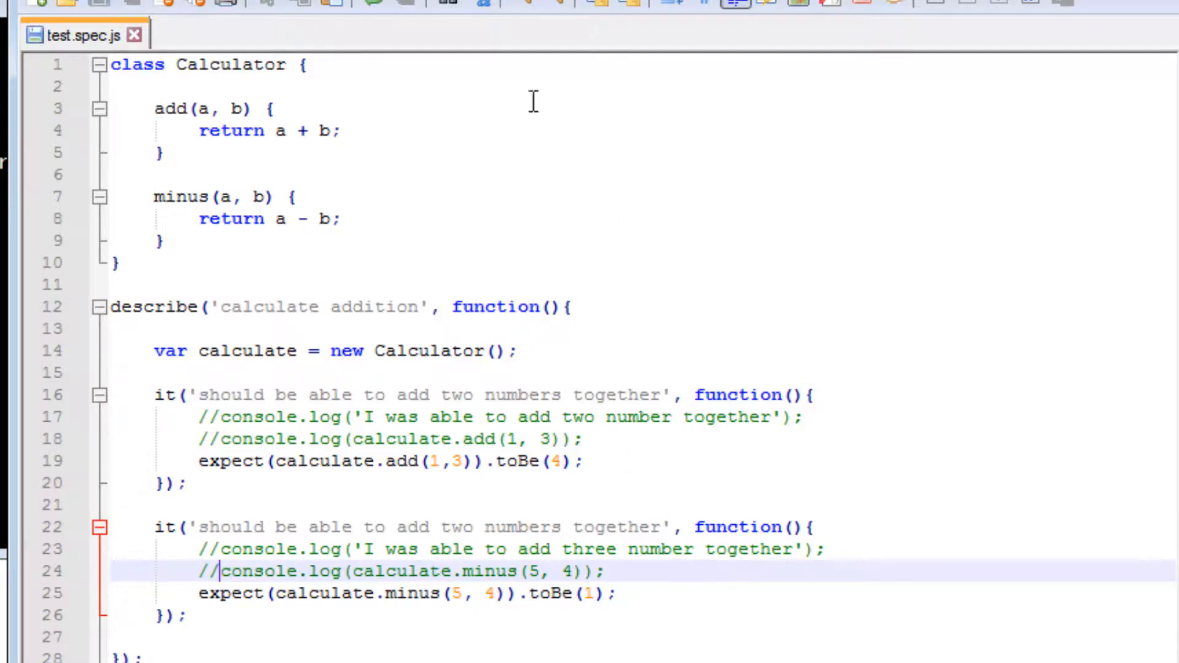
mouse_move(591, 464)
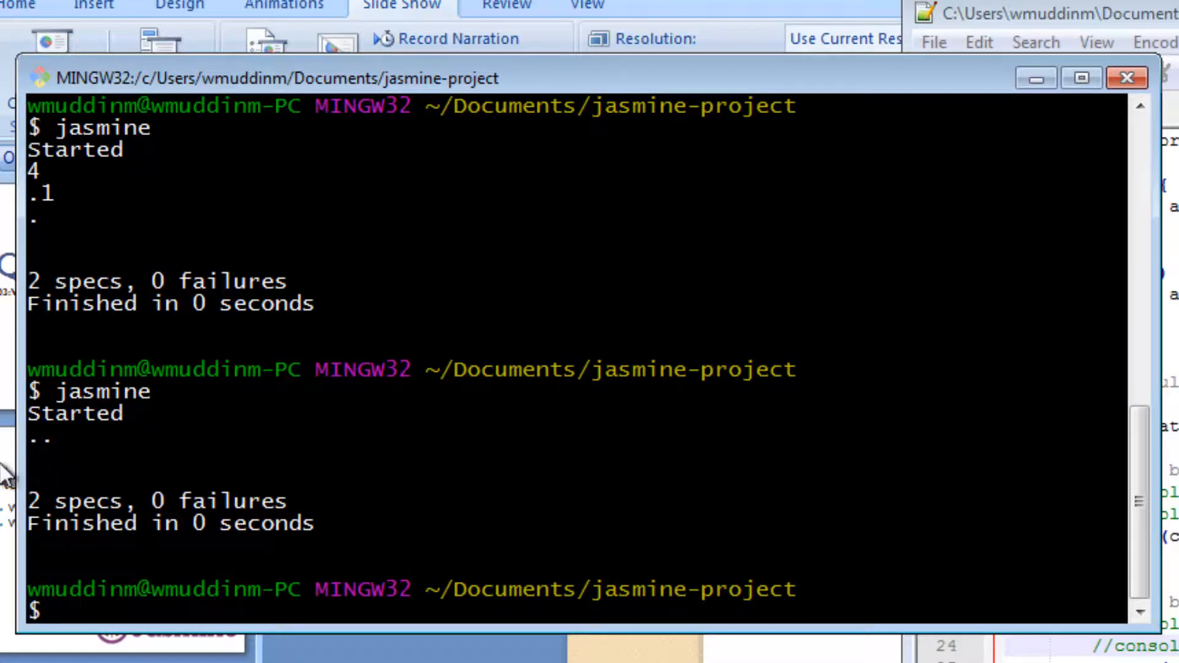
mouse_move(136, 429)
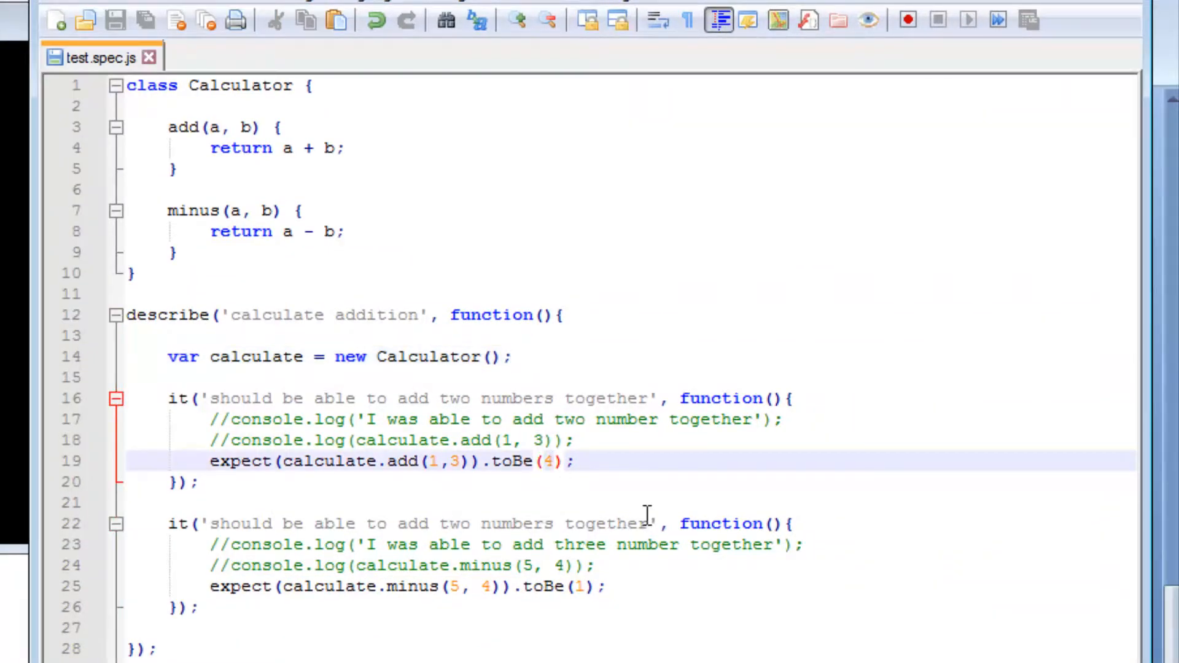
Change the add spec to toBe(5) and the minus call to minus(6, 4).
type("5")
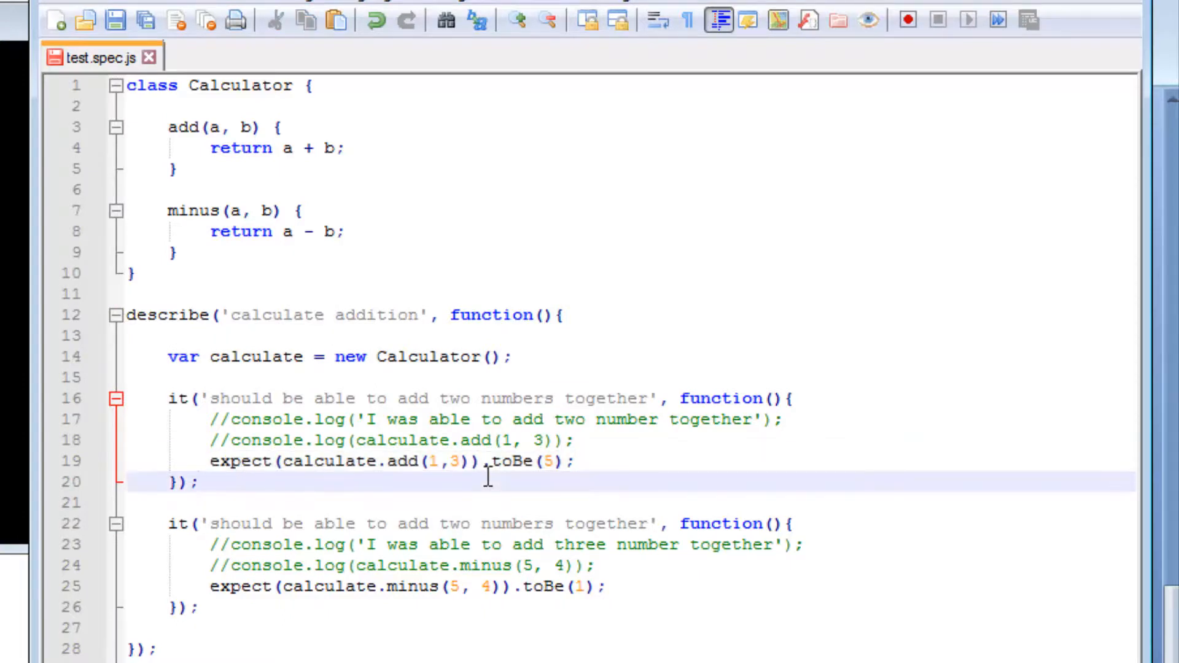
left_click(490, 588)
type("6")
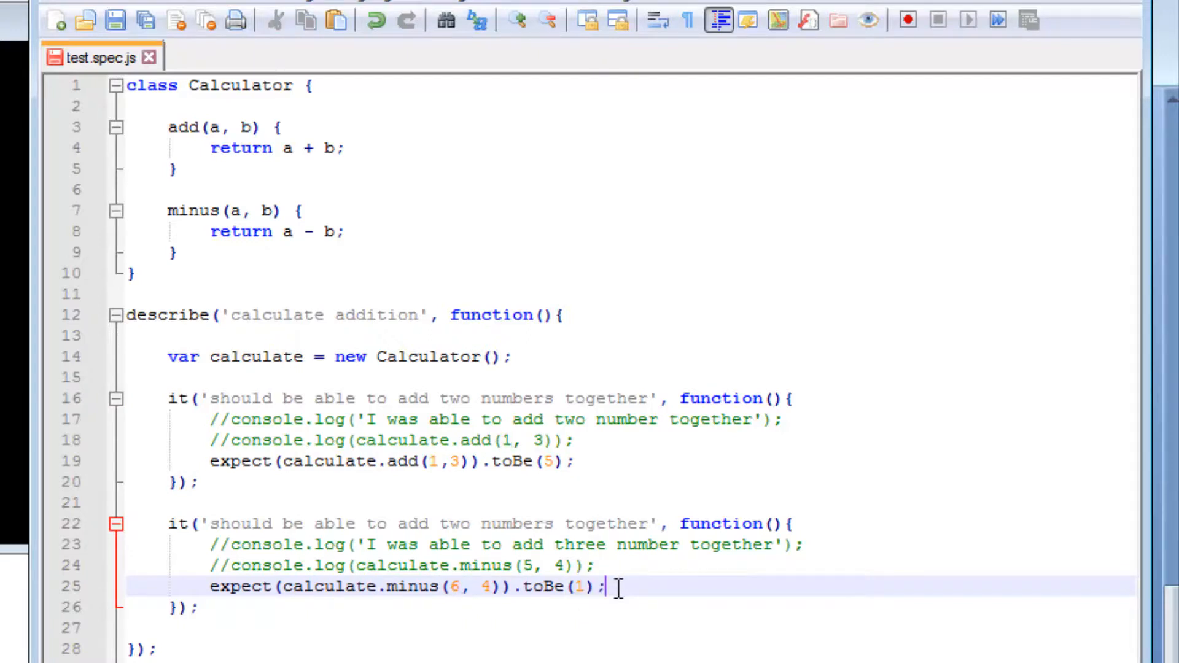
mouse_move(404, 350)
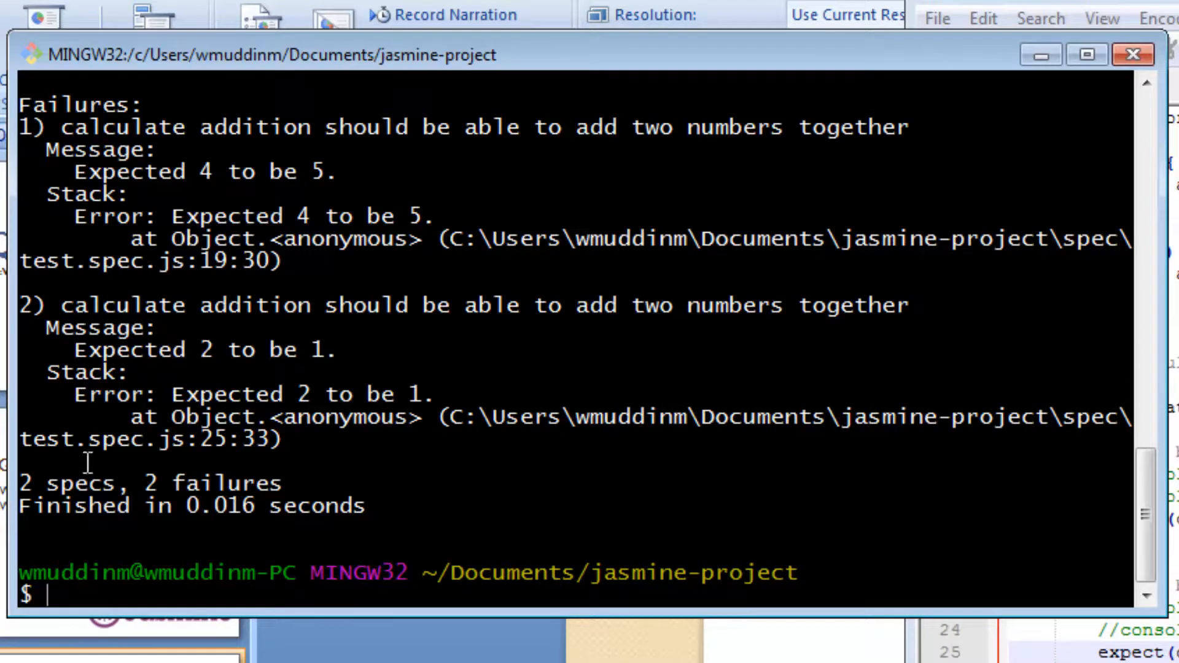
Rerun jasmine and highlight the failing spec description and 'Expected 4 to be 5'.
double_click(68, 483)
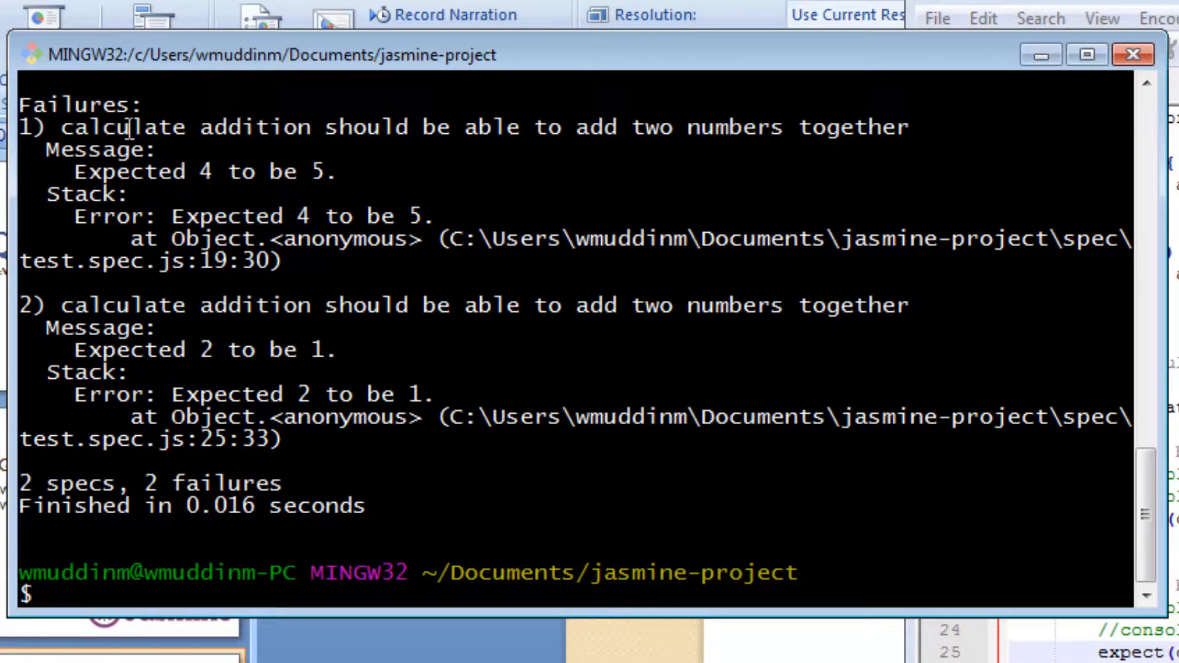
left_click_drag(64, 127, 471, 126)
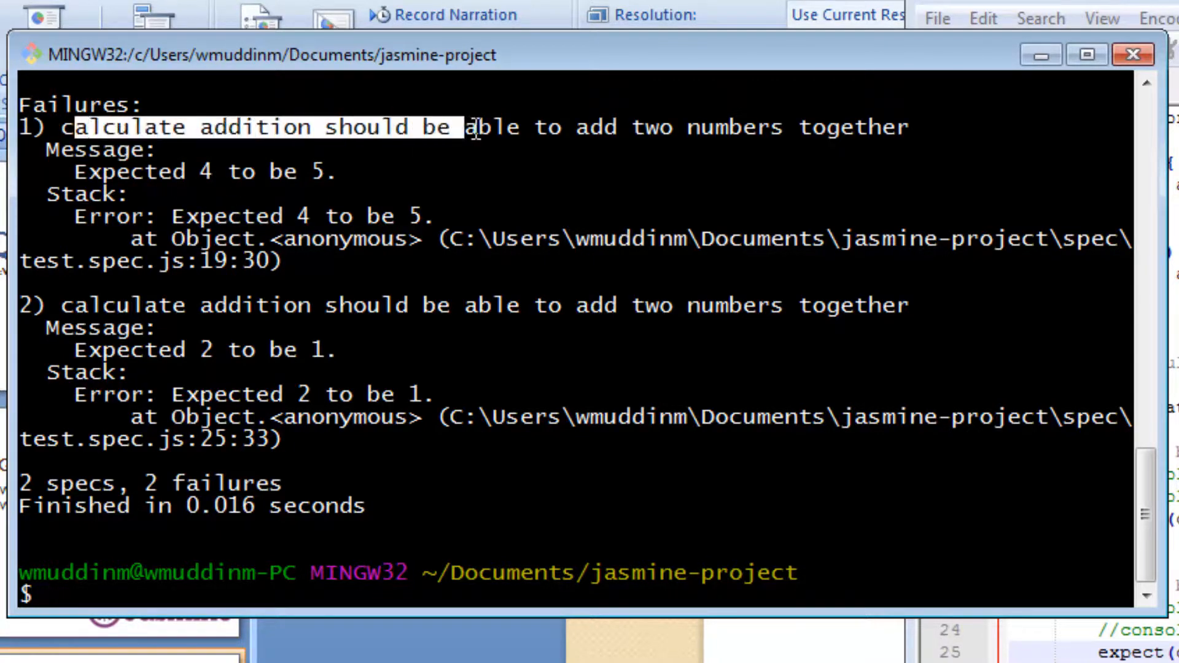
left_click_drag(471, 127, 910, 127)
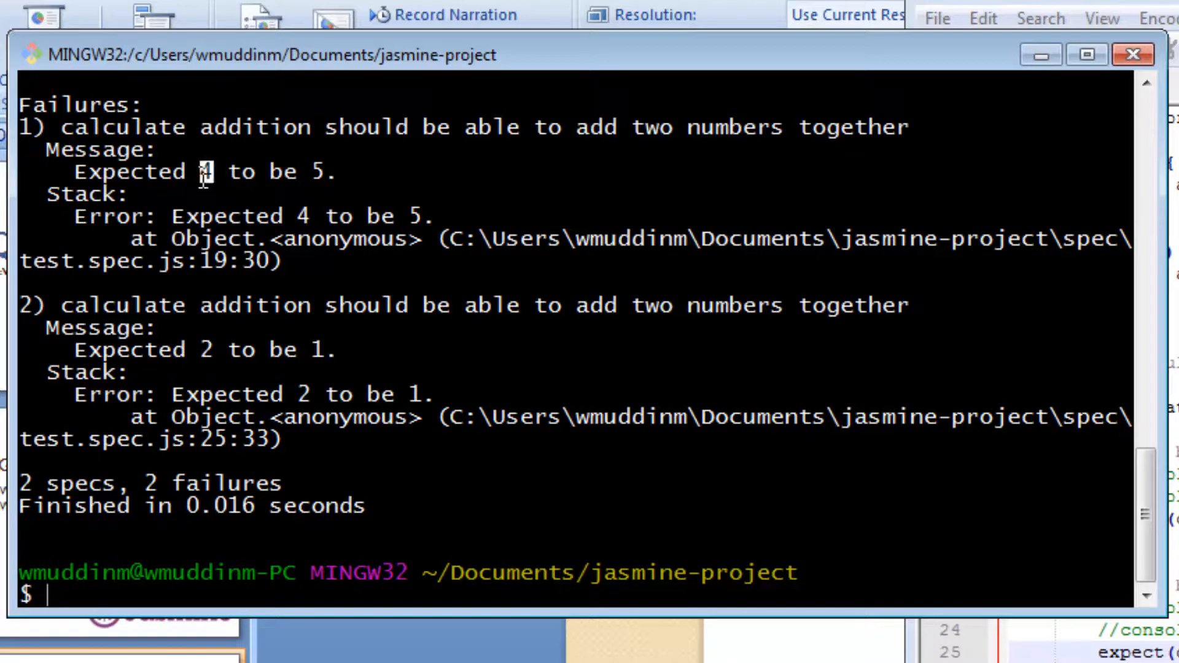
mouse_move(284, 172)
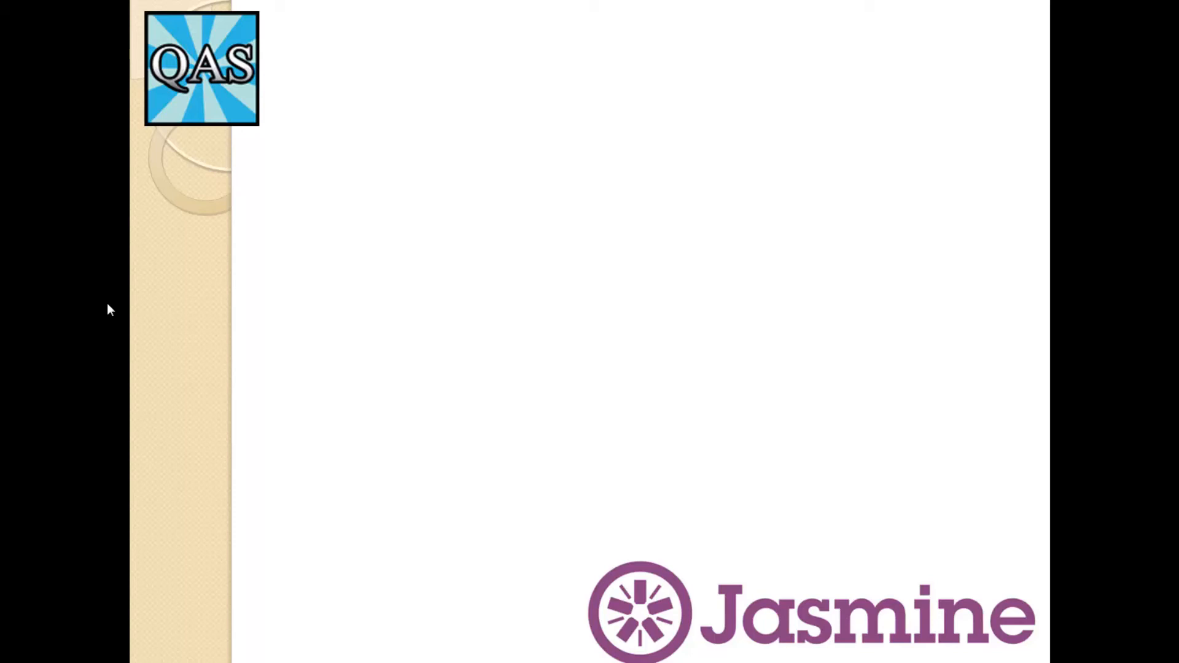
mouse_move(1098, 244)
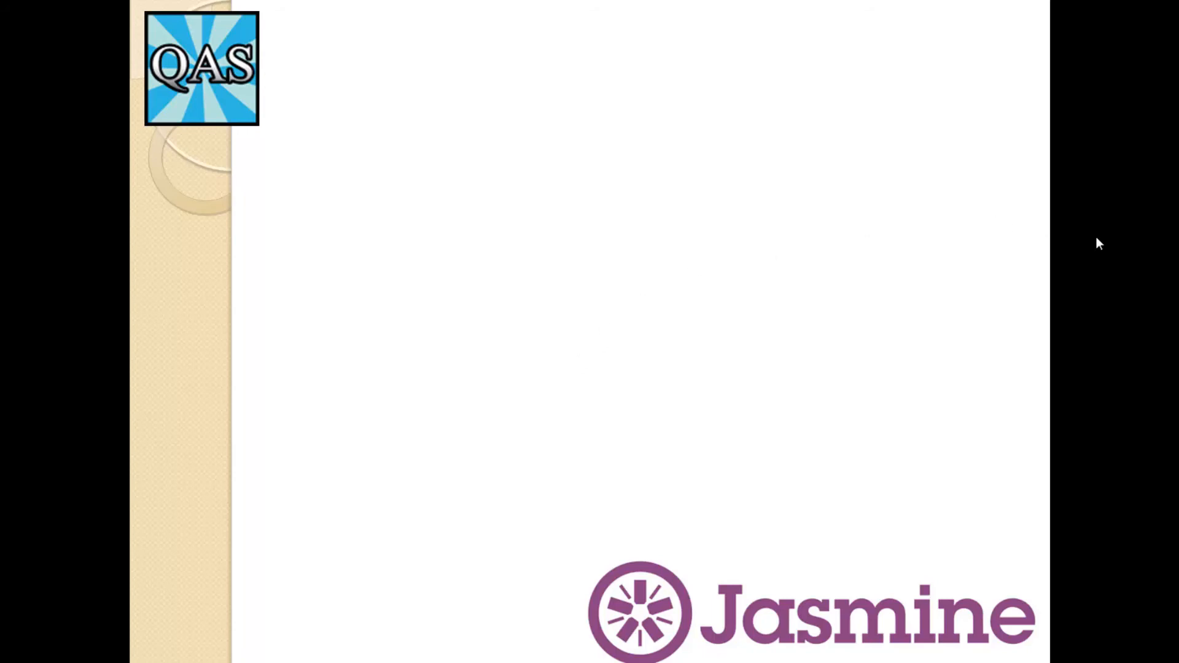